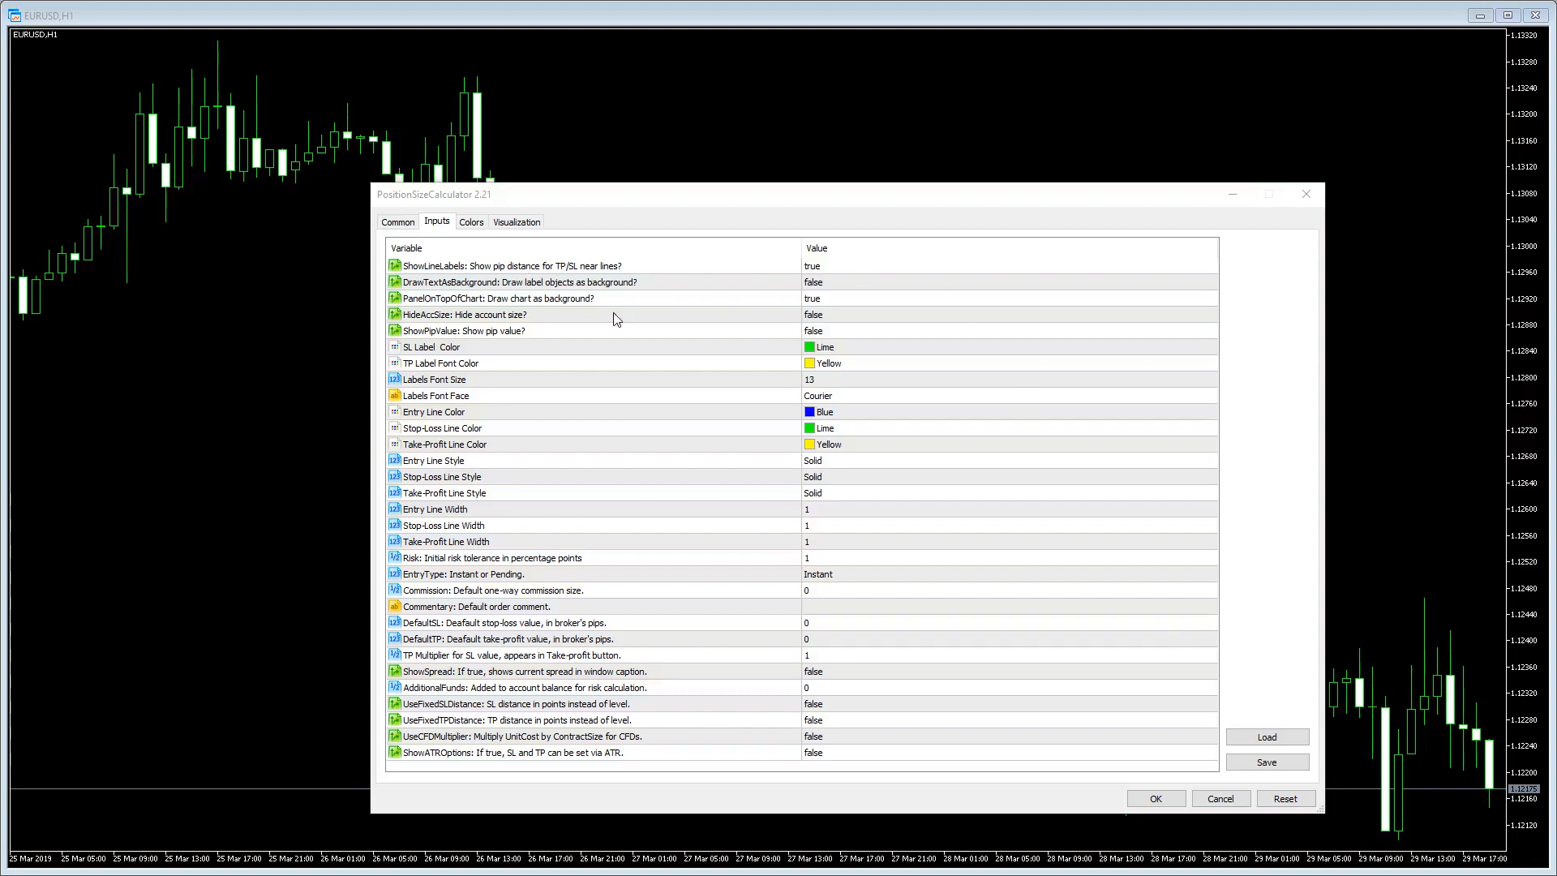
{"action": "mouse_move", "coordinate": [761, 240]}
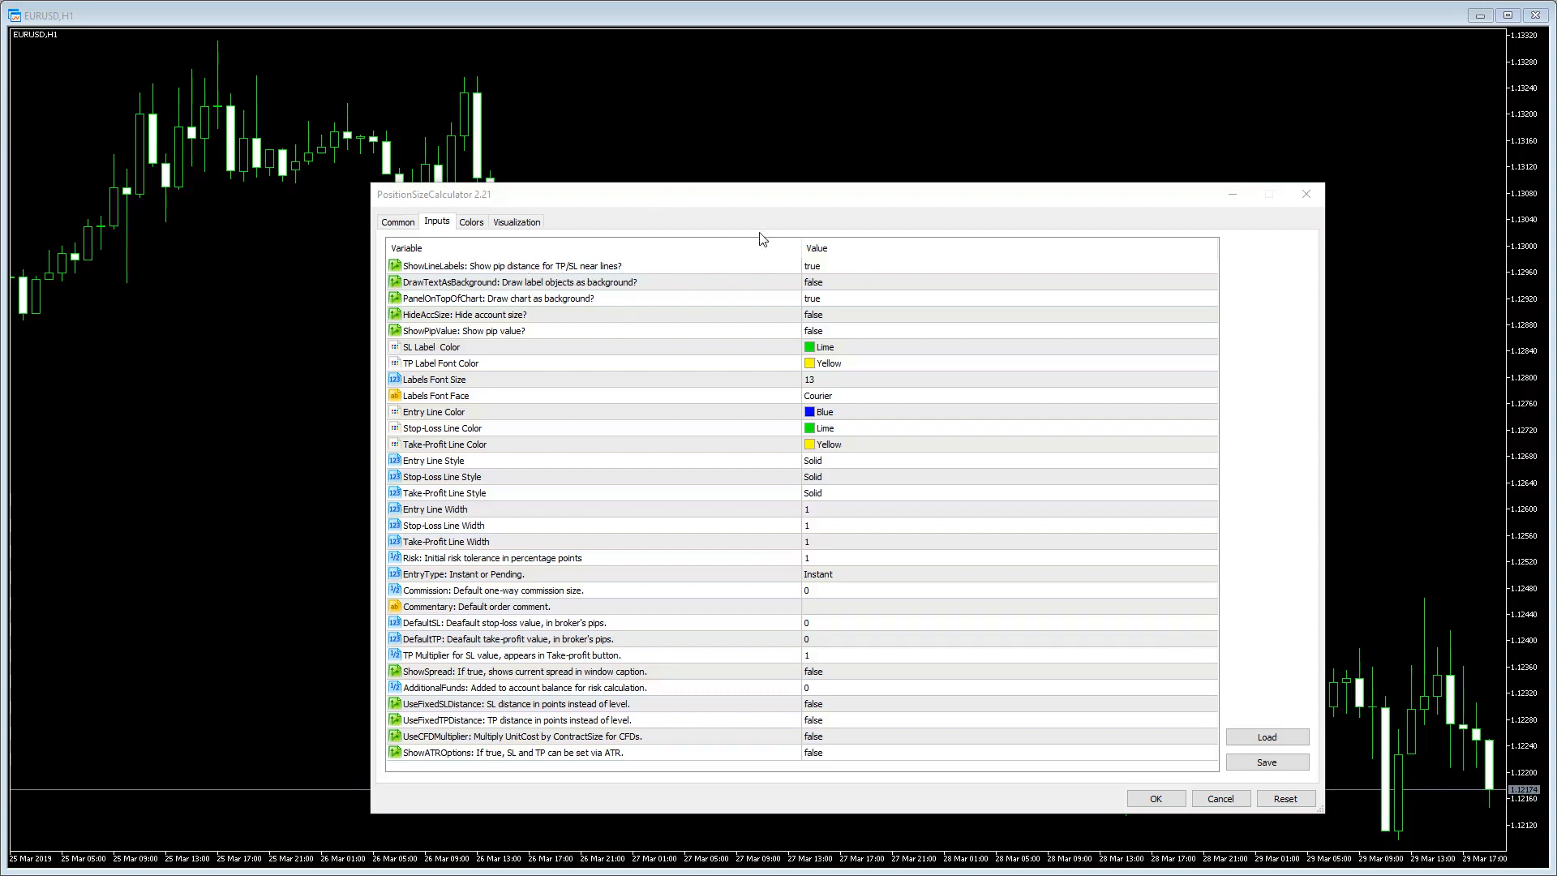
{"action": "mouse_move", "coordinate": [698, 275]}
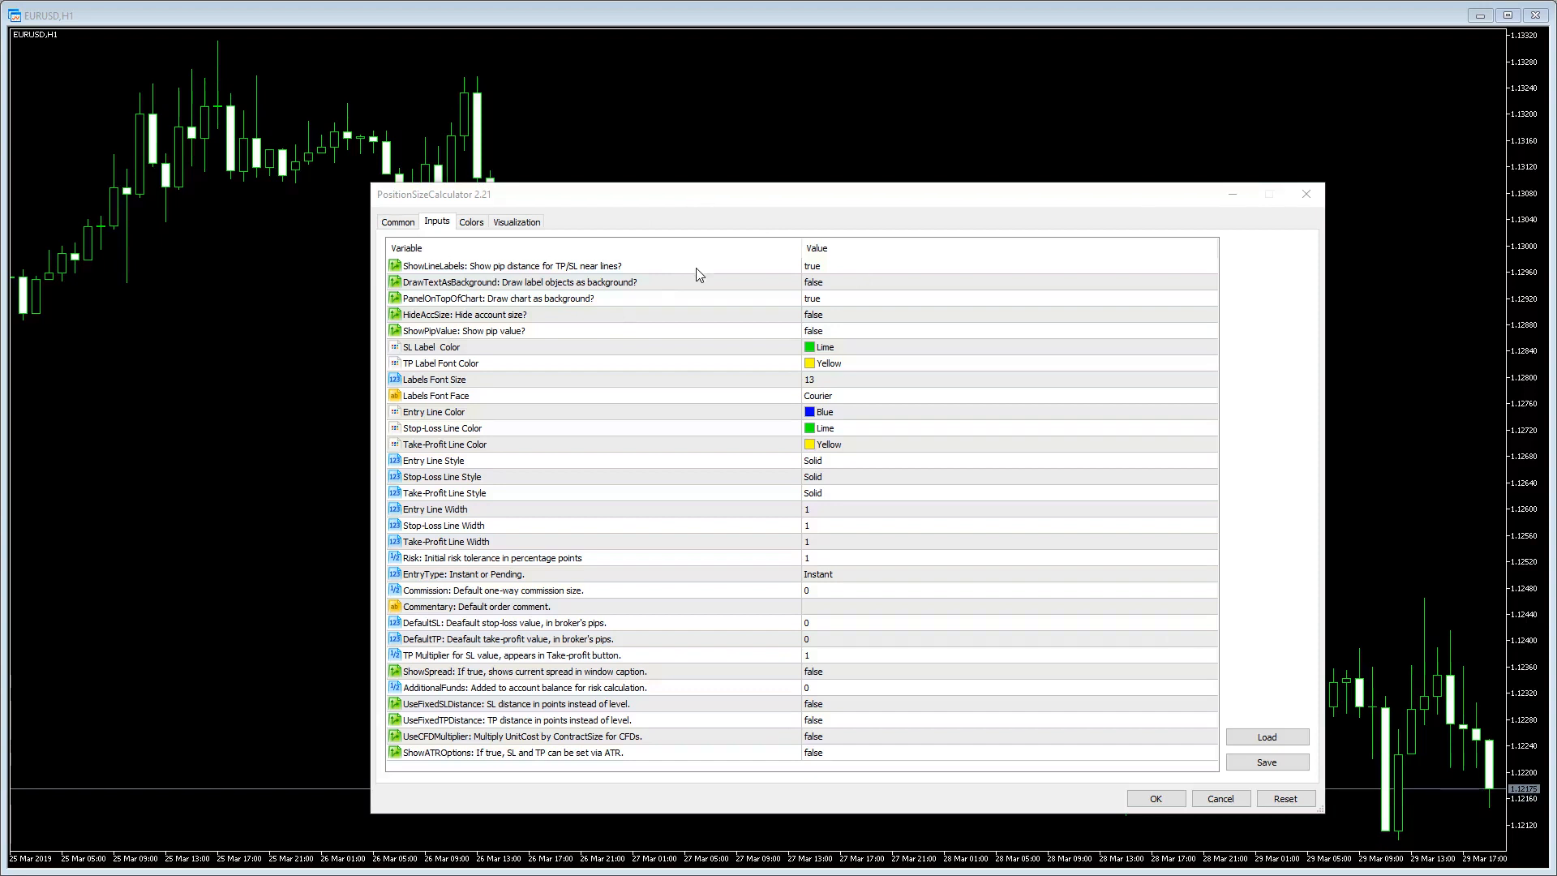
{"action": "mouse_move", "coordinate": [685, 274]}
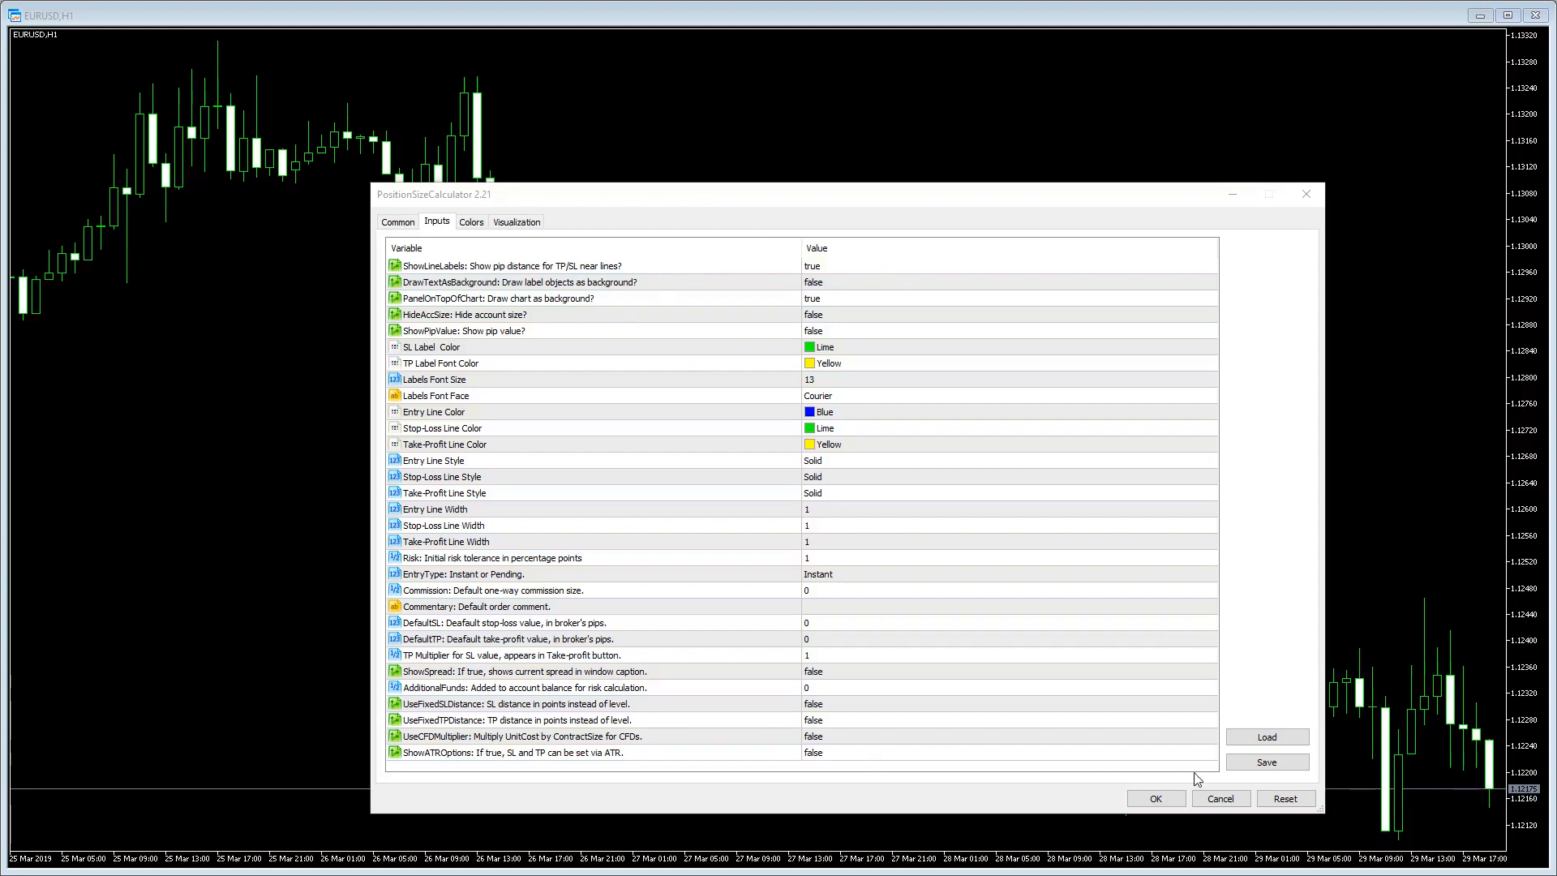
- Apply the calculator settings, then reopen its inputs via the chart's Indicator List
{"action": "left_click", "coordinate": [1154, 797]}
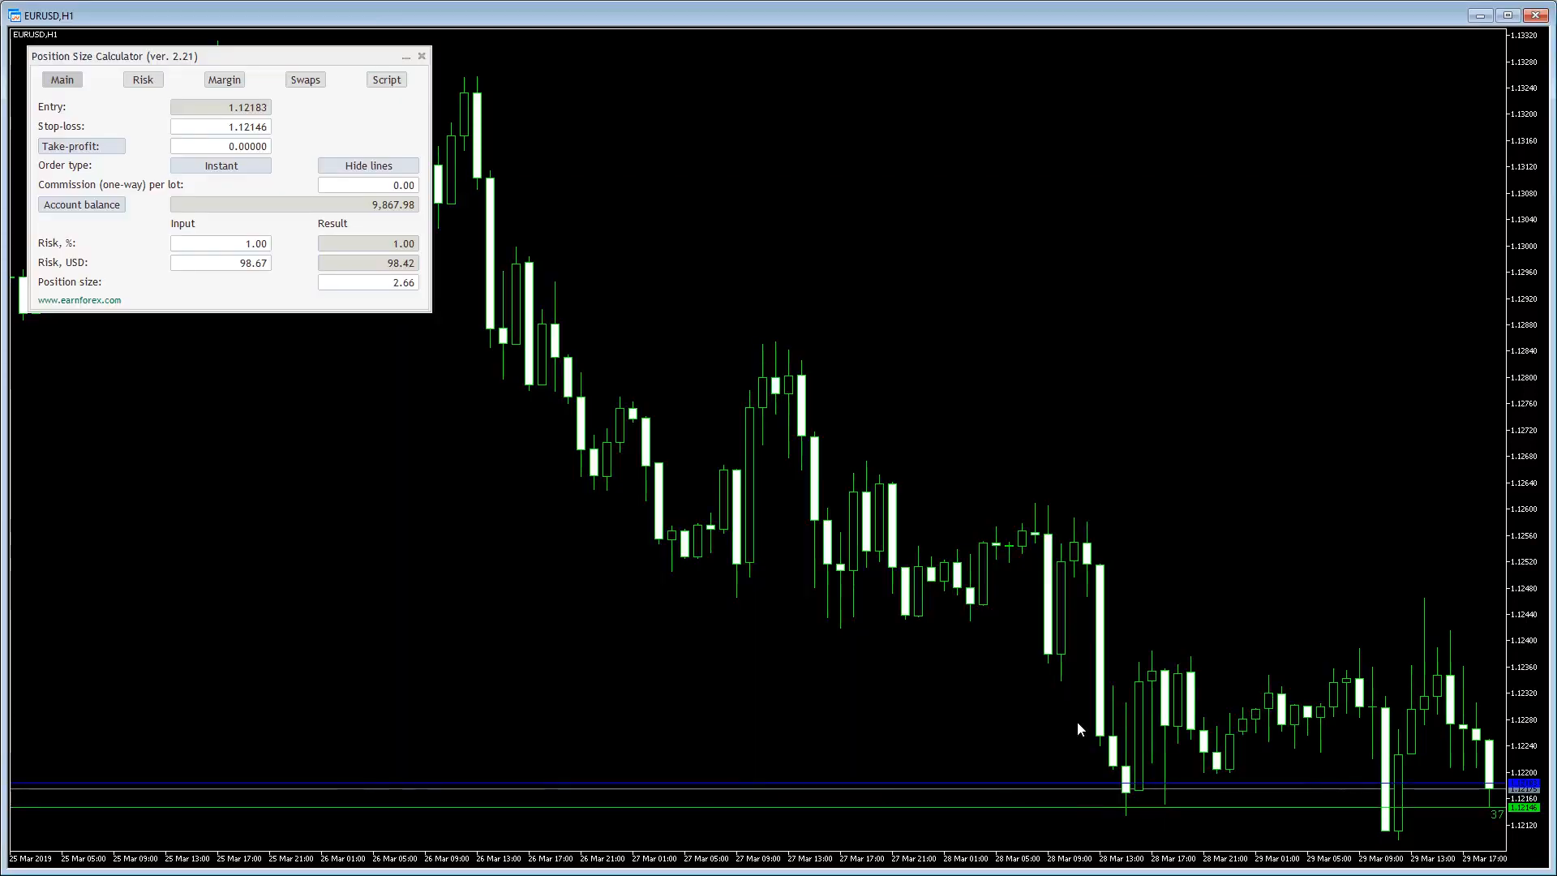
{"action": "mouse_move", "coordinate": [1005, 278]}
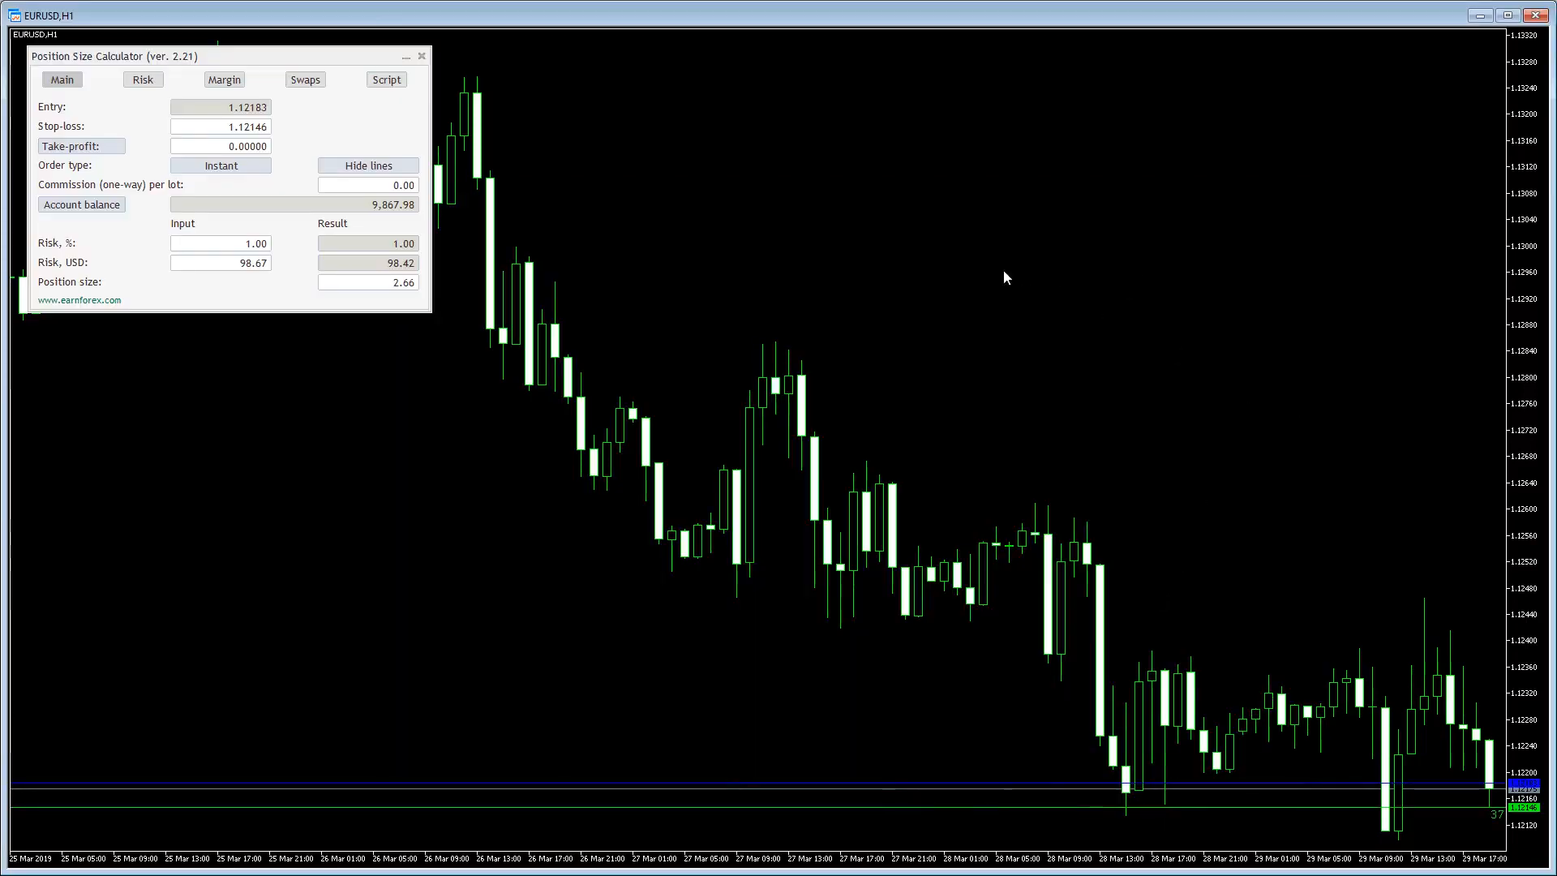
{"action": "right_click", "coordinate": [1005, 277]}
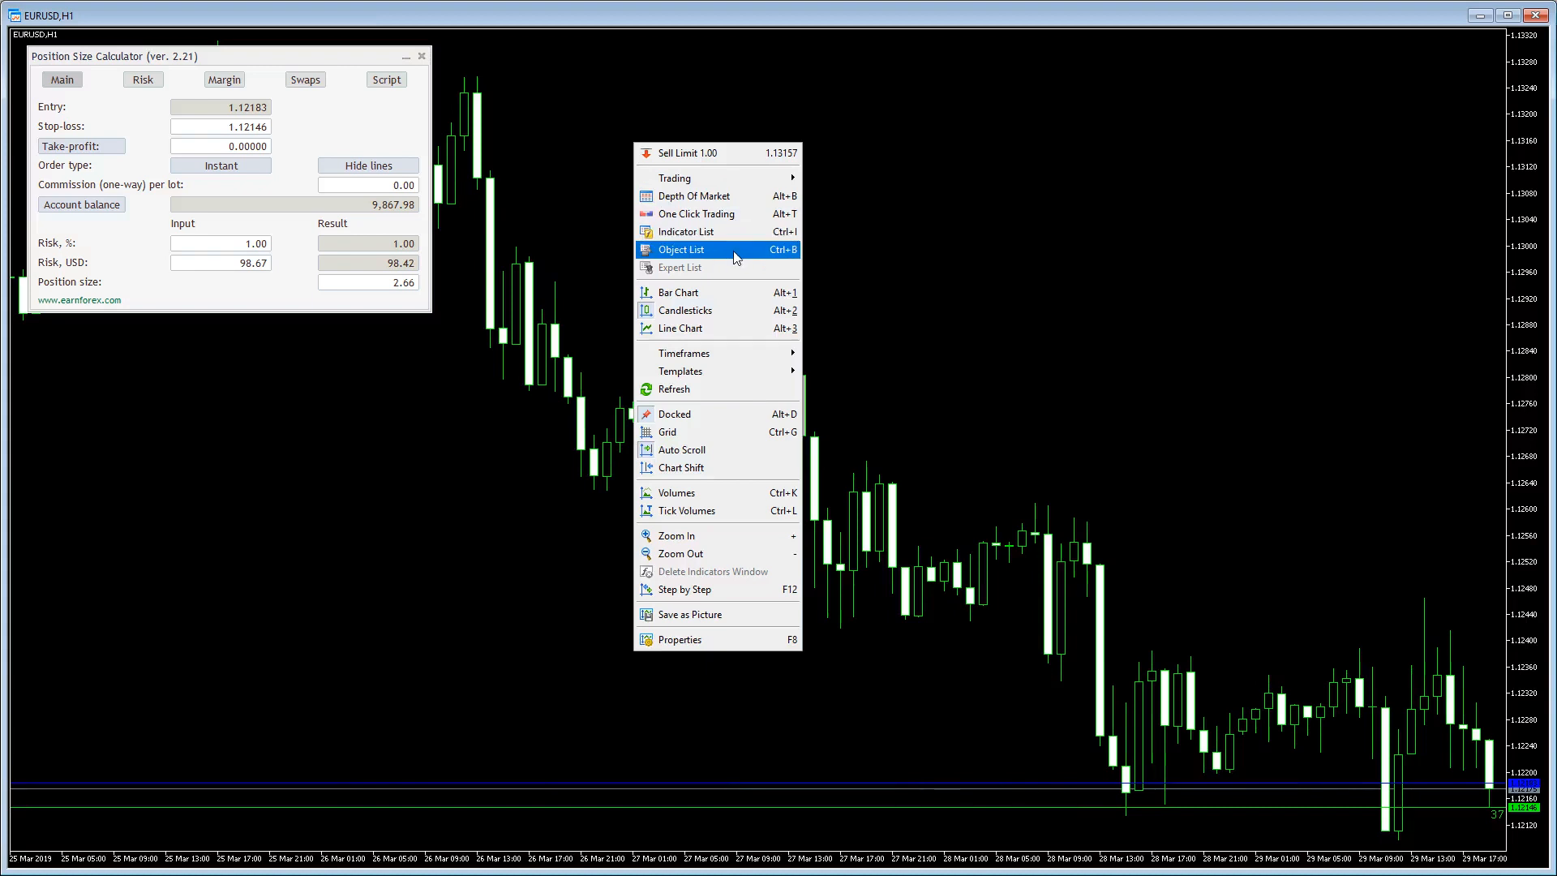
{"action": "left_click", "coordinate": [684, 231]}
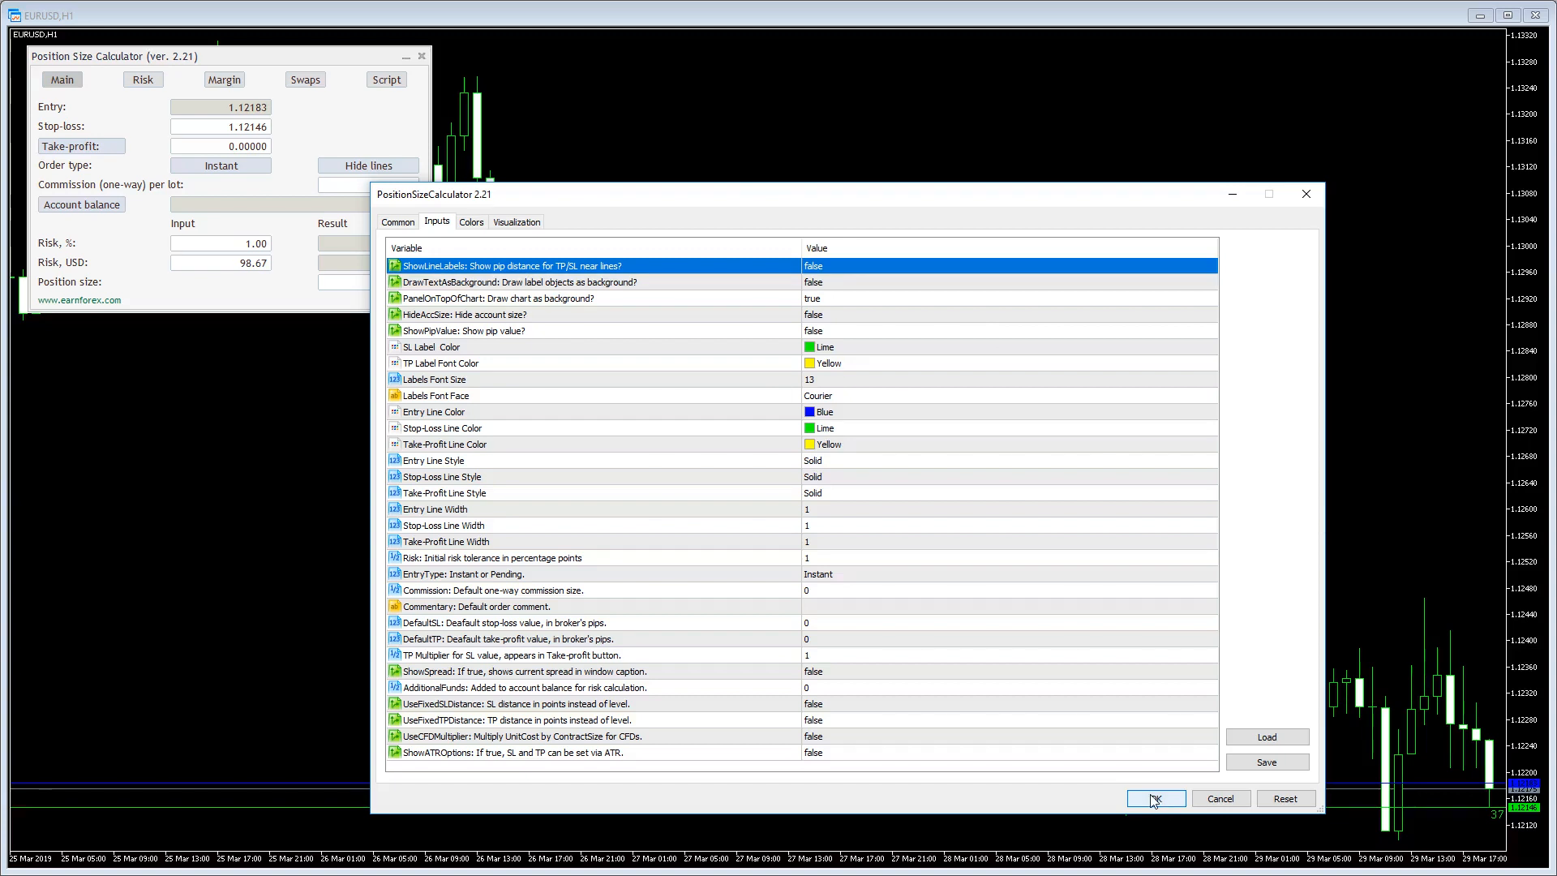
- Apply the 1.12230 take-profit inputs and reopen the calculator's input settings
{"action": "left_click", "coordinate": [1155, 798]}
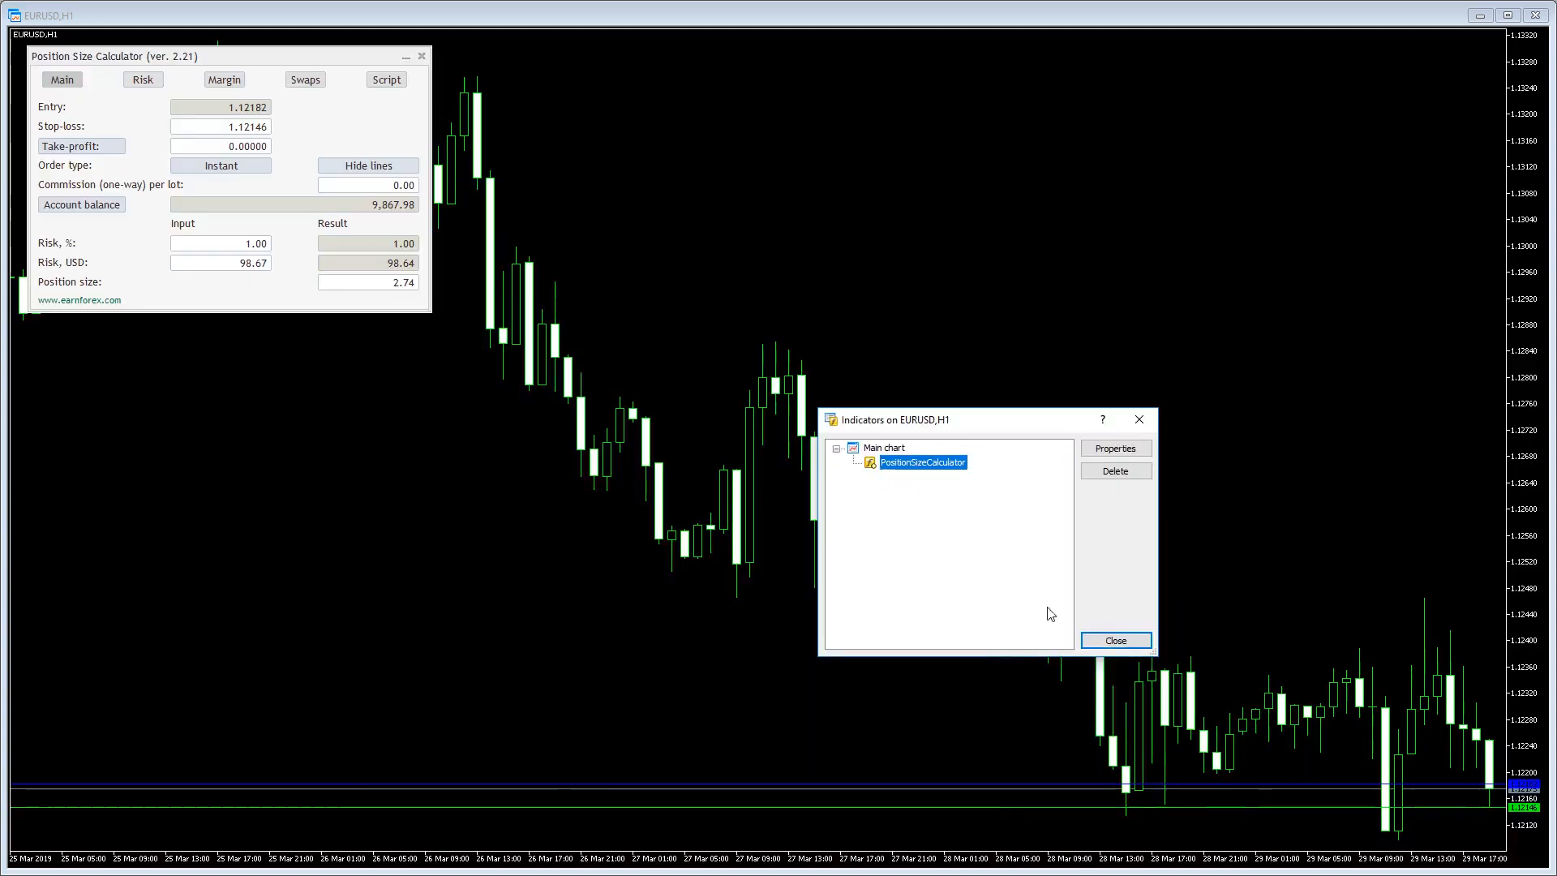
{"action": "left_click", "coordinate": [1114, 640]}
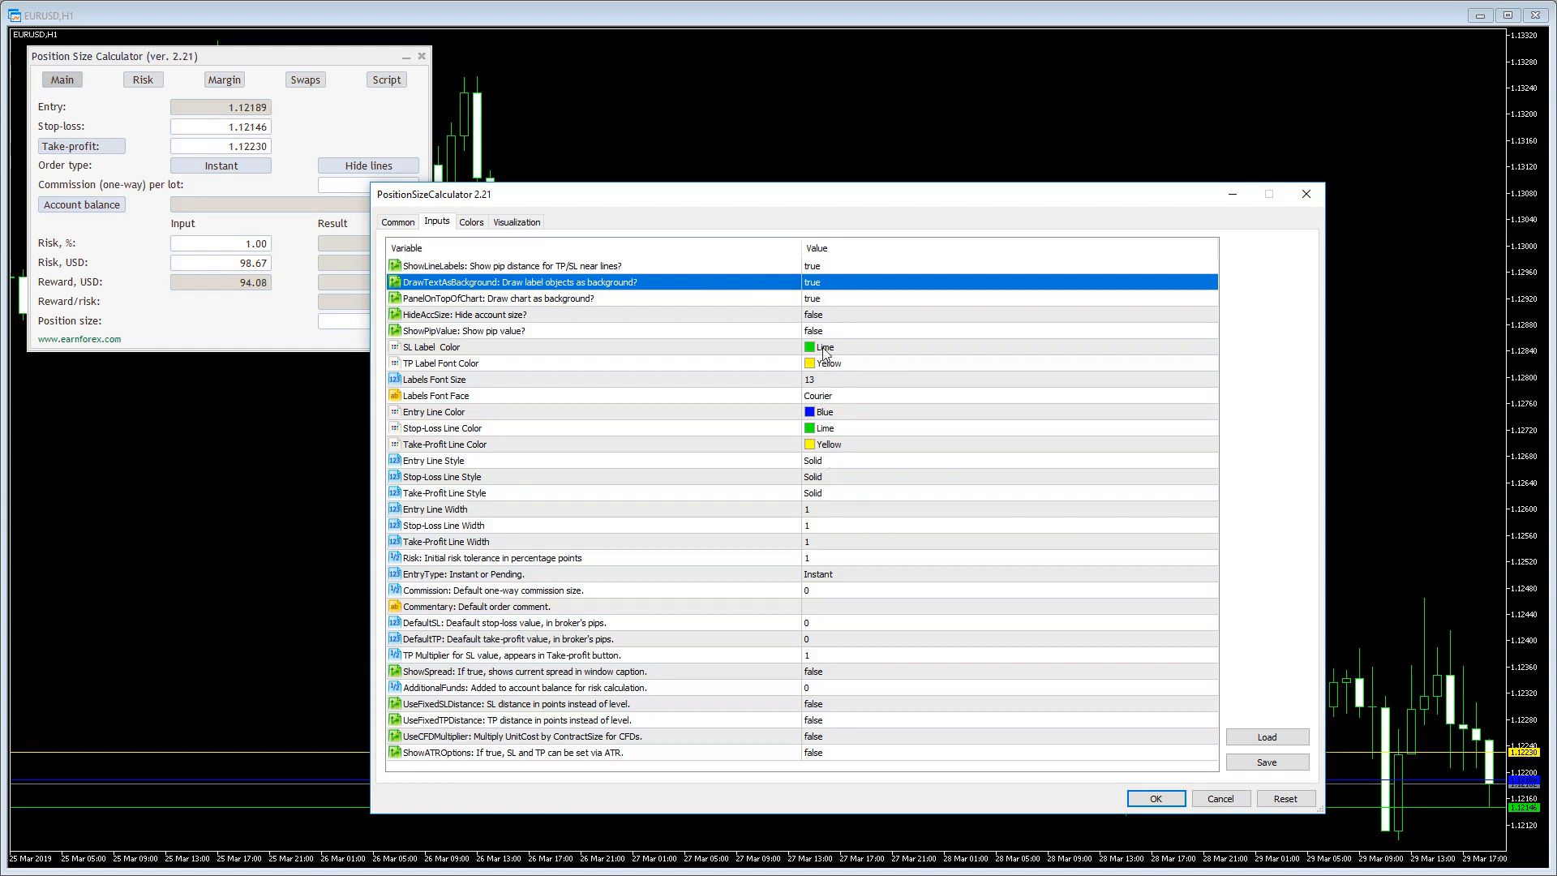
- Make SL labels MediumPurple and TP labels Red in 33-size Verdana, and apply
{"action": "left_click", "coordinate": [1008, 347]}
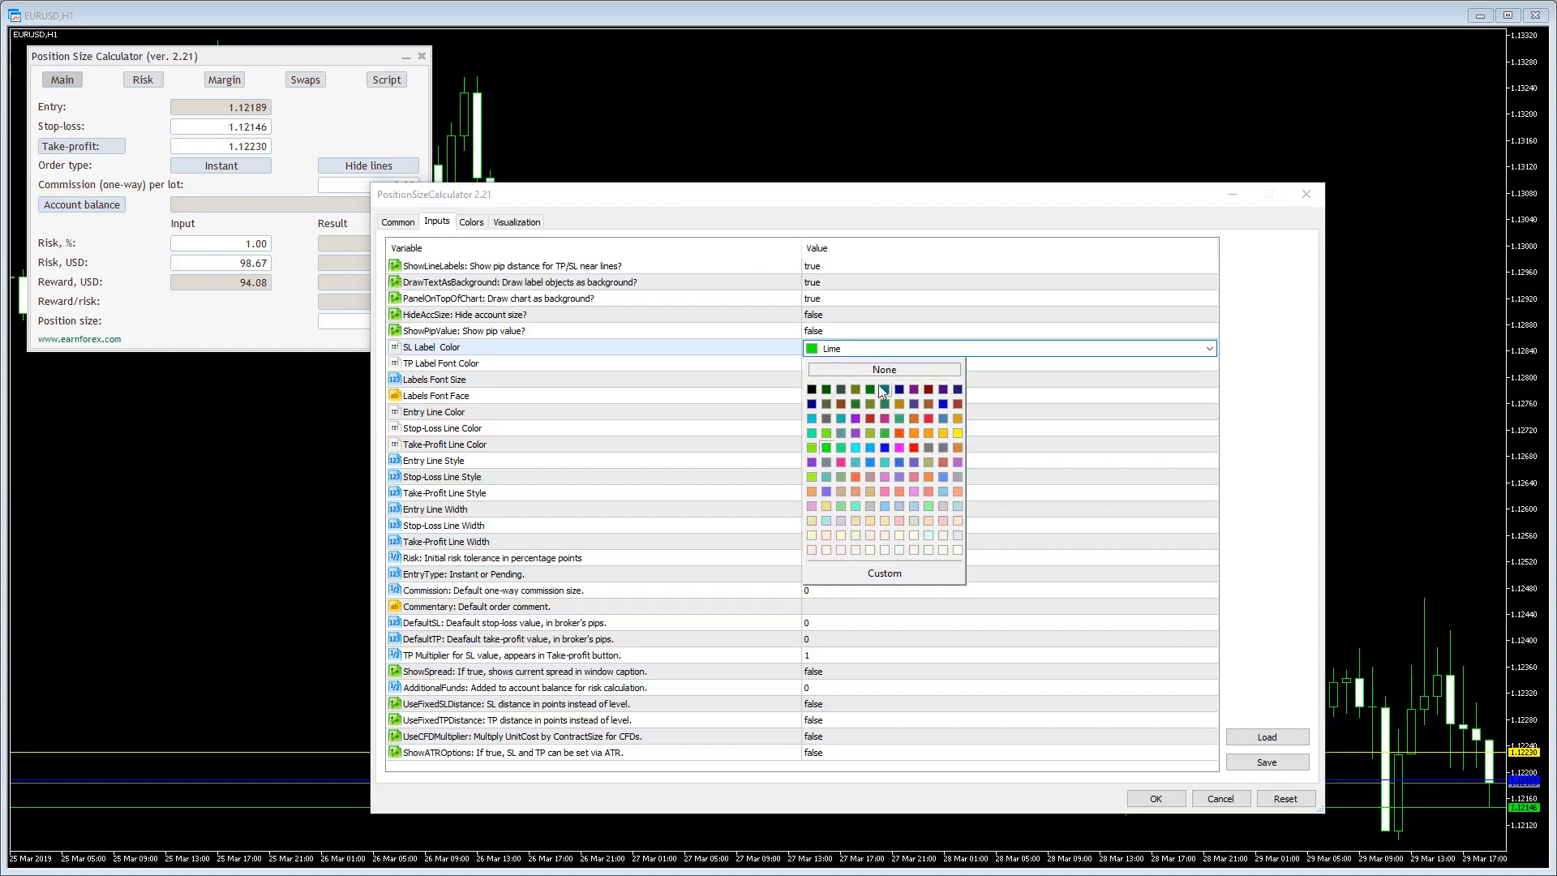
{"action": "left_click", "coordinate": [880, 389]}
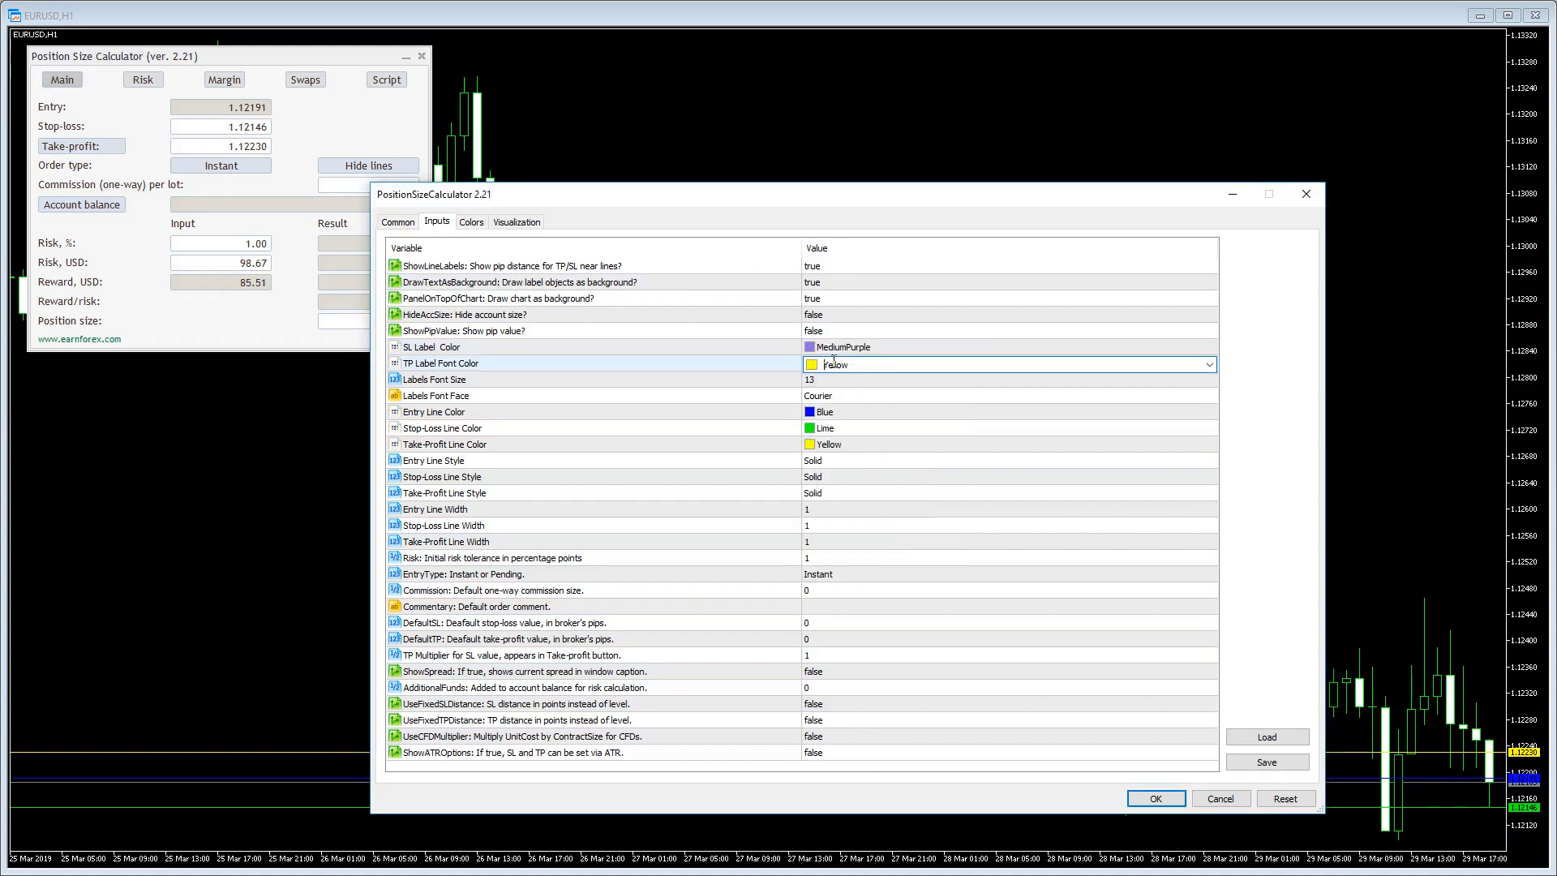
{"action": "left_click", "coordinate": [1208, 364]}
{"action": "type", "text": "33"}
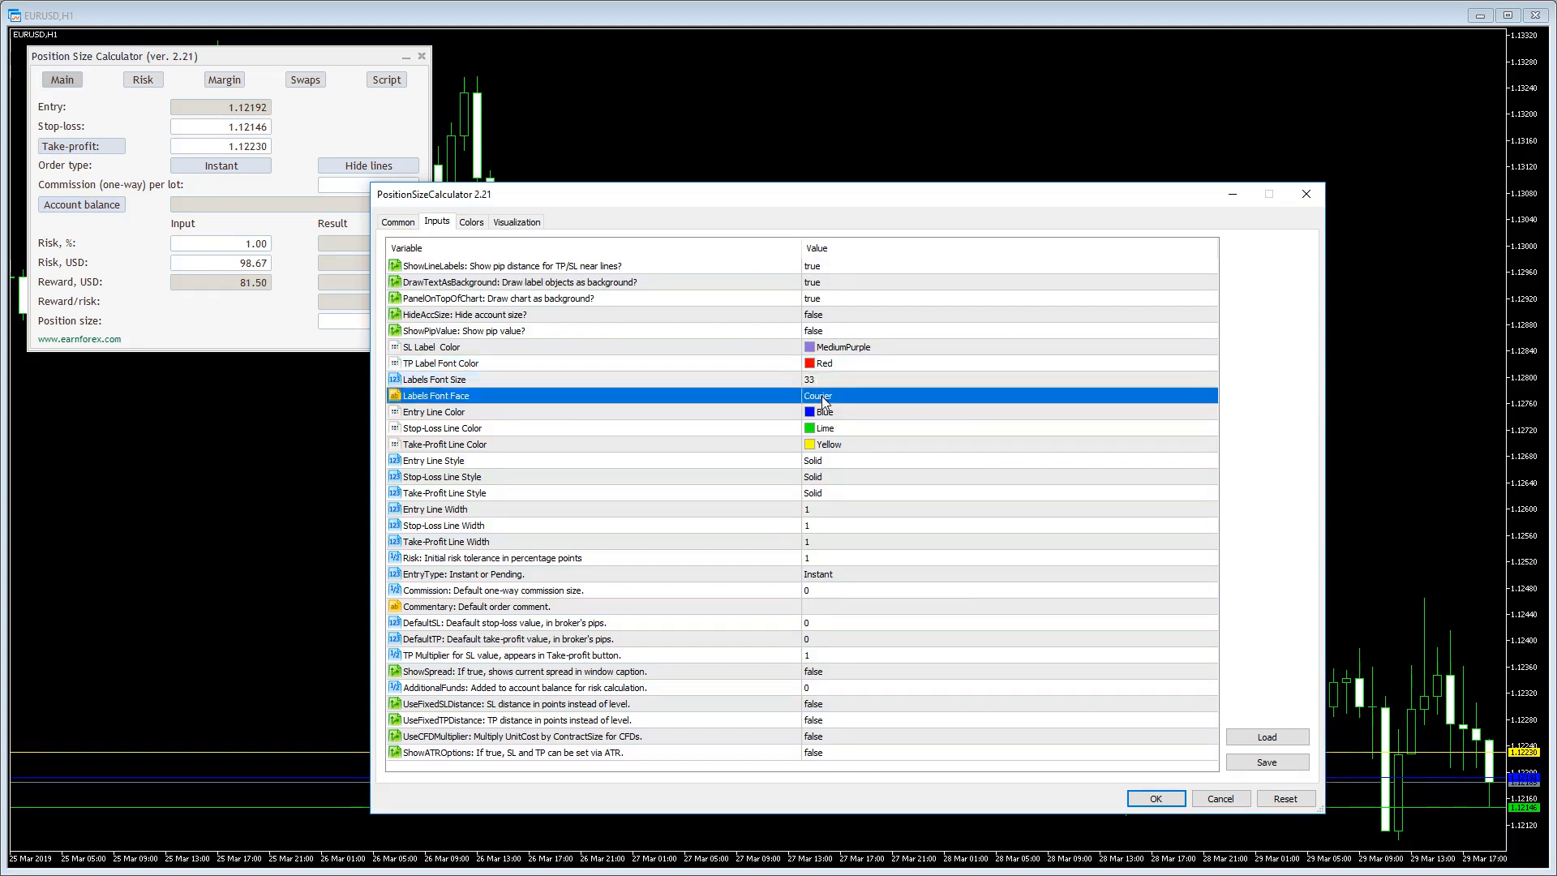
{"action": "type", "text": "Verdana"}
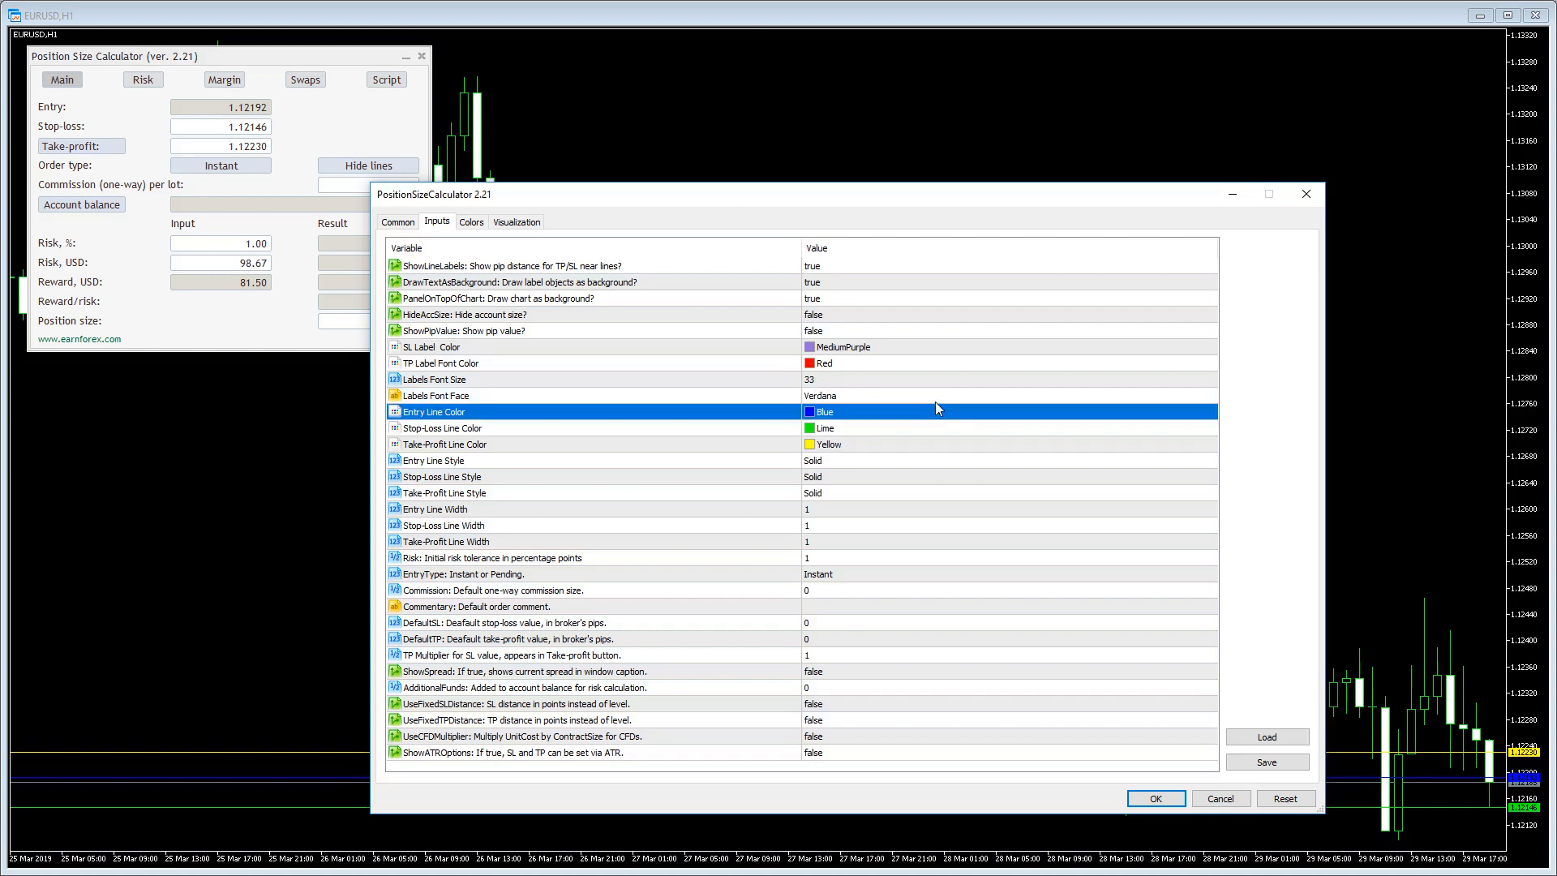
{"action": "left_click", "coordinate": [1154, 798]}
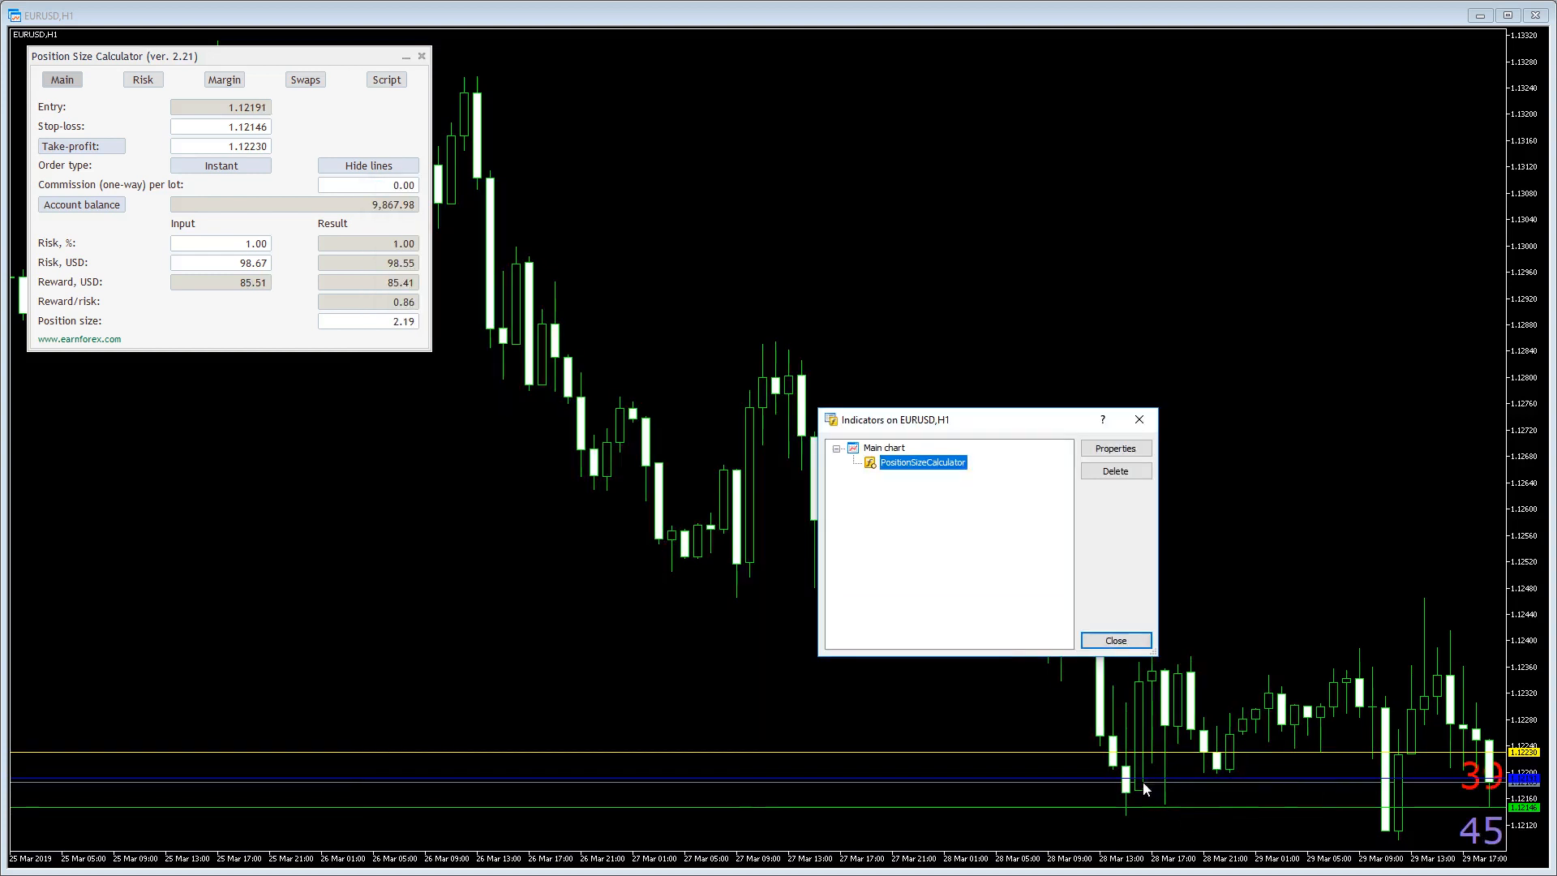
{"action": "left_click", "coordinate": [1114, 640]}
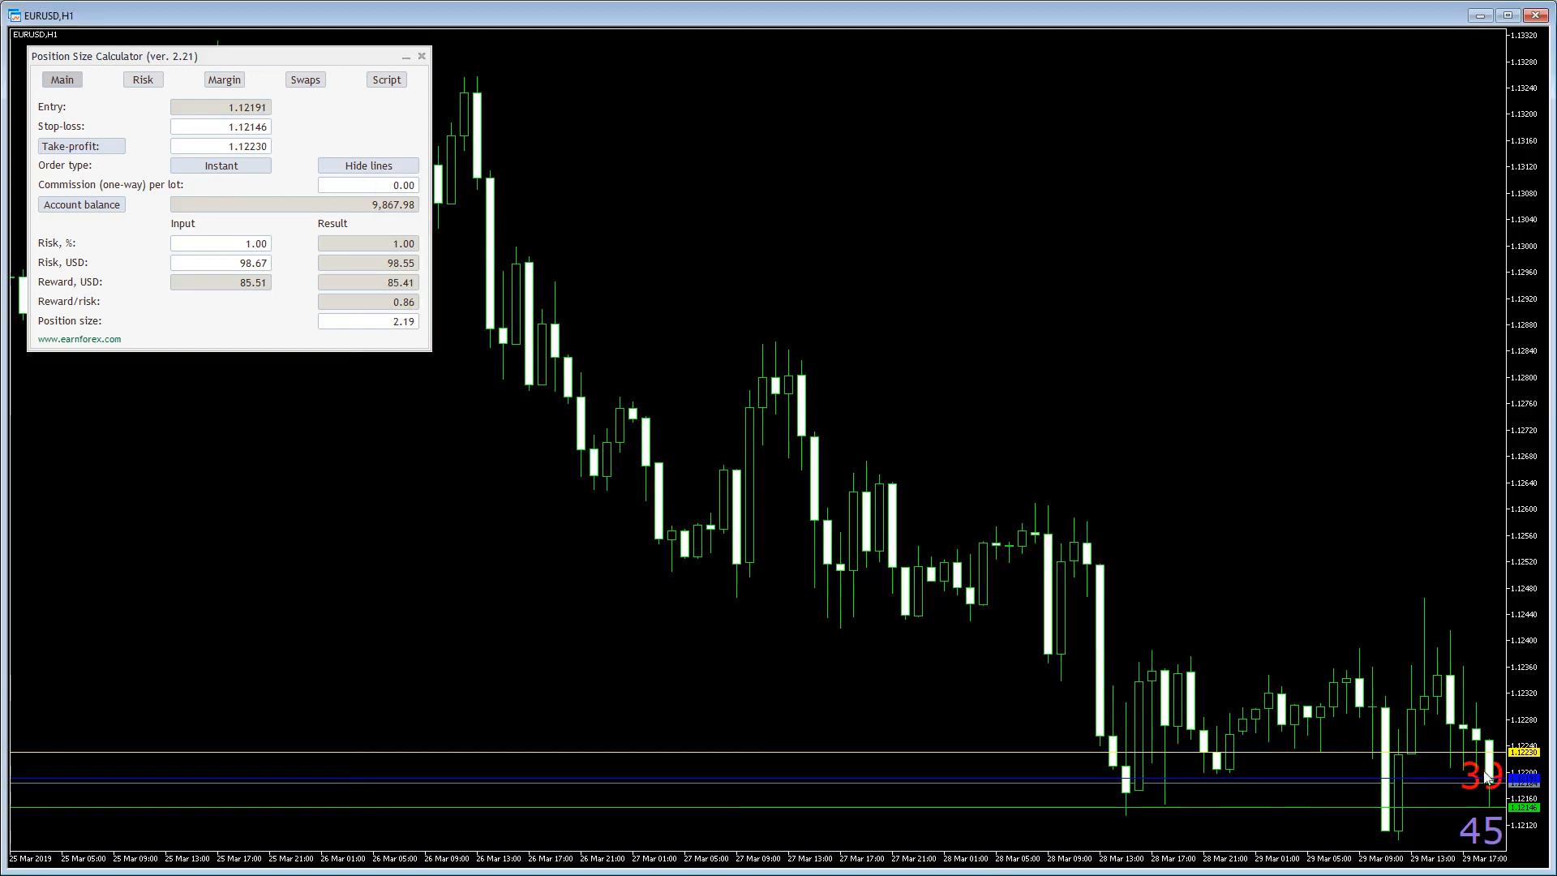
{"action": "mouse_move", "coordinate": [1460, 789]}
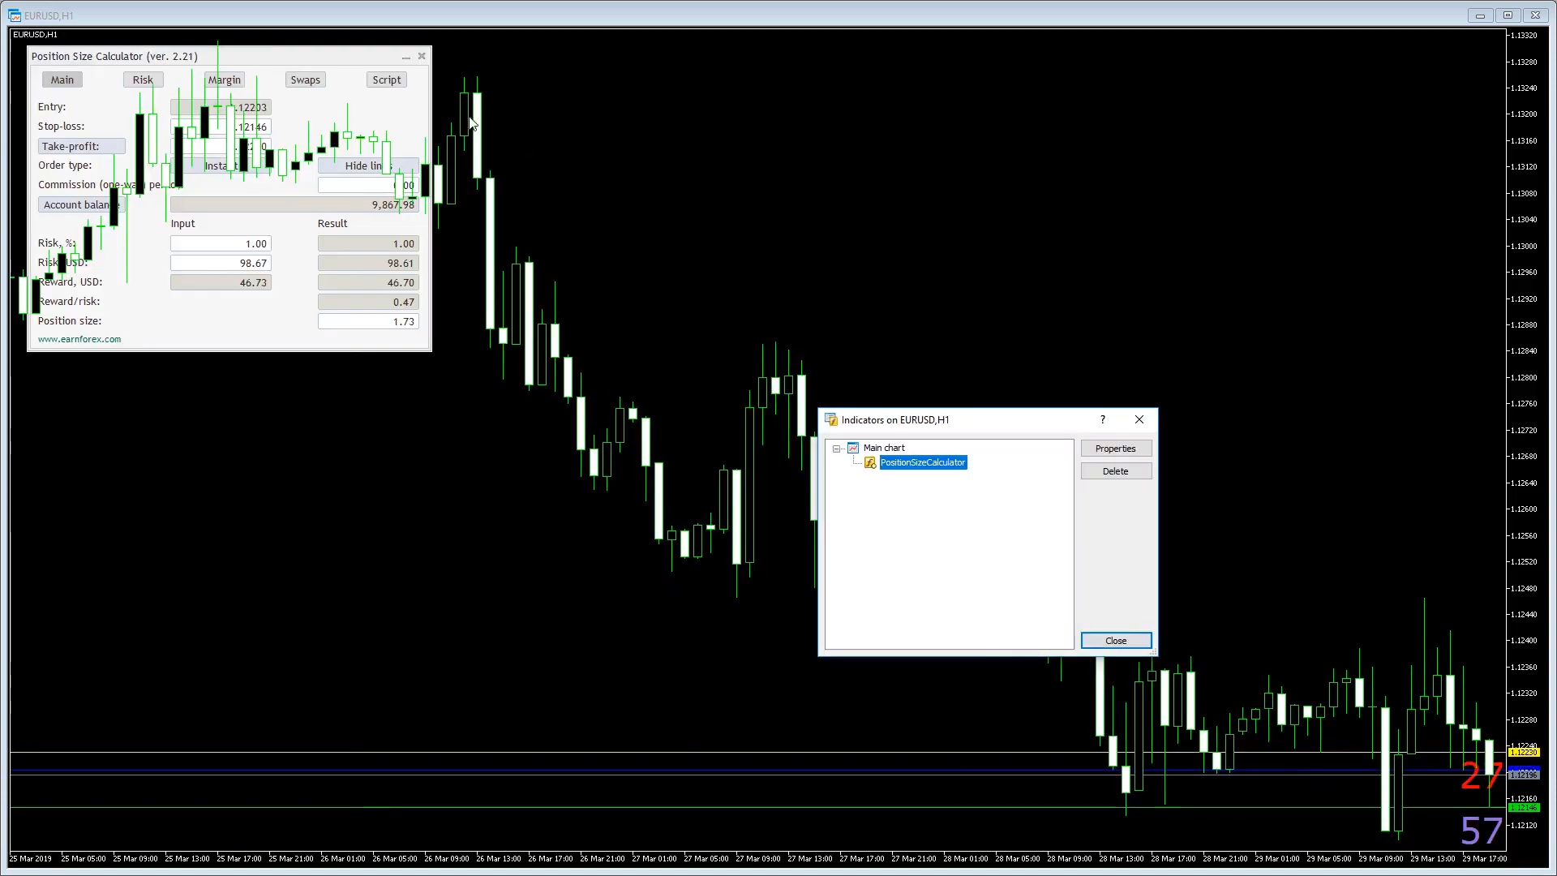
- Close the indicator list, drag the panel mid-chart, and reopen its settings
{"action": "left_click", "coordinate": [1114, 640]}
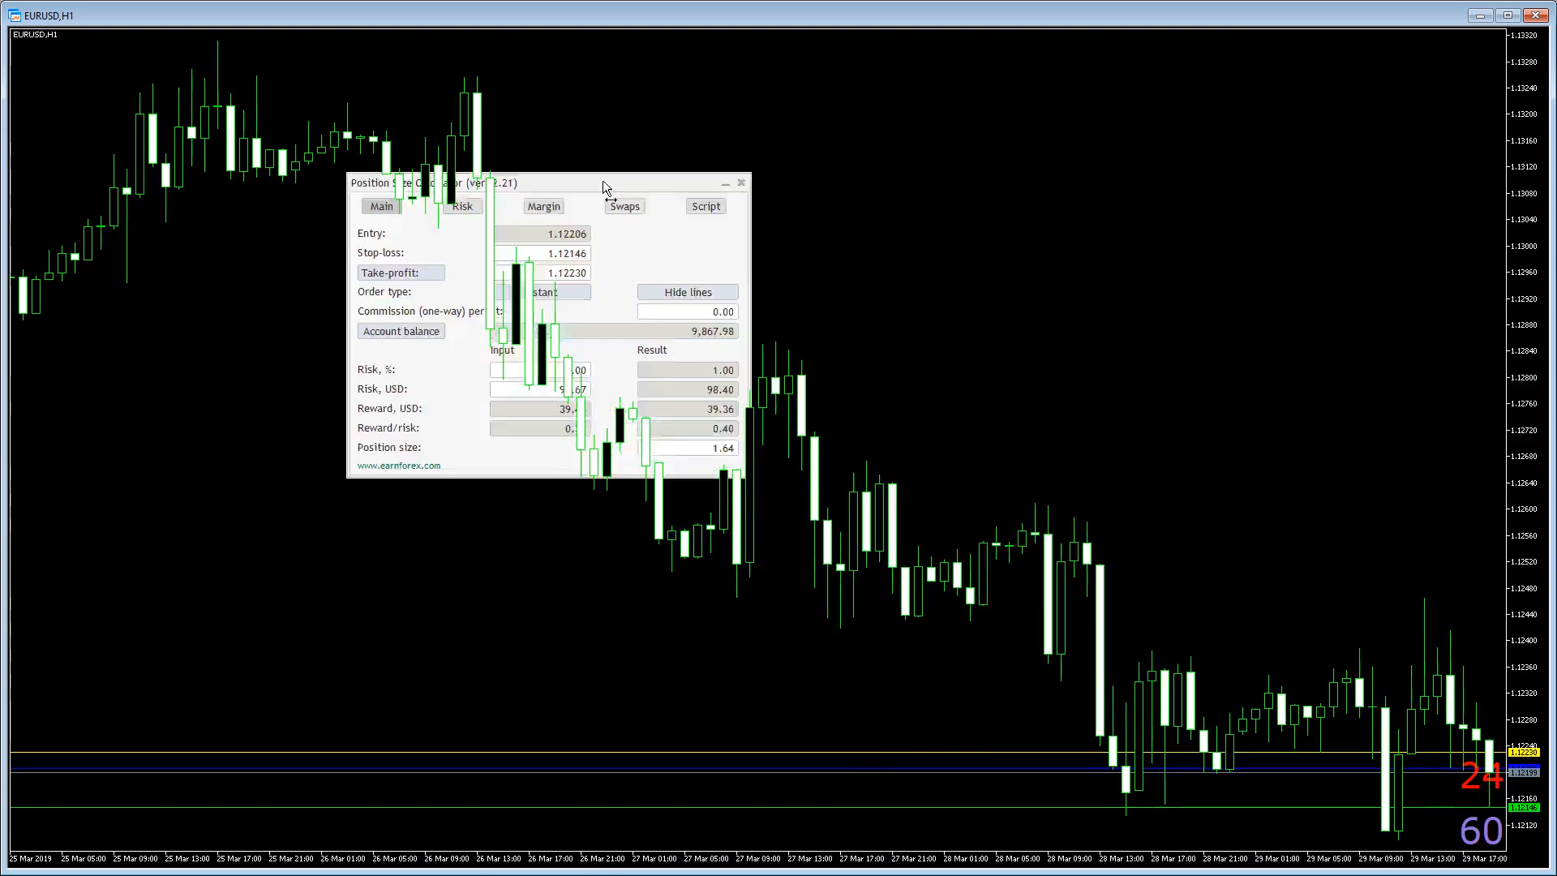
{"action": "left_click_drag", "start_coordinate": [606, 189], "coordinate": [497, 196]}
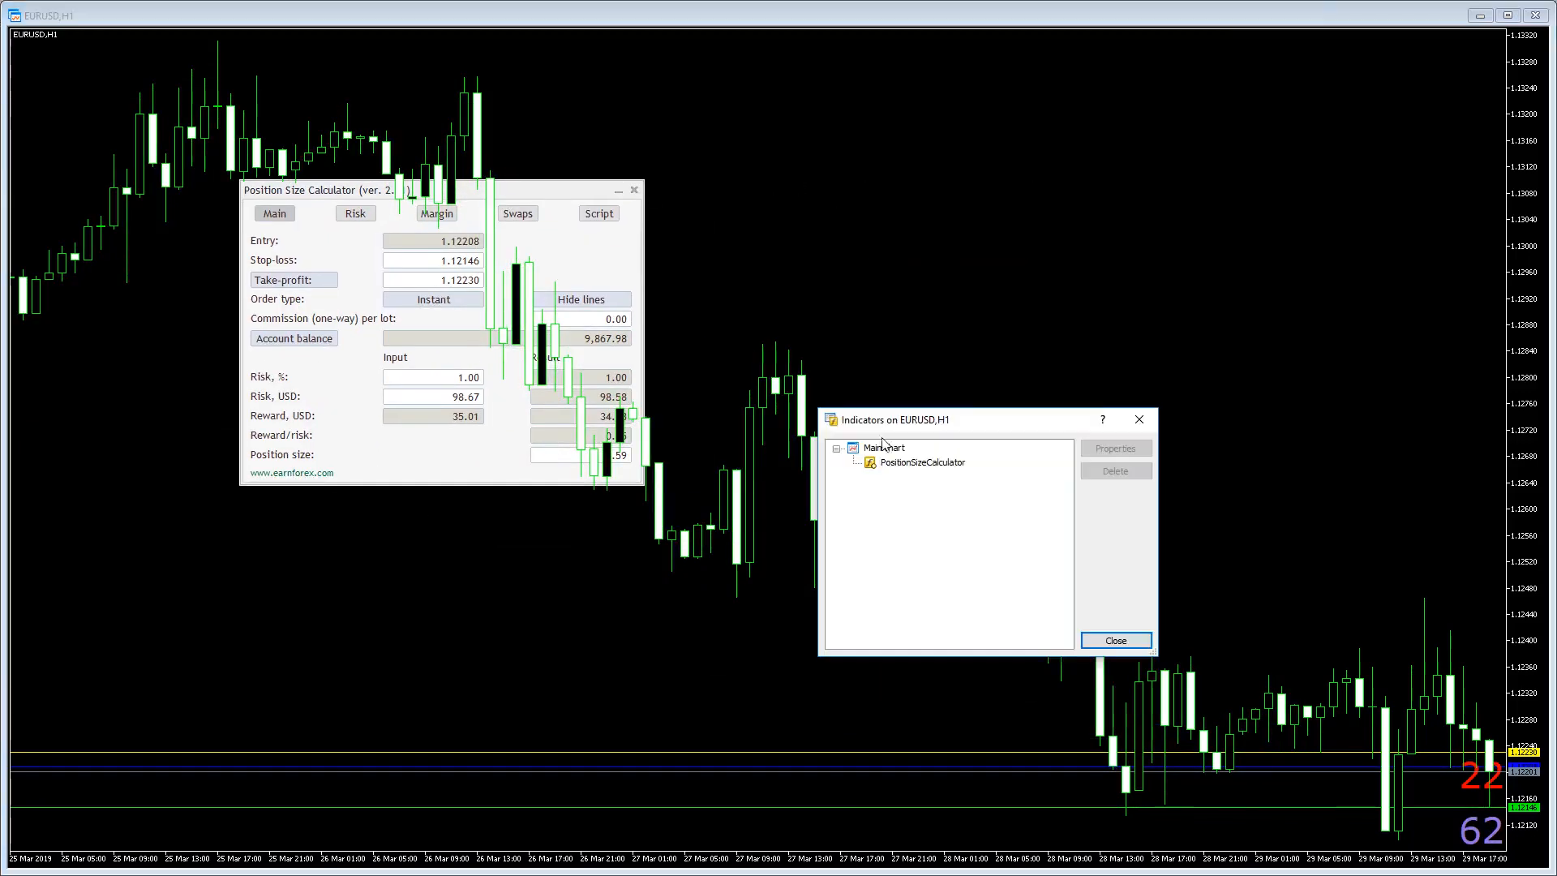
{"action": "double_click", "coordinate": [919, 462]}
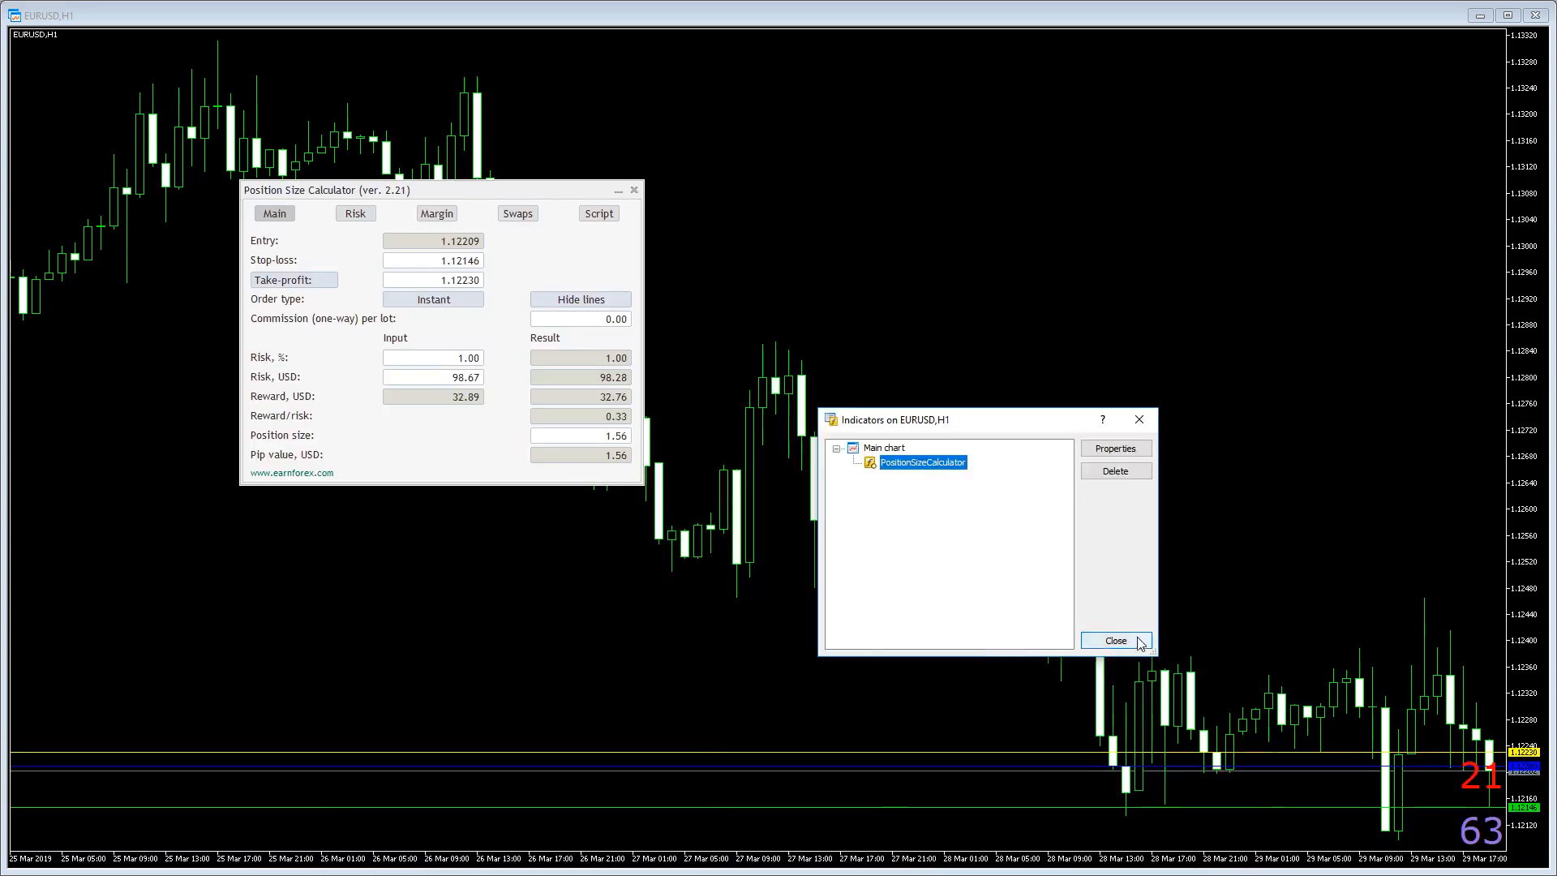
- Close the Indicators dialog so the panel reattaches at the chart's top-left
{"action": "left_click", "coordinate": [1114, 640]}
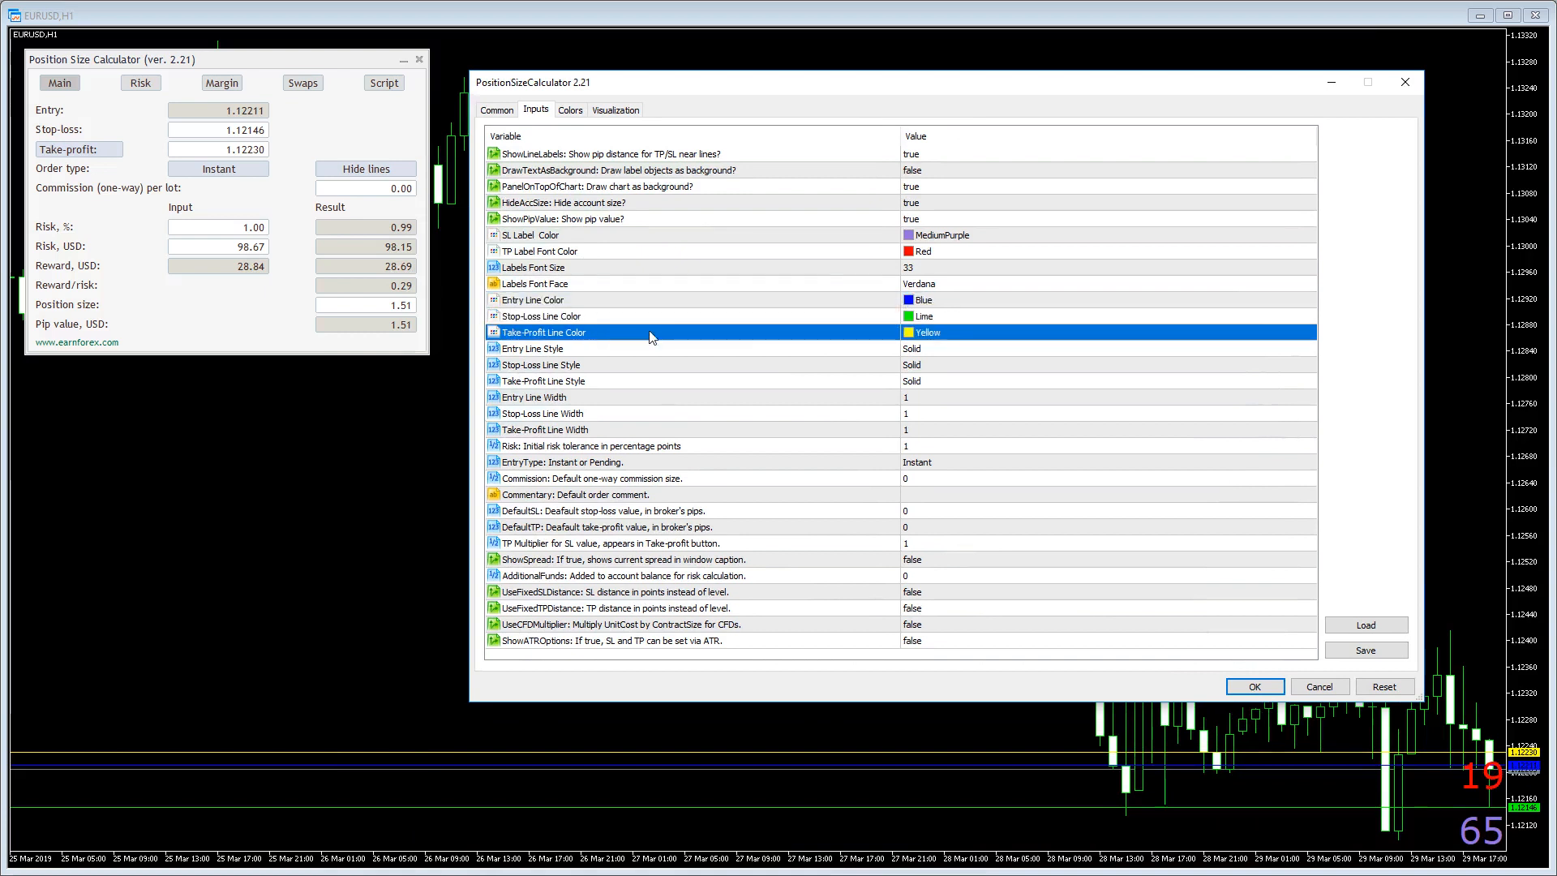
- Set the calculator line colours, making the take-profit line Plum
{"action": "left_click", "coordinate": [543, 380]}
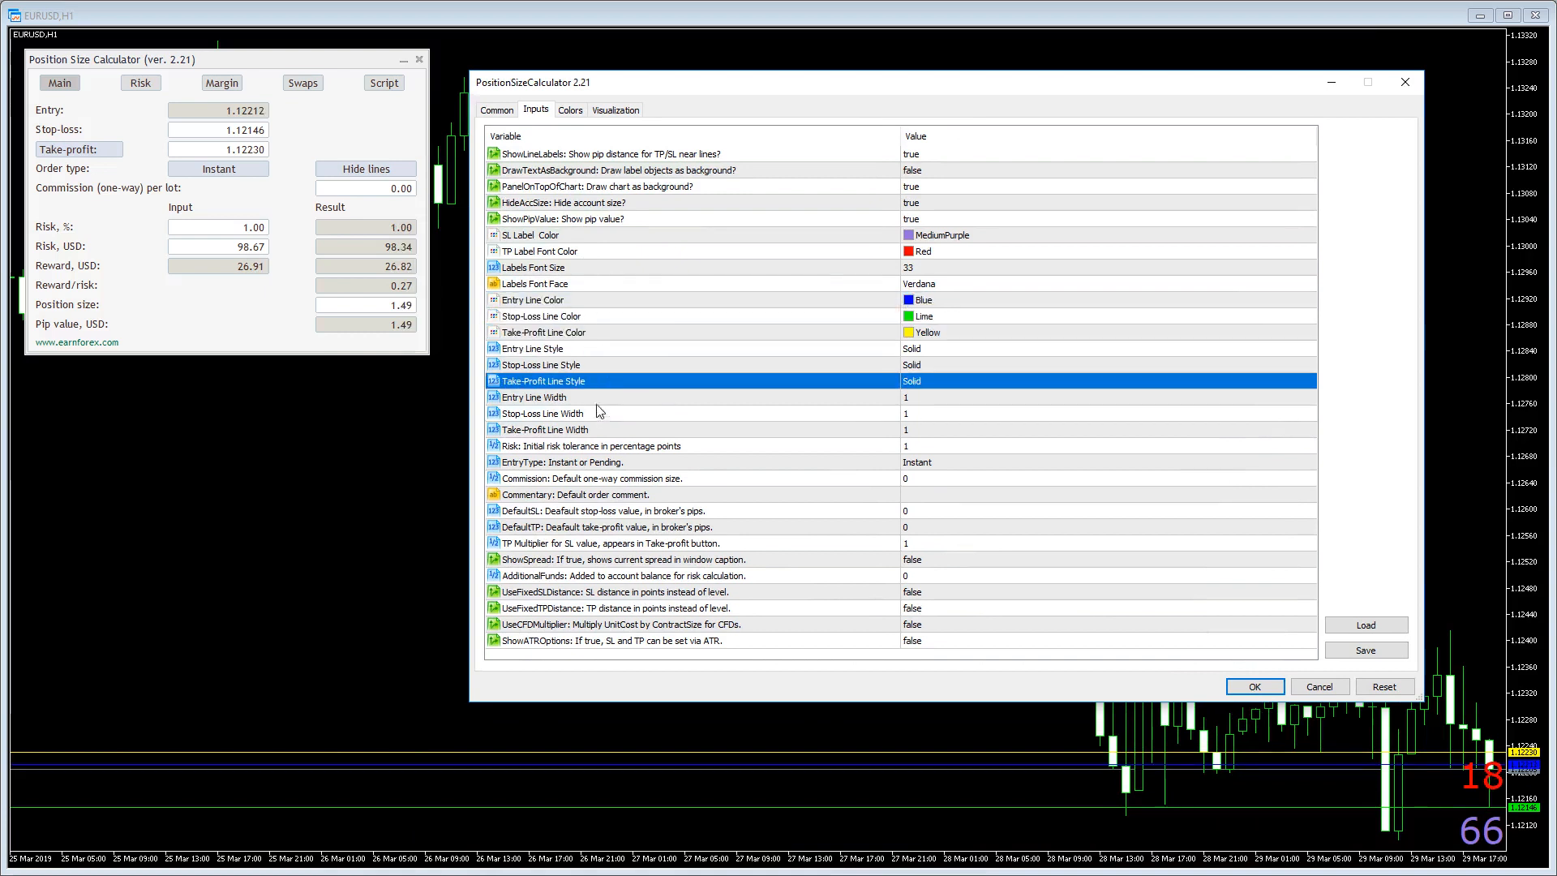
{"action": "left_click", "coordinate": [544, 429]}
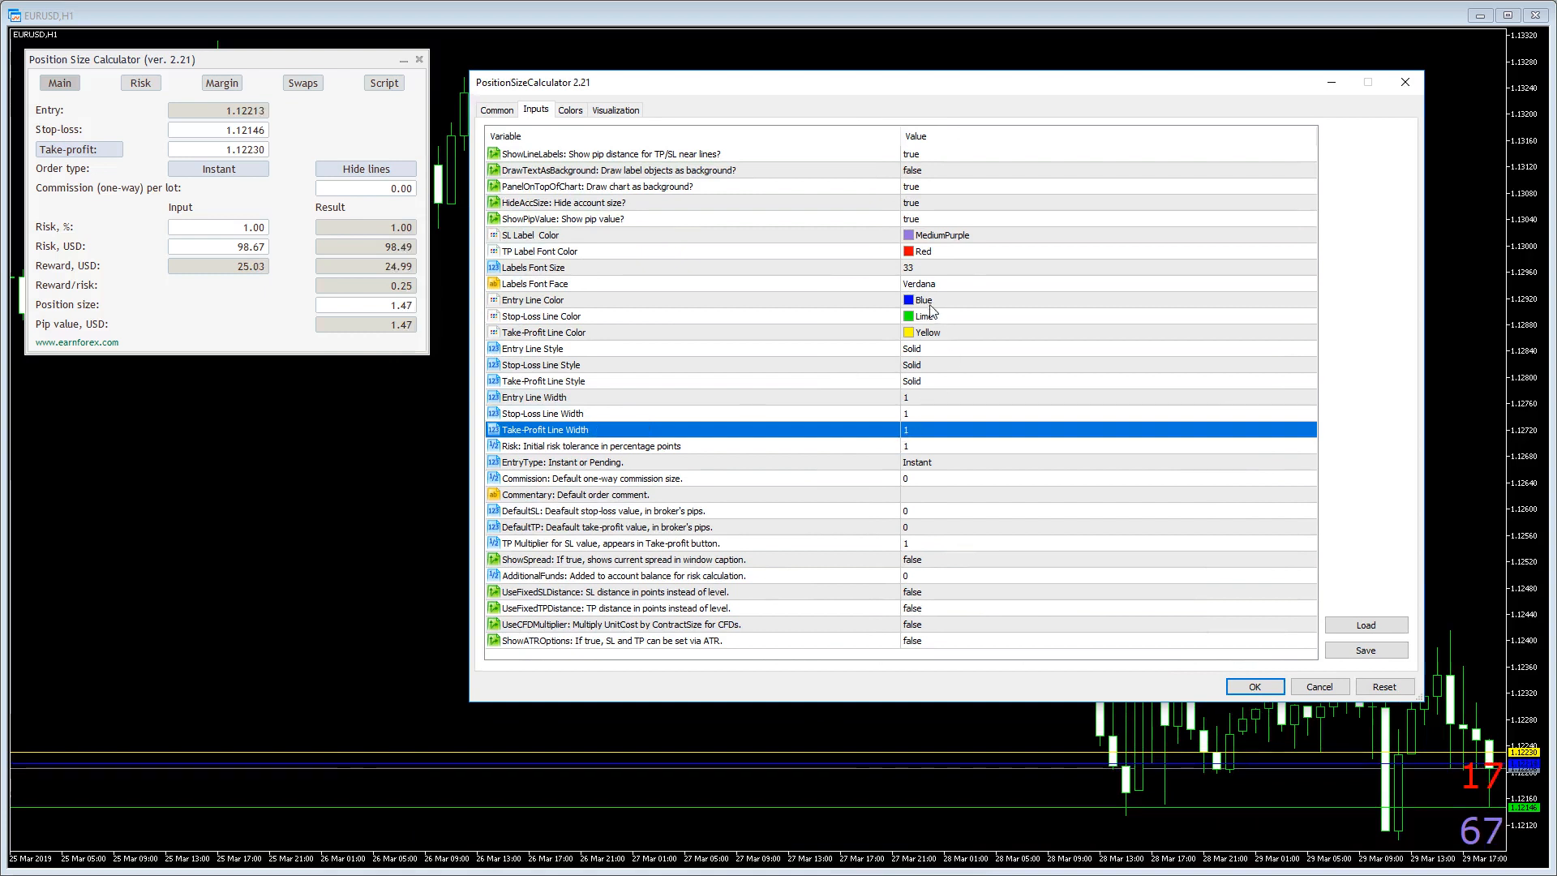
{"action": "left_click", "coordinate": [1107, 299]}
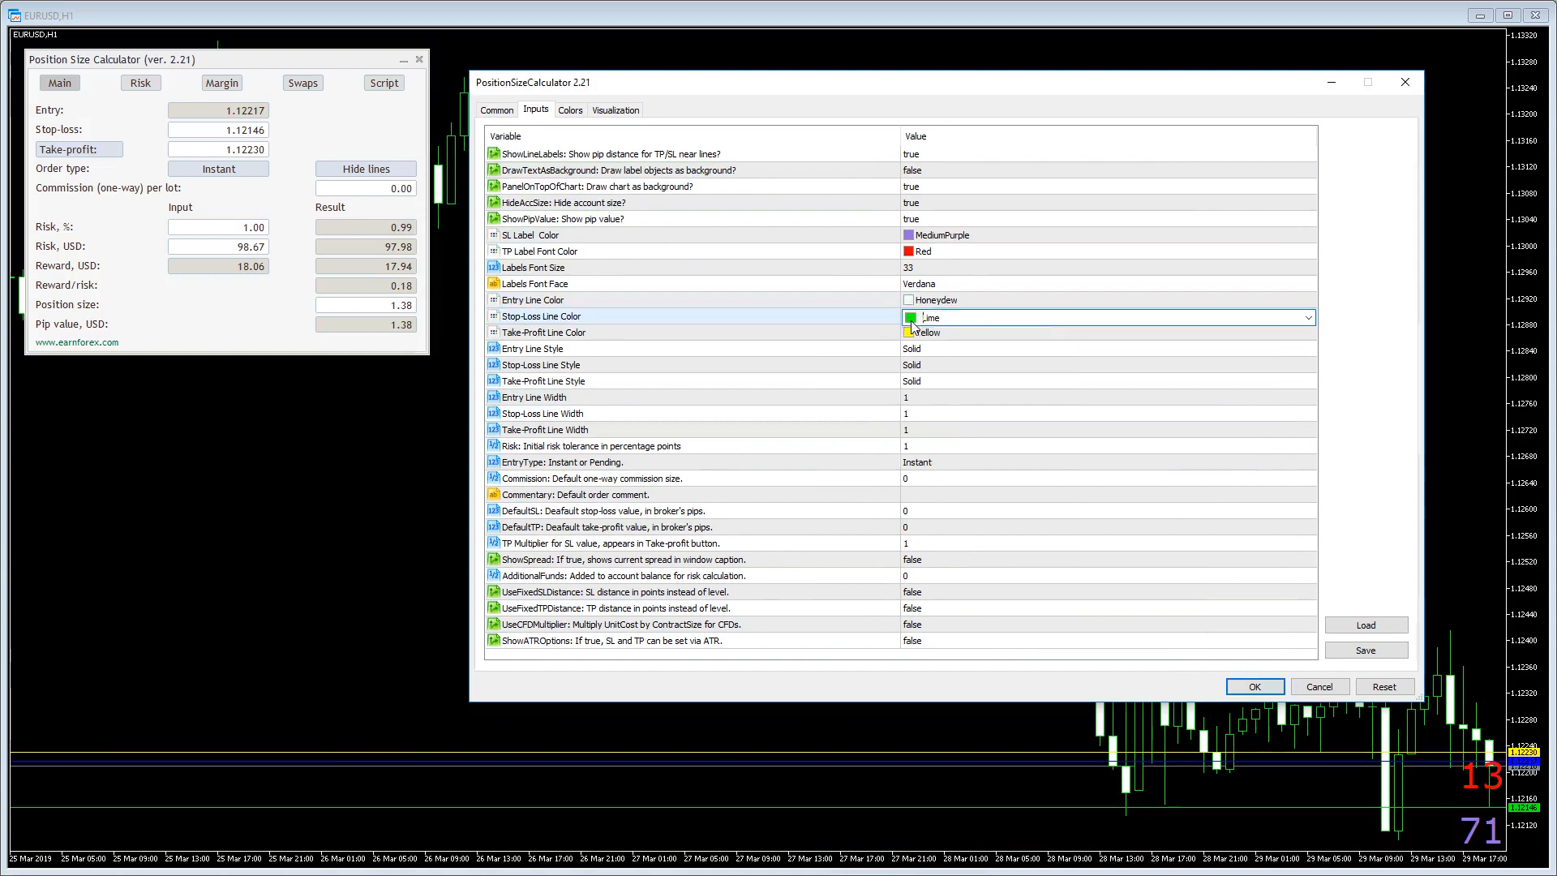
{"action": "left_click", "coordinate": [1305, 318]}
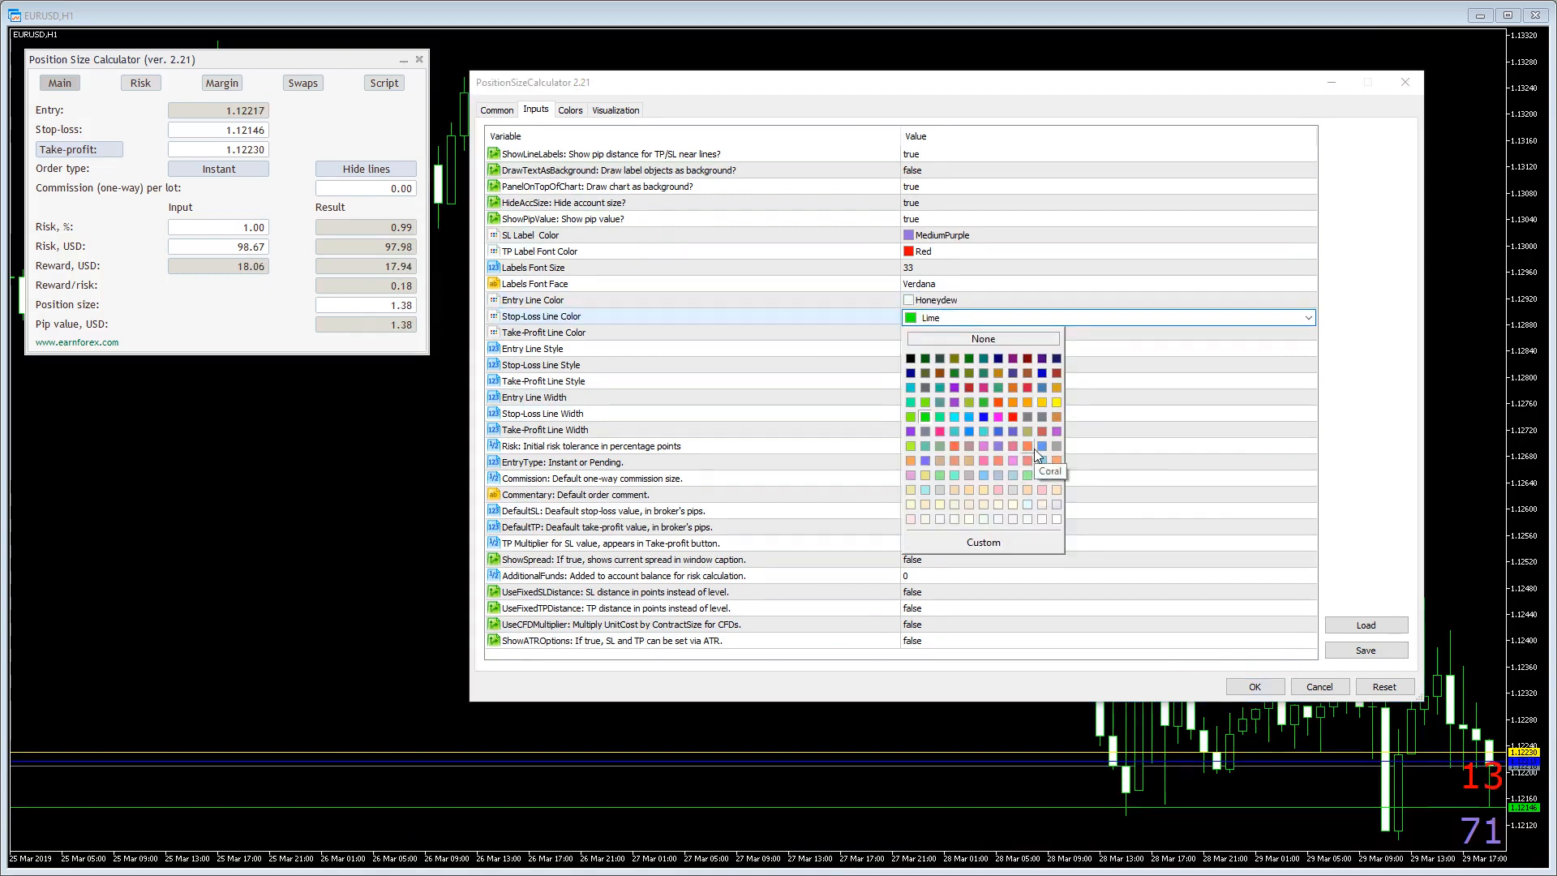
{"action": "left_click", "coordinate": [1028, 445]}
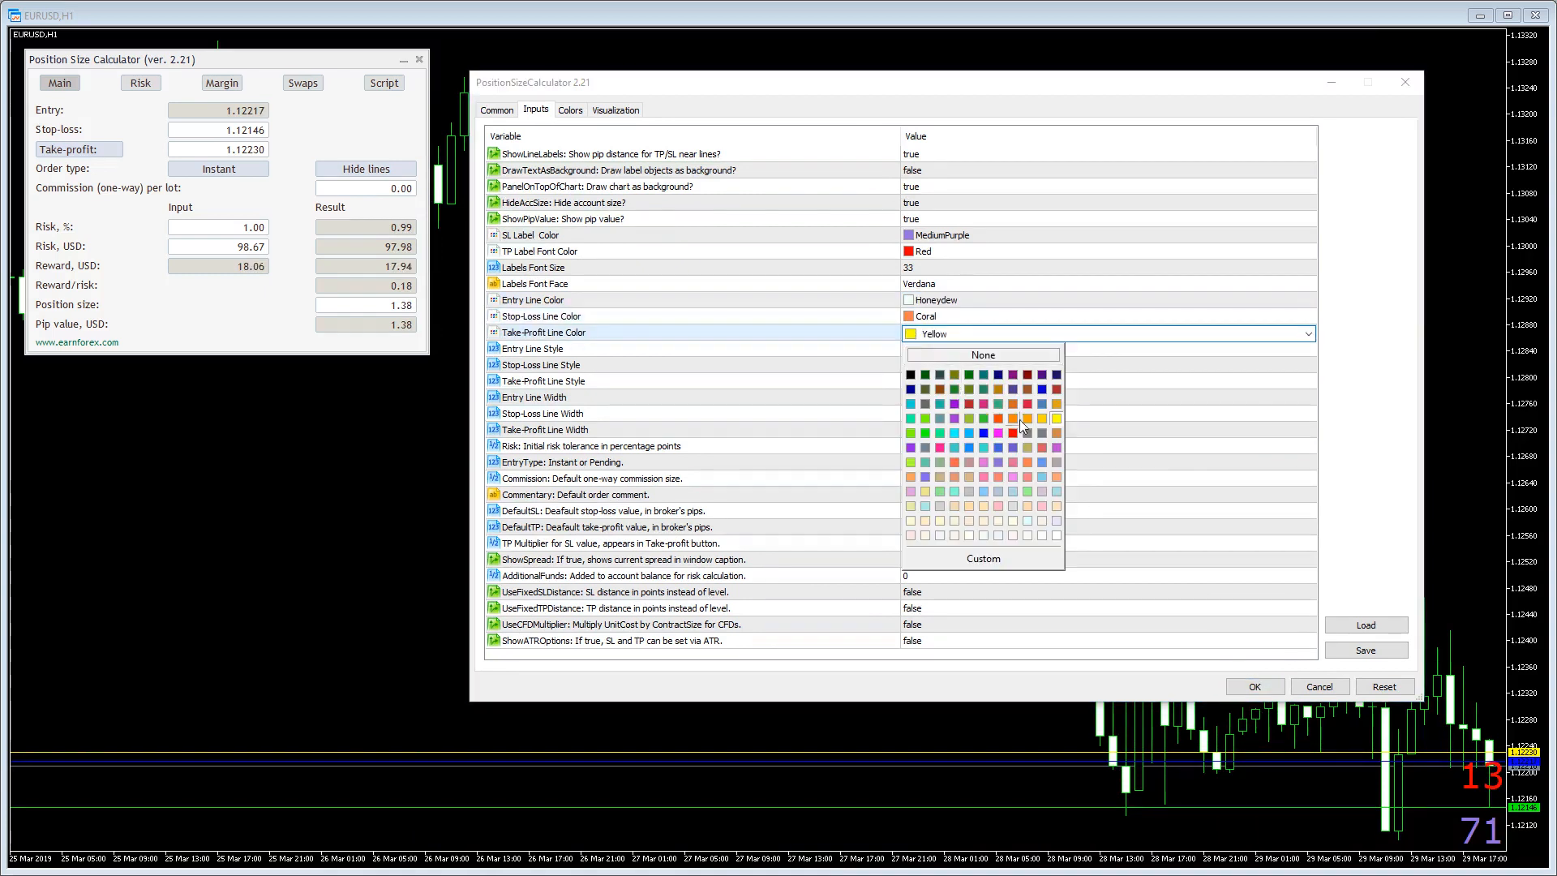
{"action": "left_click", "coordinate": [1026, 418]}
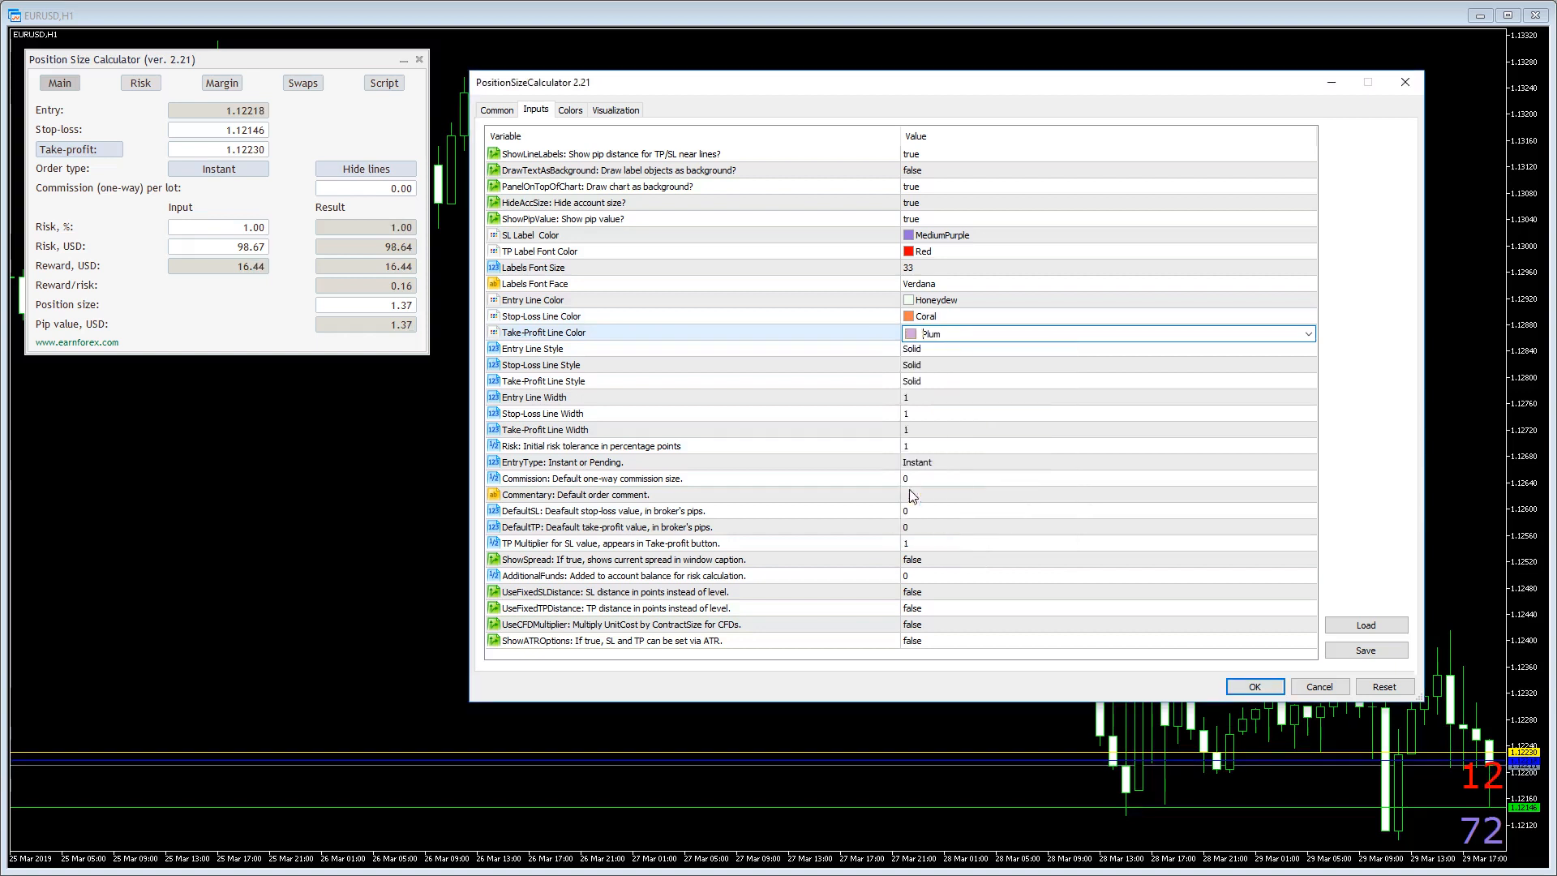
- Set the entry line to Dash, stop-loss line to Dot, and take-profit line to Dashdot
{"action": "left_click", "coordinate": [1107, 349]}
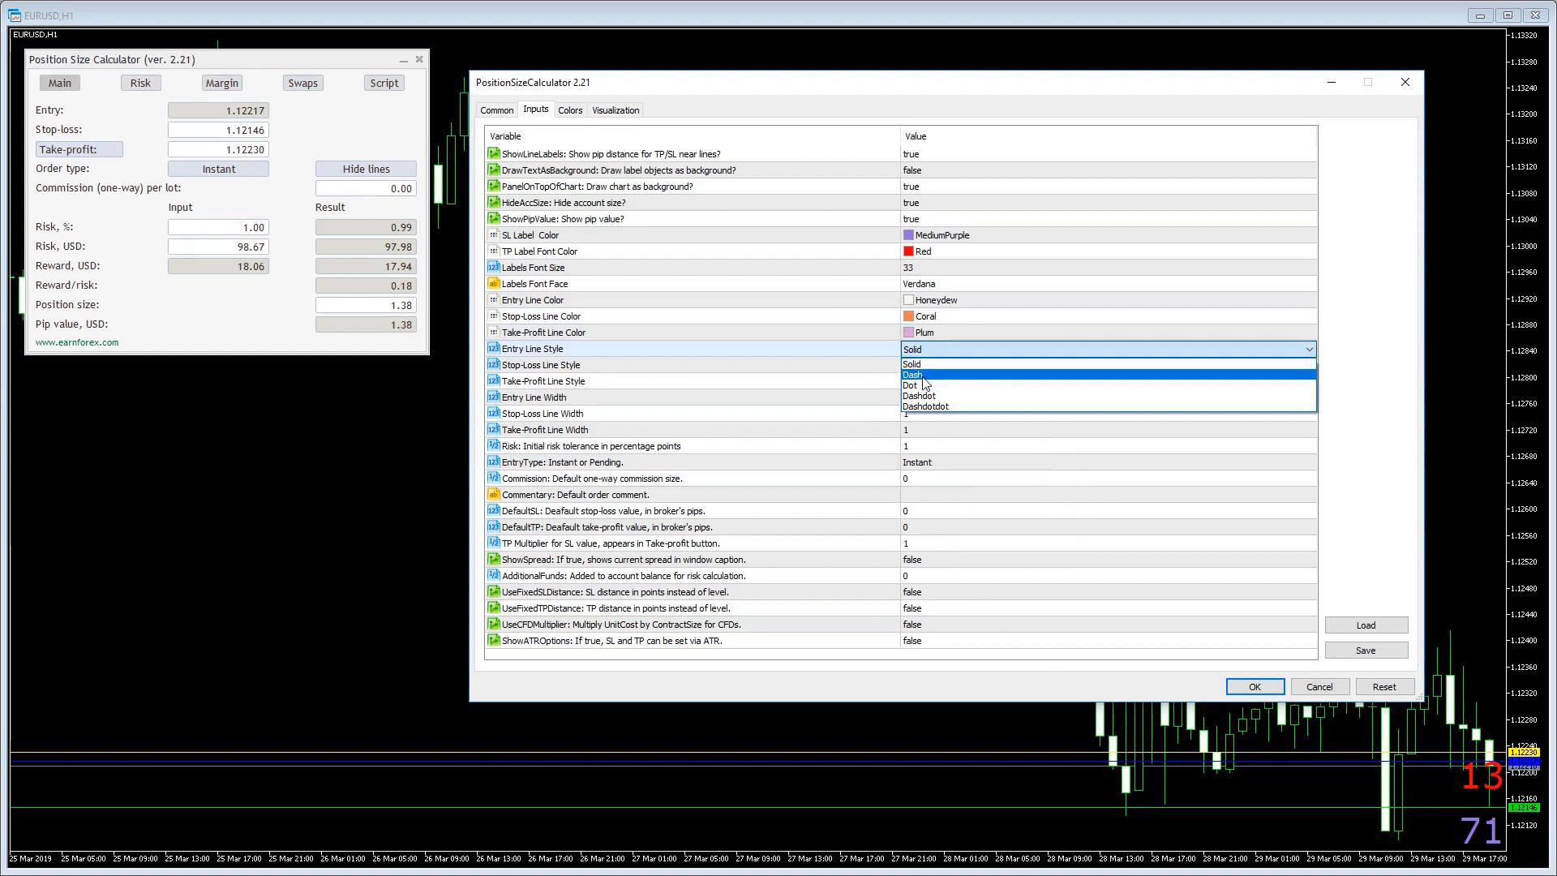
{"action": "left_click", "coordinate": [914, 375]}
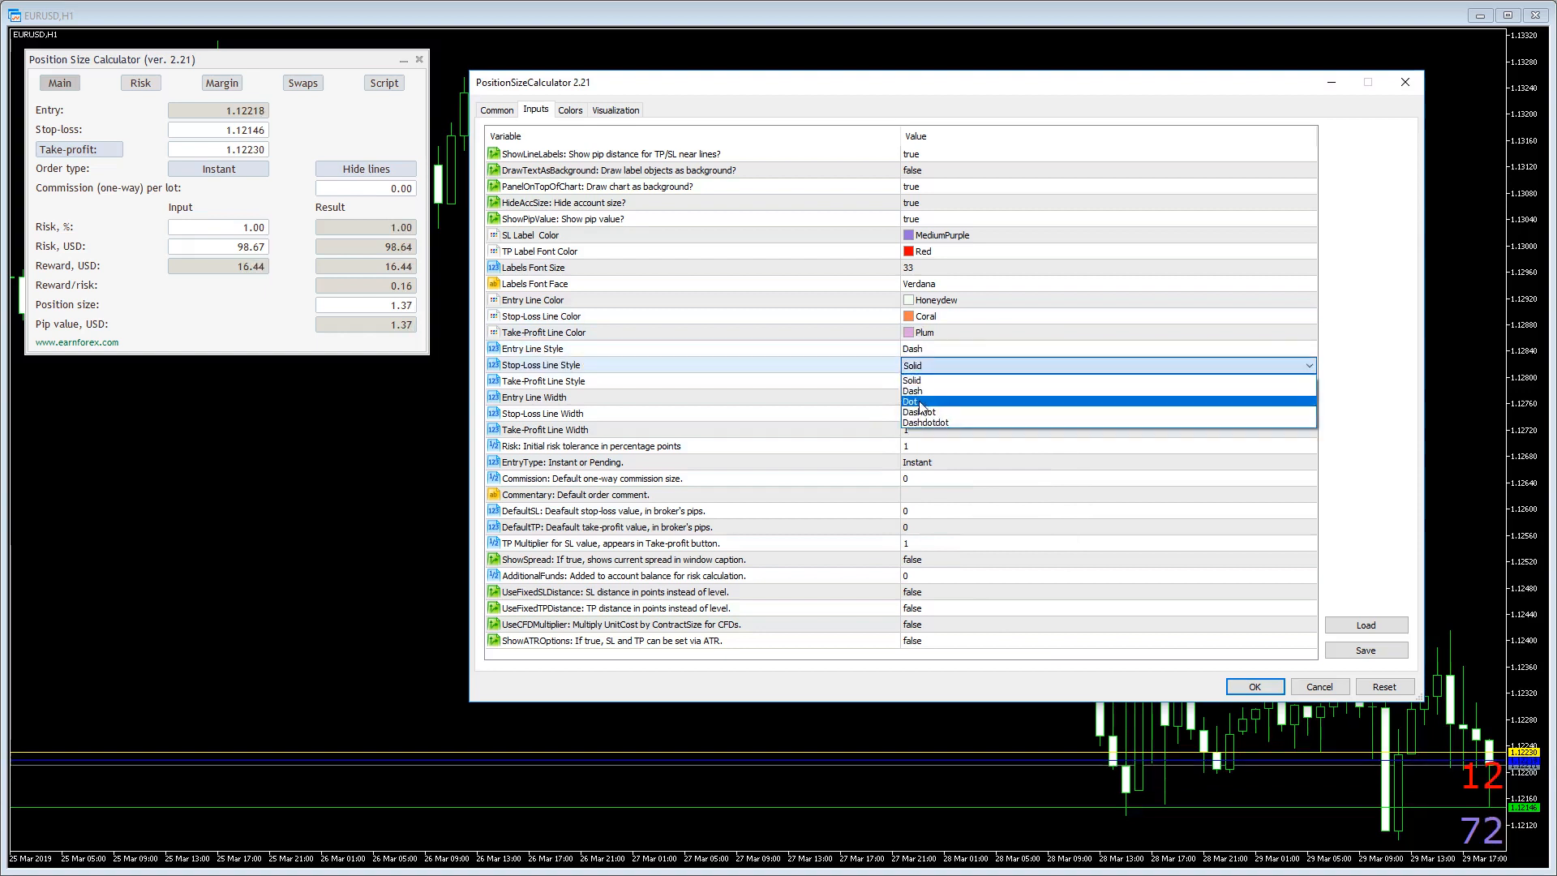
{"action": "left_click", "coordinate": [911, 402]}
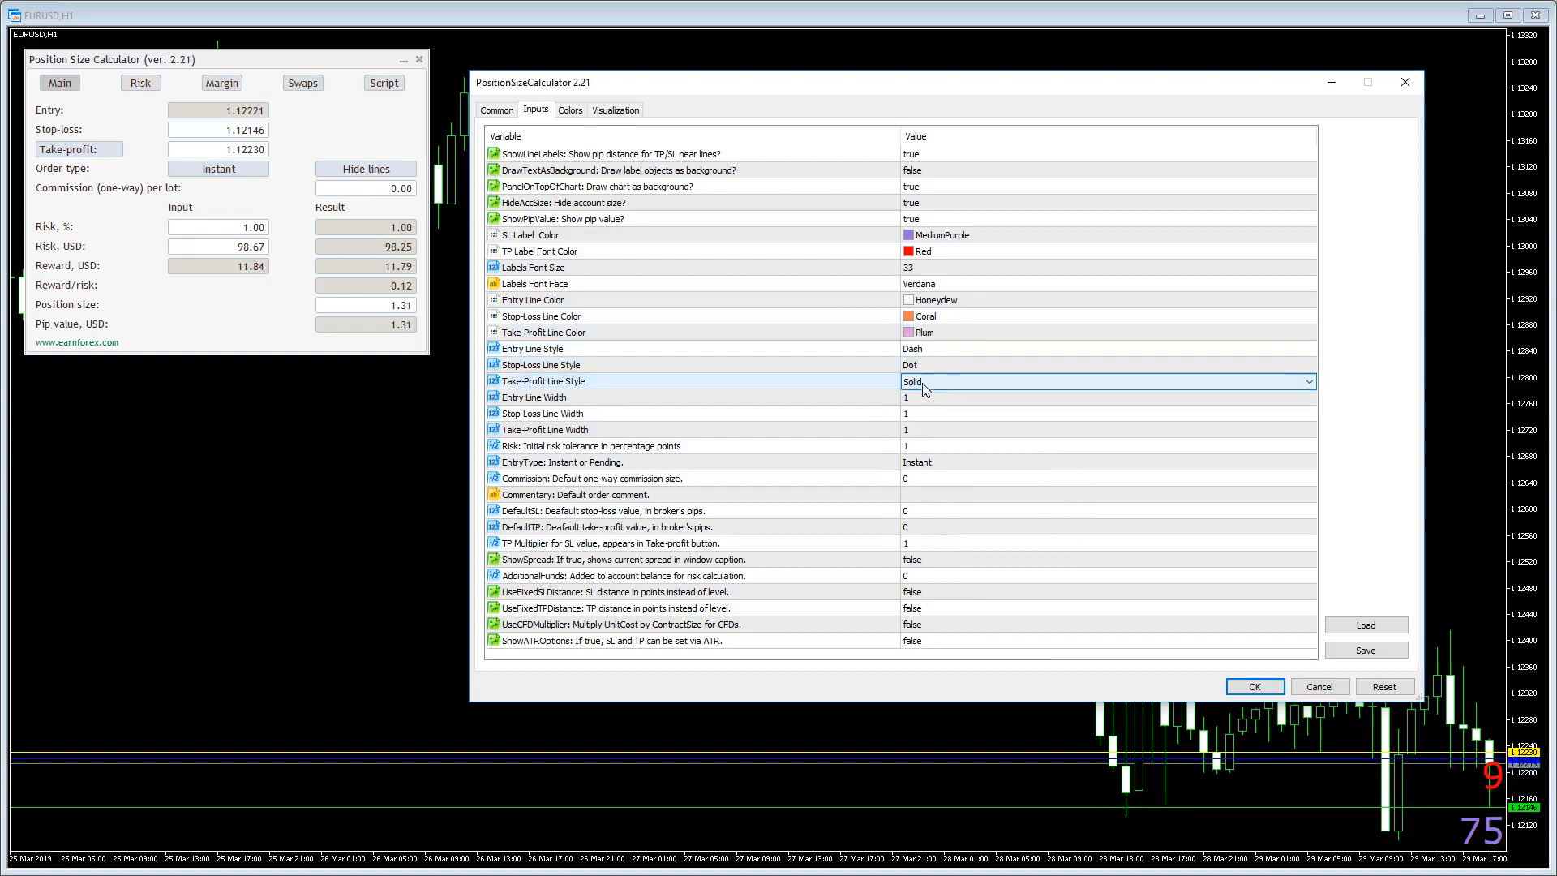
{"action": "left_click", "coordinate": [1107, 381]}
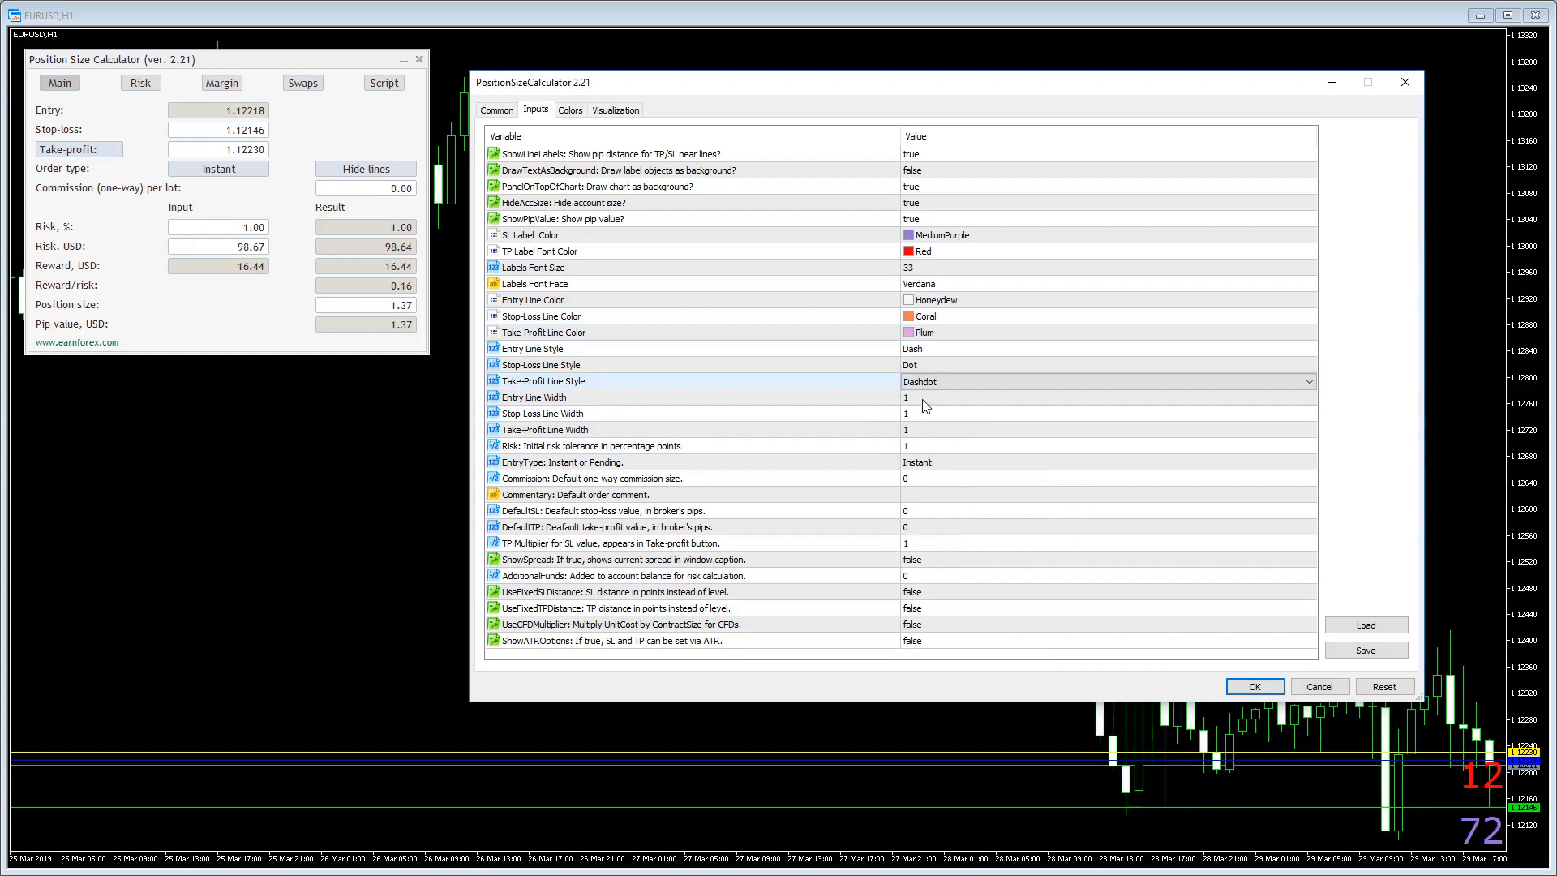
{"action": "left_click", "coordinate": [1107, 397]}
{"action": "type", "text": "5"}
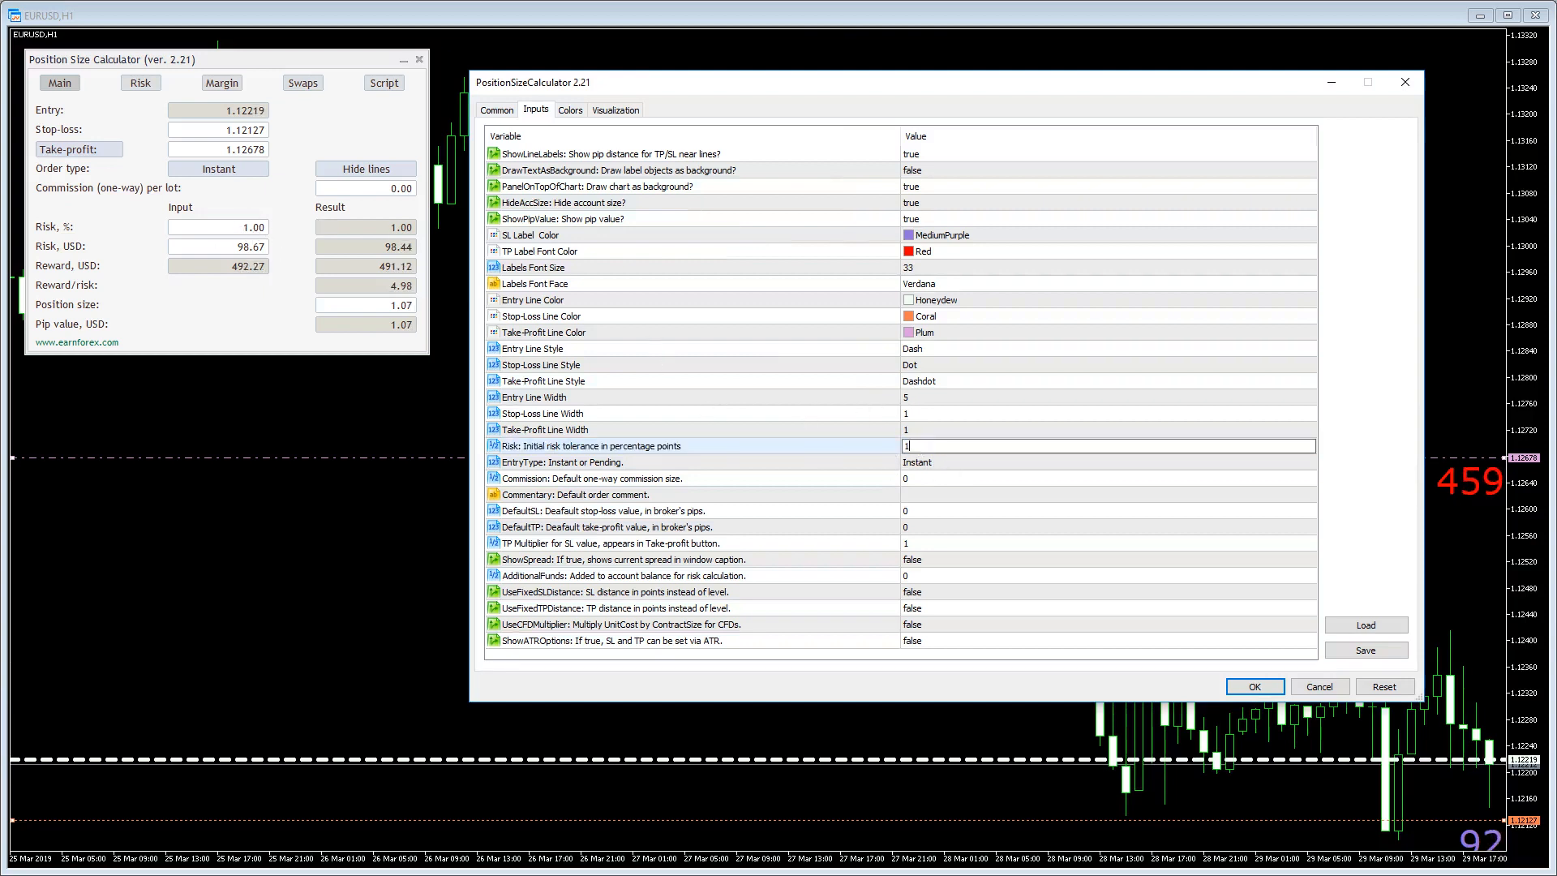
- Set risk 10%, Pending entry, commission 20, comment 'Test', then apply and close
{"action": "left_click", "coordinate": [1253, 687]}
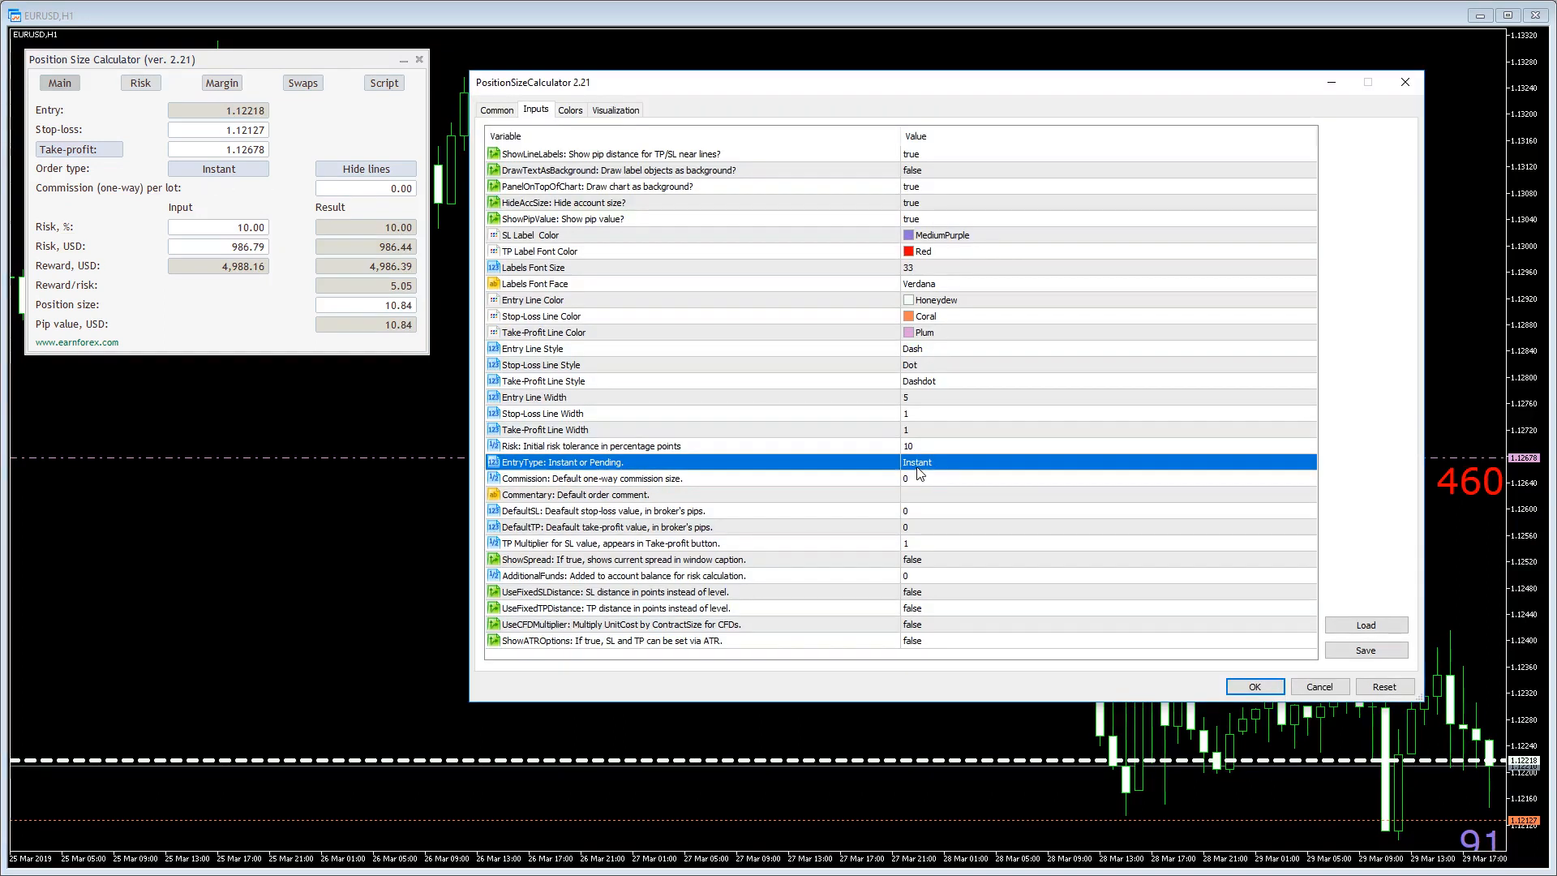
{"action": "left_click", "coordinate": [1107, 462]}
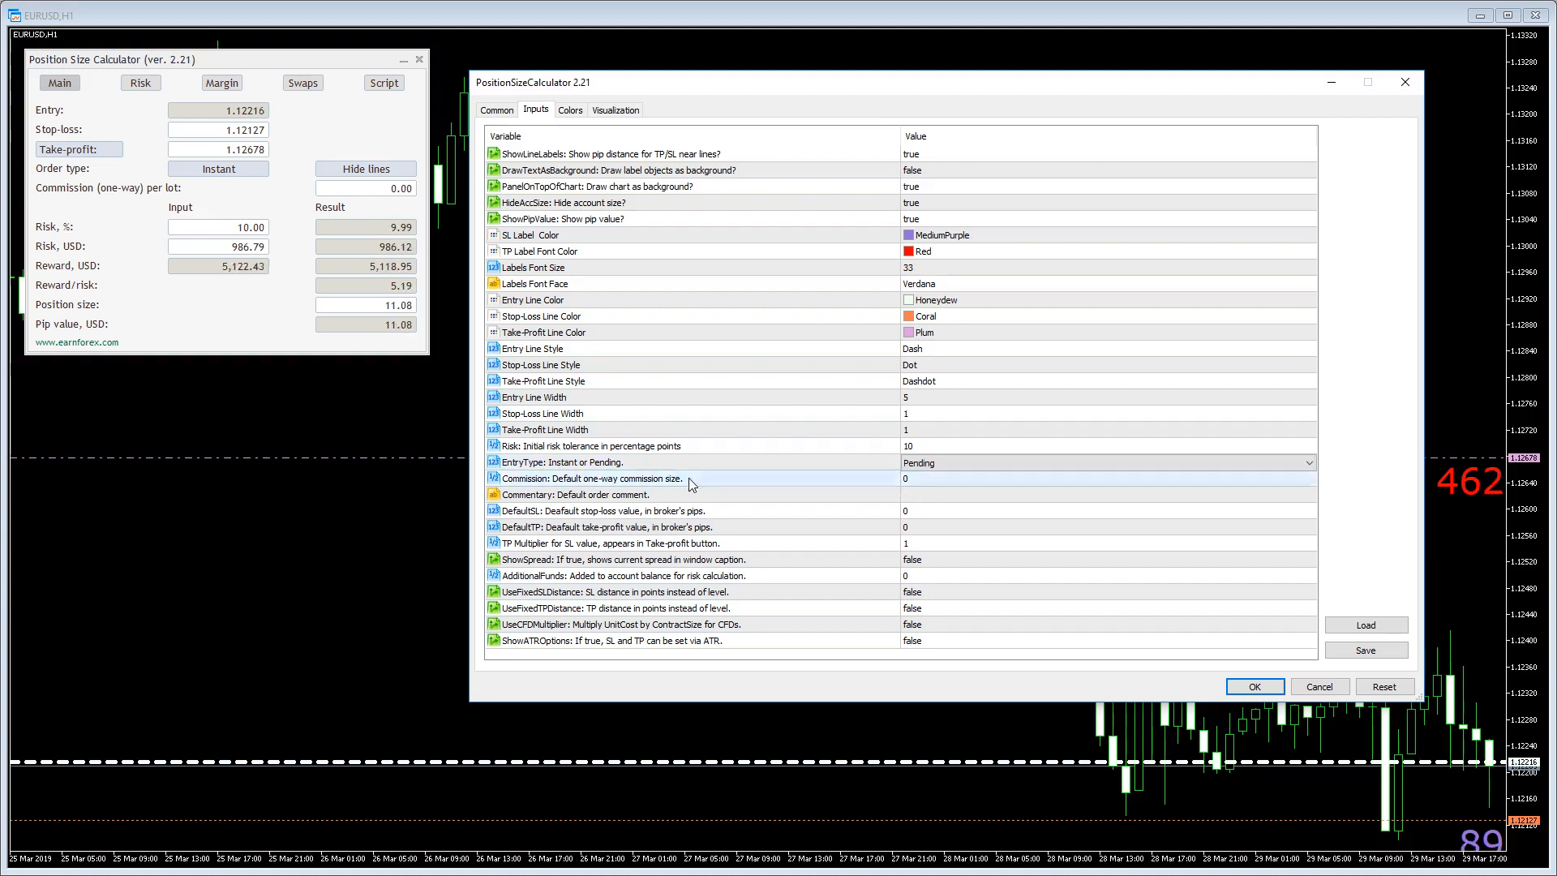
{"action": "left_click", "coordinate": [1092, 478]}
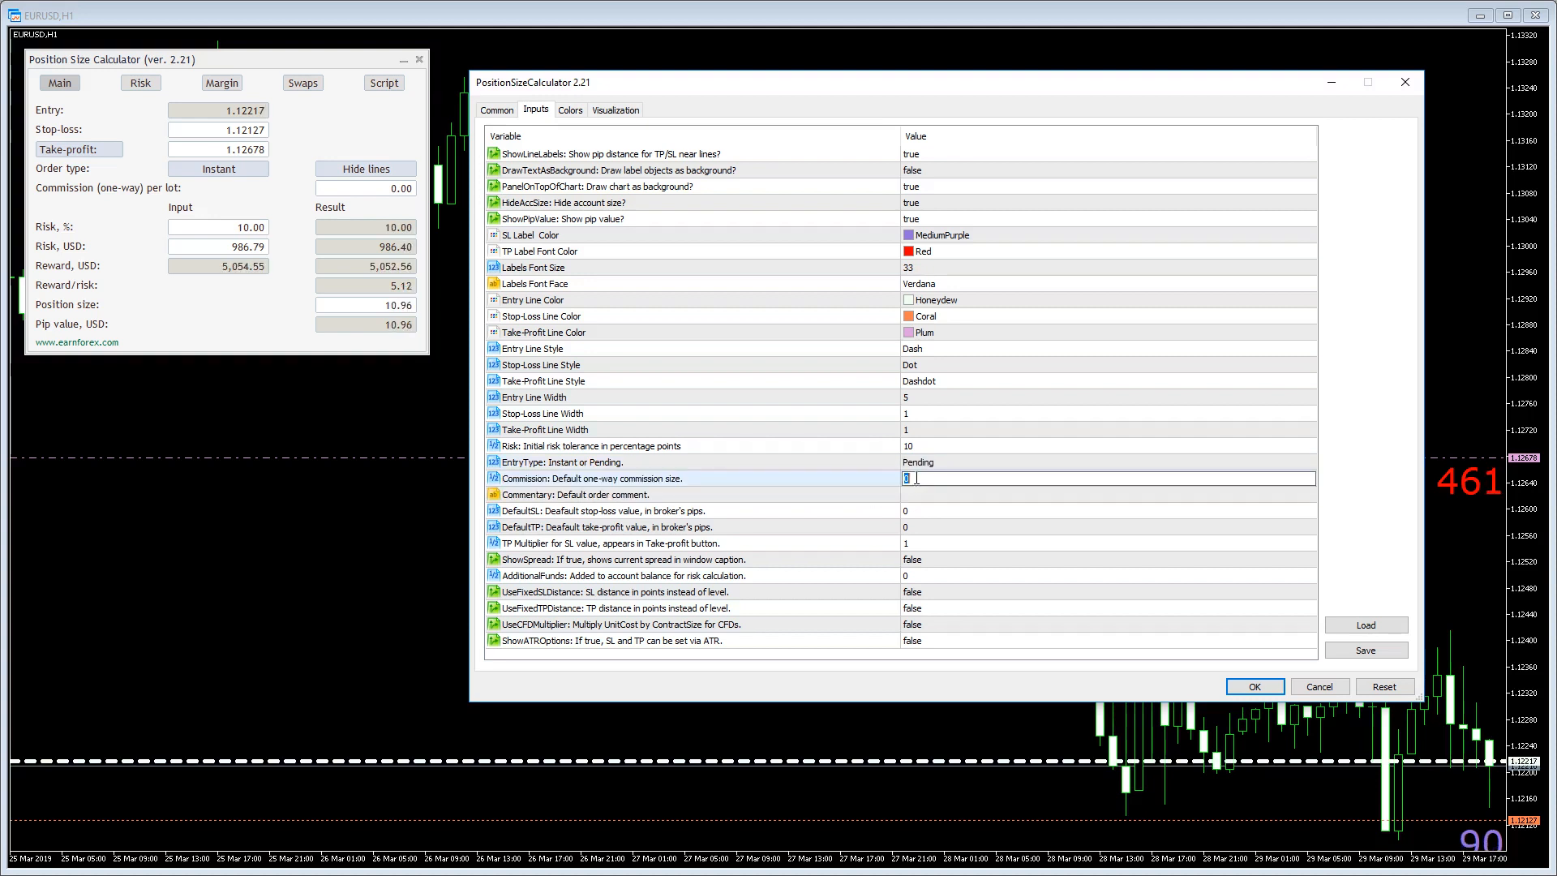
{"action": "type", "text": "20"}
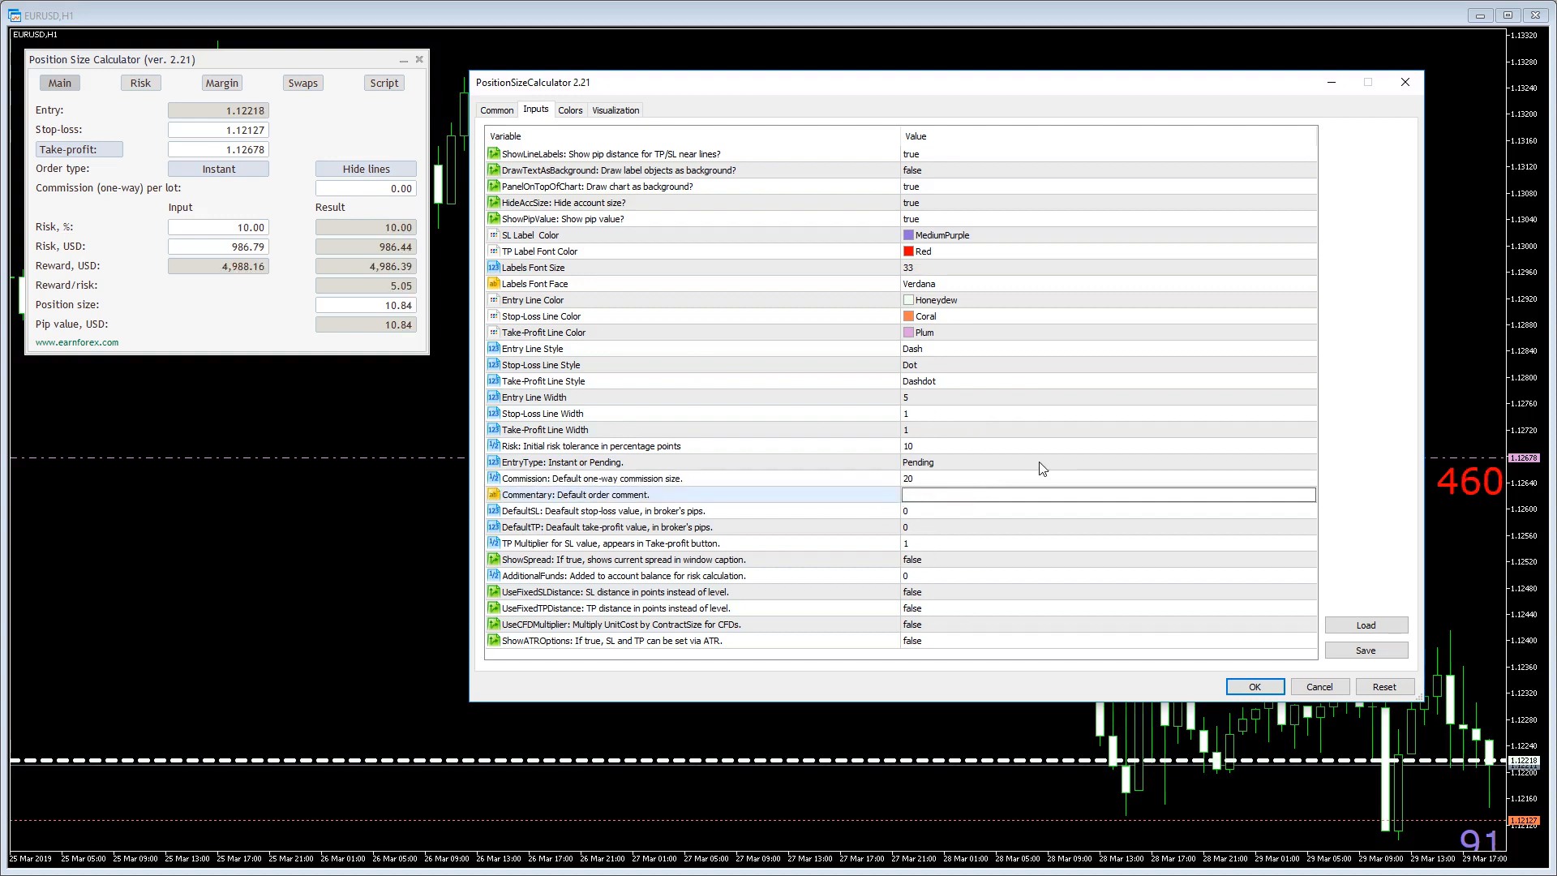
{"action": "type", "text": "Test"}
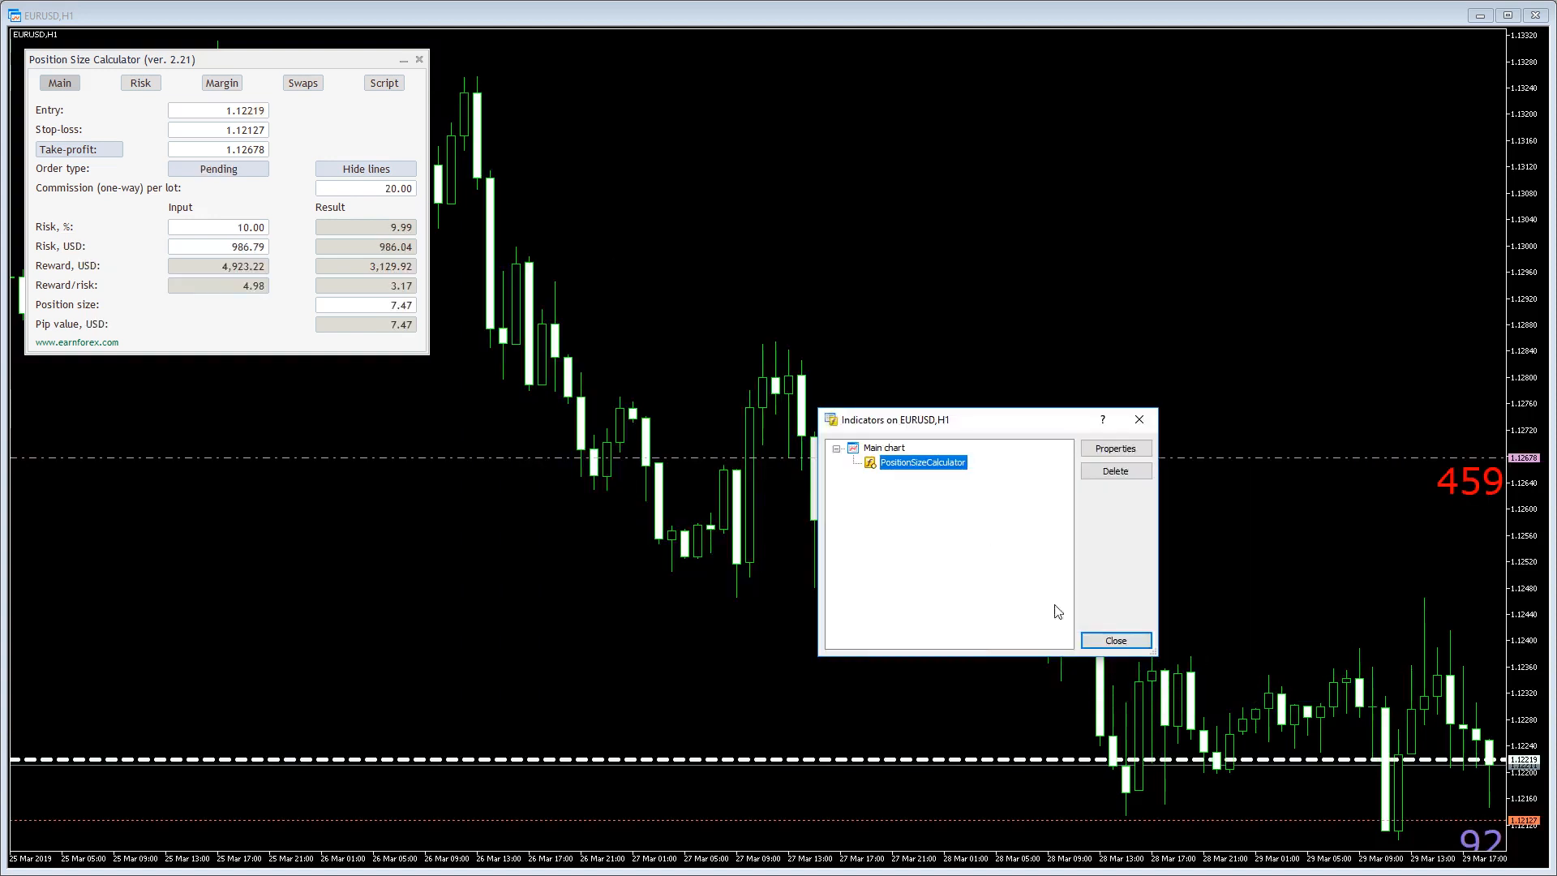
{"action": "left_click", "coordinate": [1114, 640]}
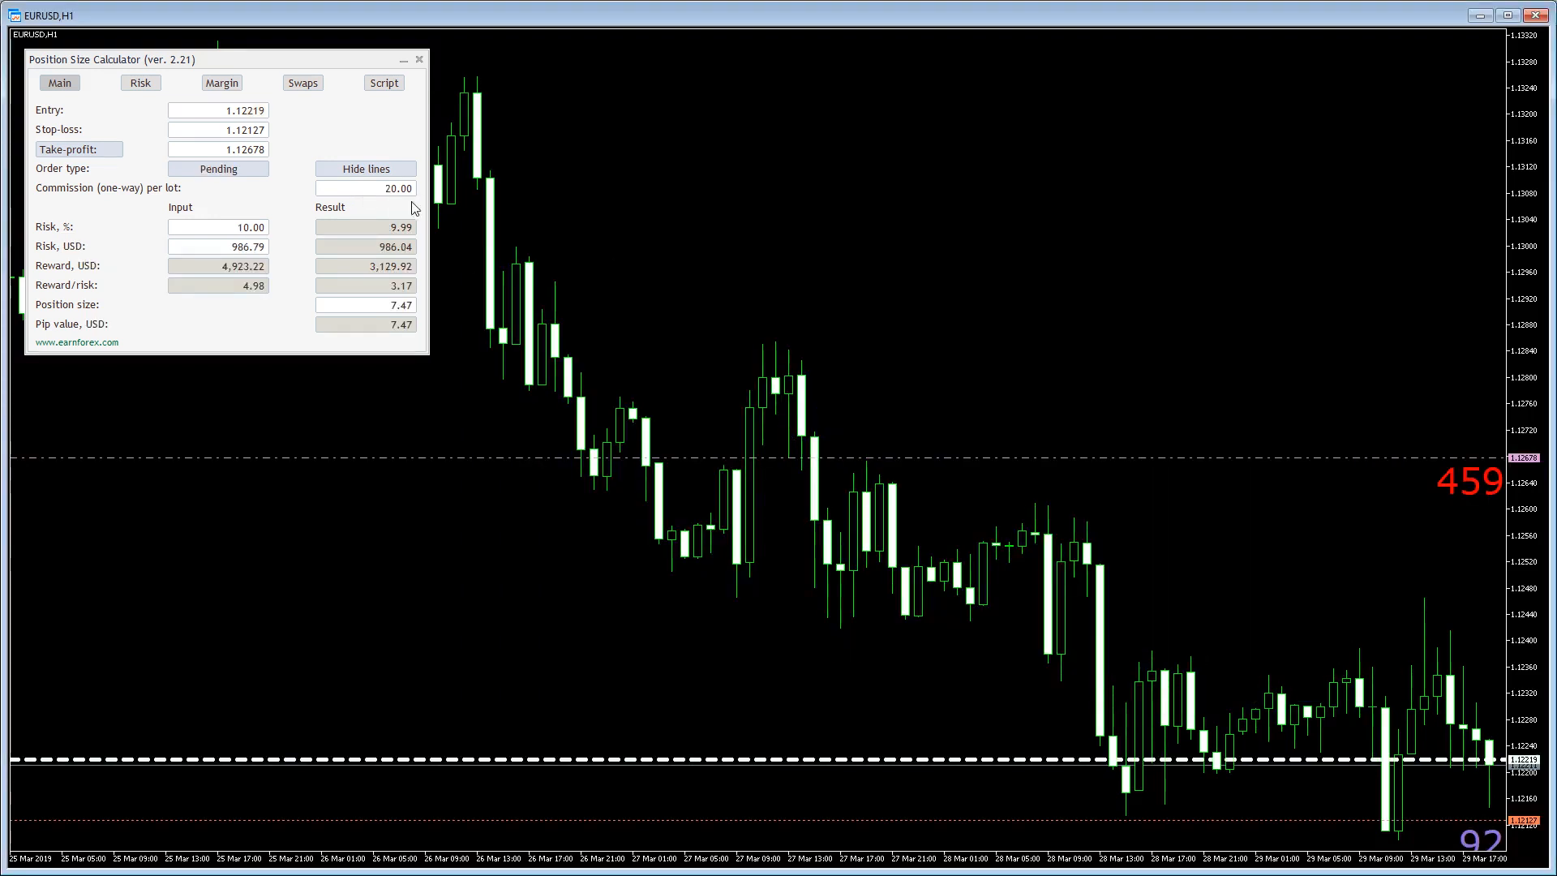
{"action": "left_click", "coordinate": [384, 83]}
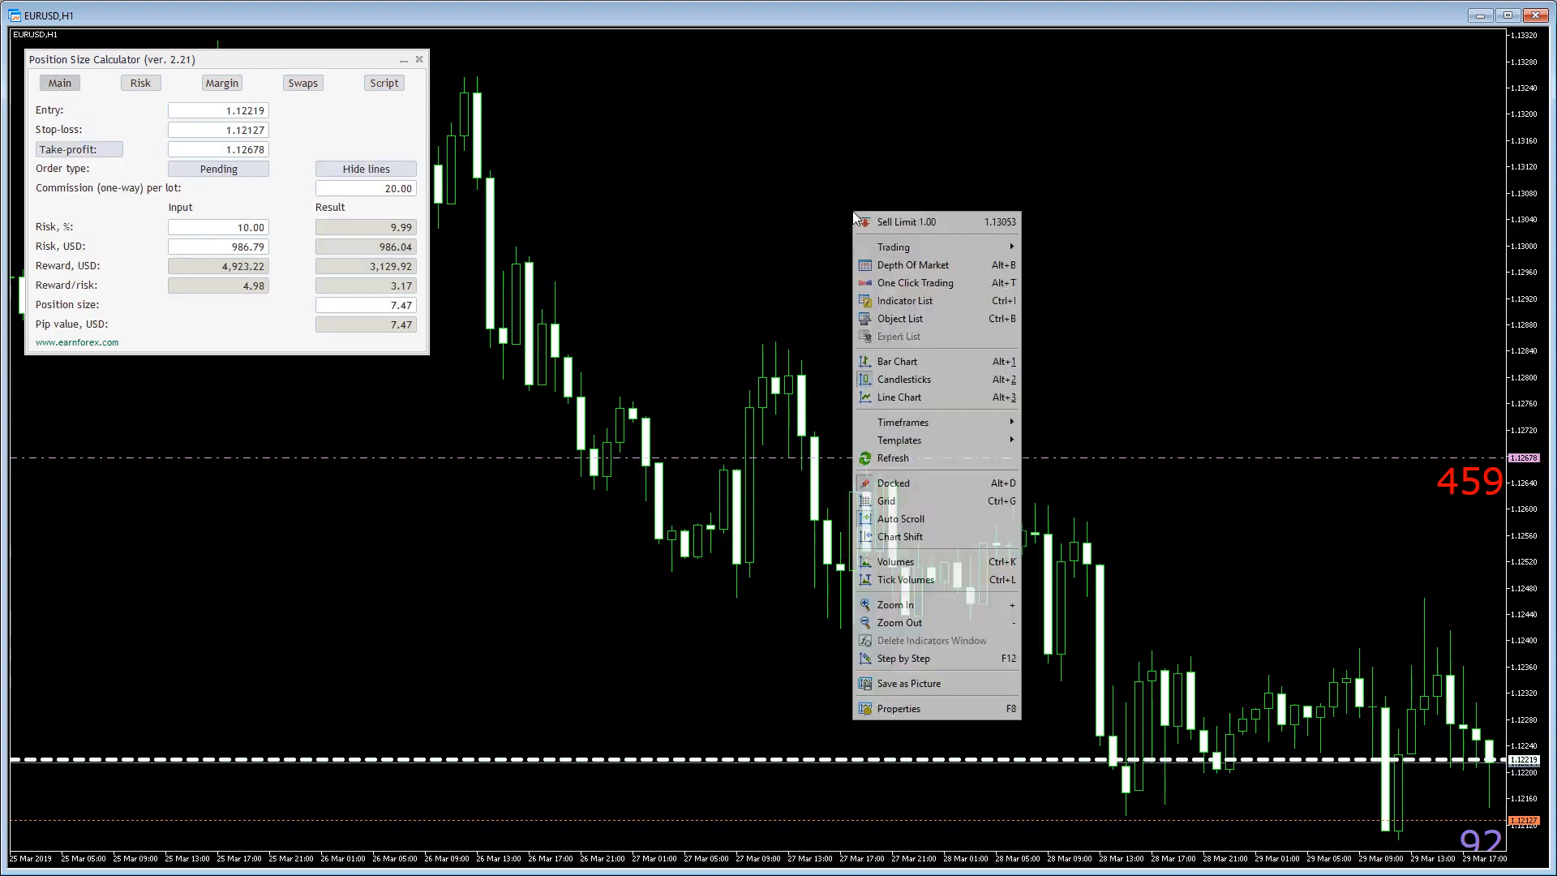
- Reset the calculator inputs, set DefaultSL 100 and DefaultTP 200, and apply
{"action": "left_click", "coordinate": [903, 300]}
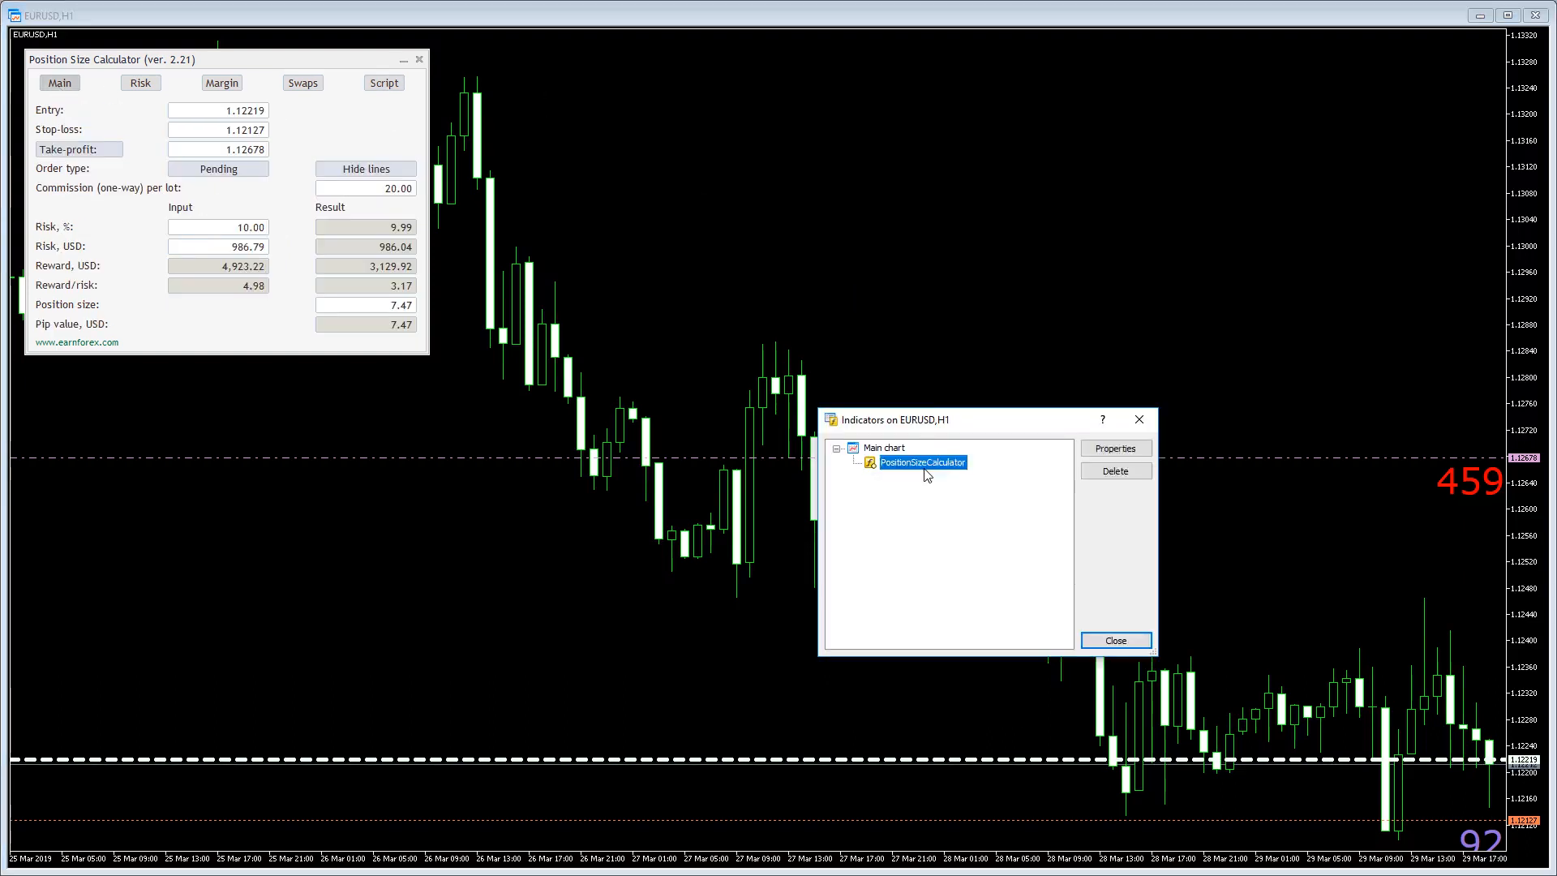
{"action": "left_click", "coordinate": [1114, 447]}
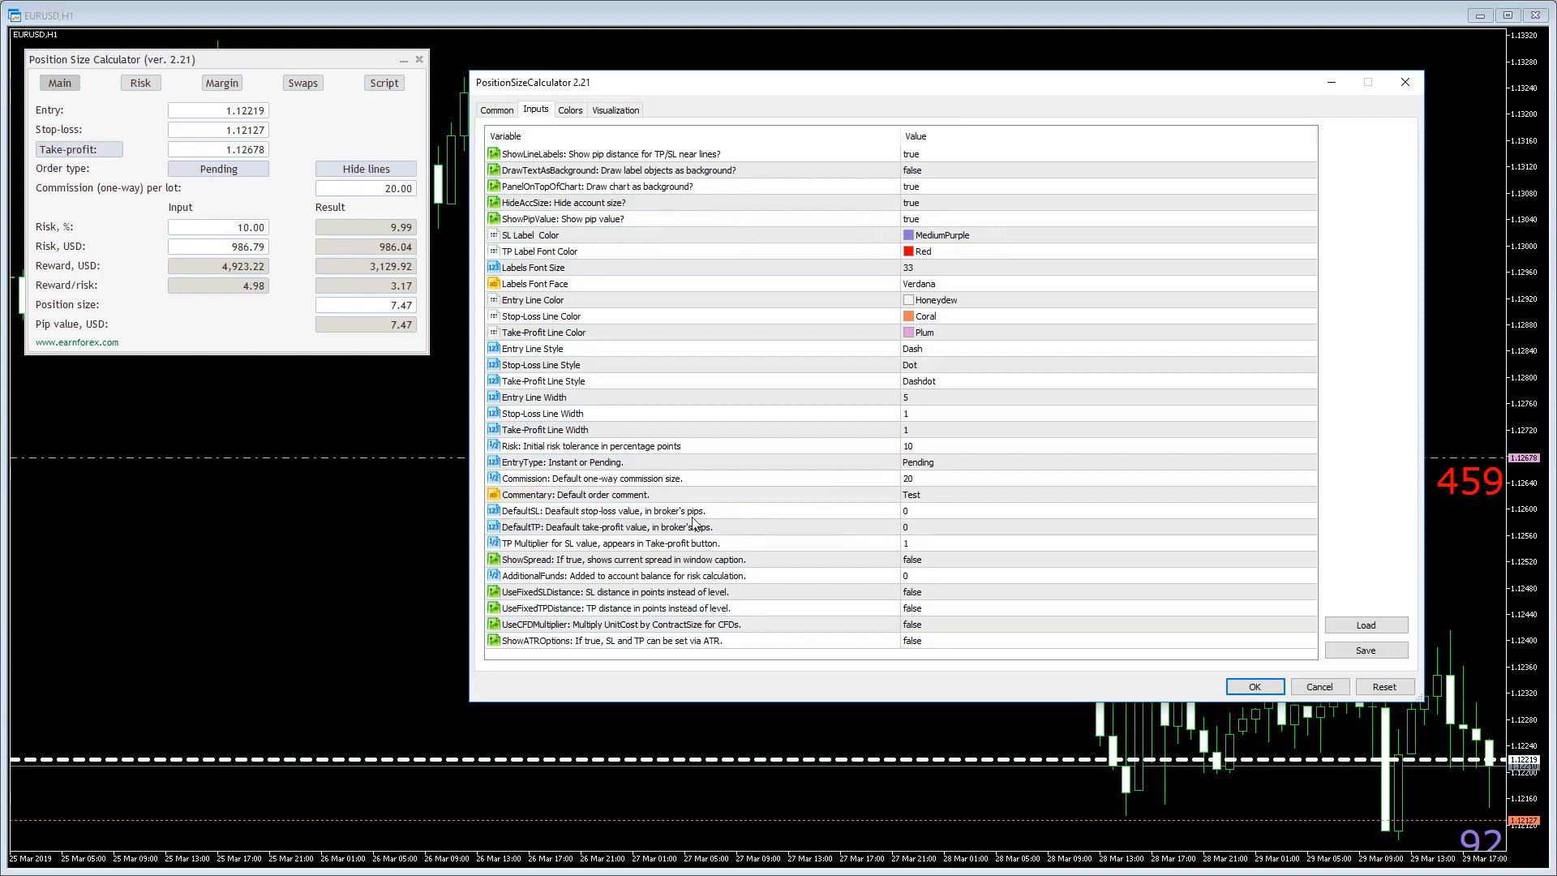
{"action": "left_click", "coordinate": [695, 510]}
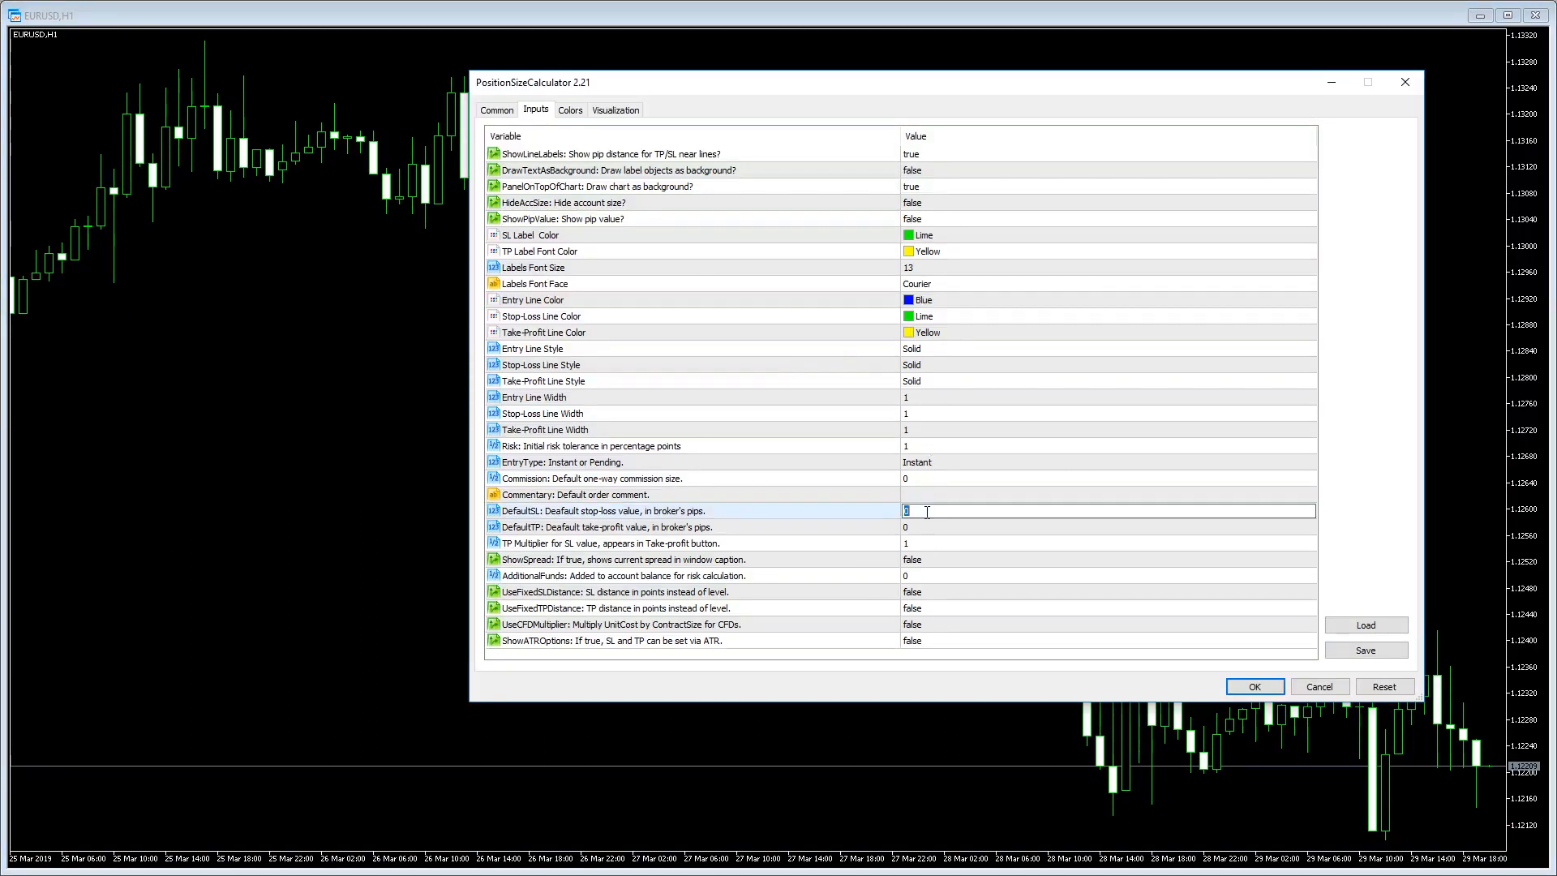
{"action": "type", "text": "100"}
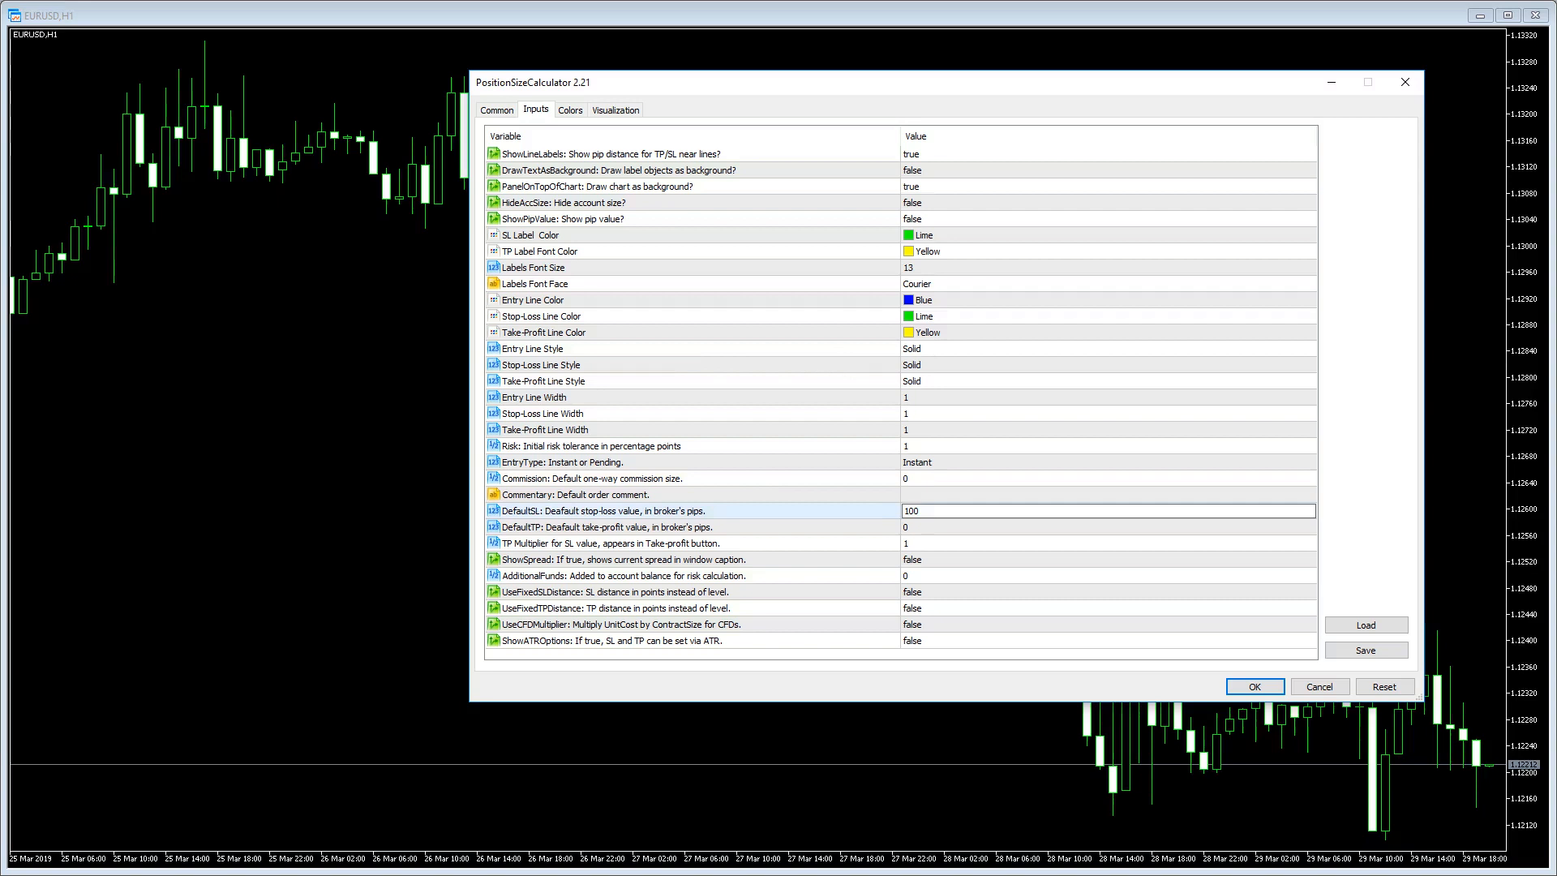
{"action": "left_click", "coordinate": [1092, 527]}
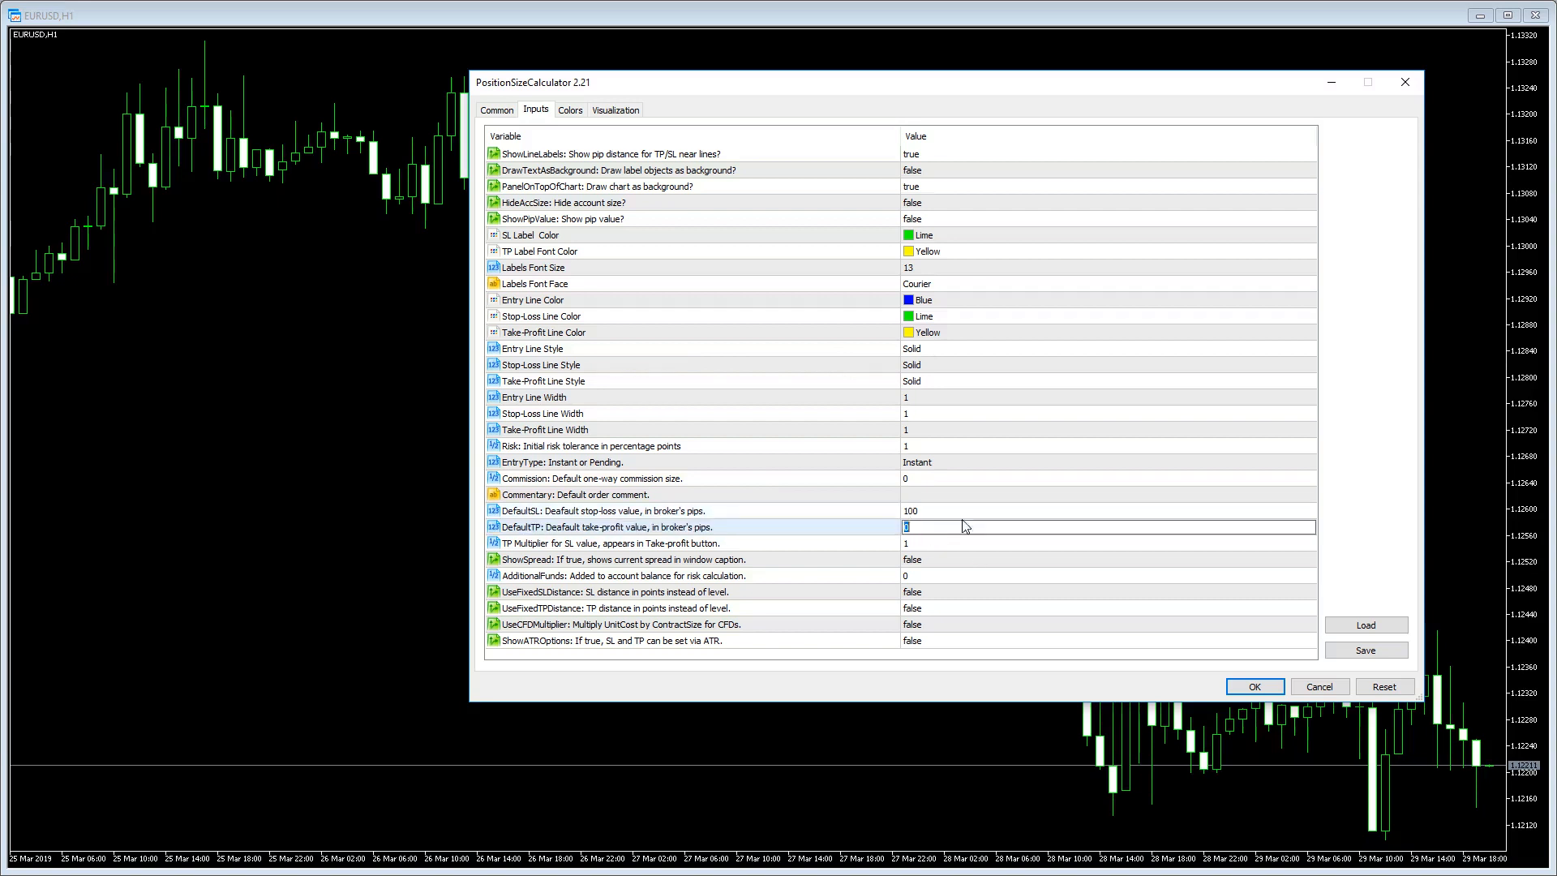
{"action": "left_click", "coordinate": [1253, 687]}
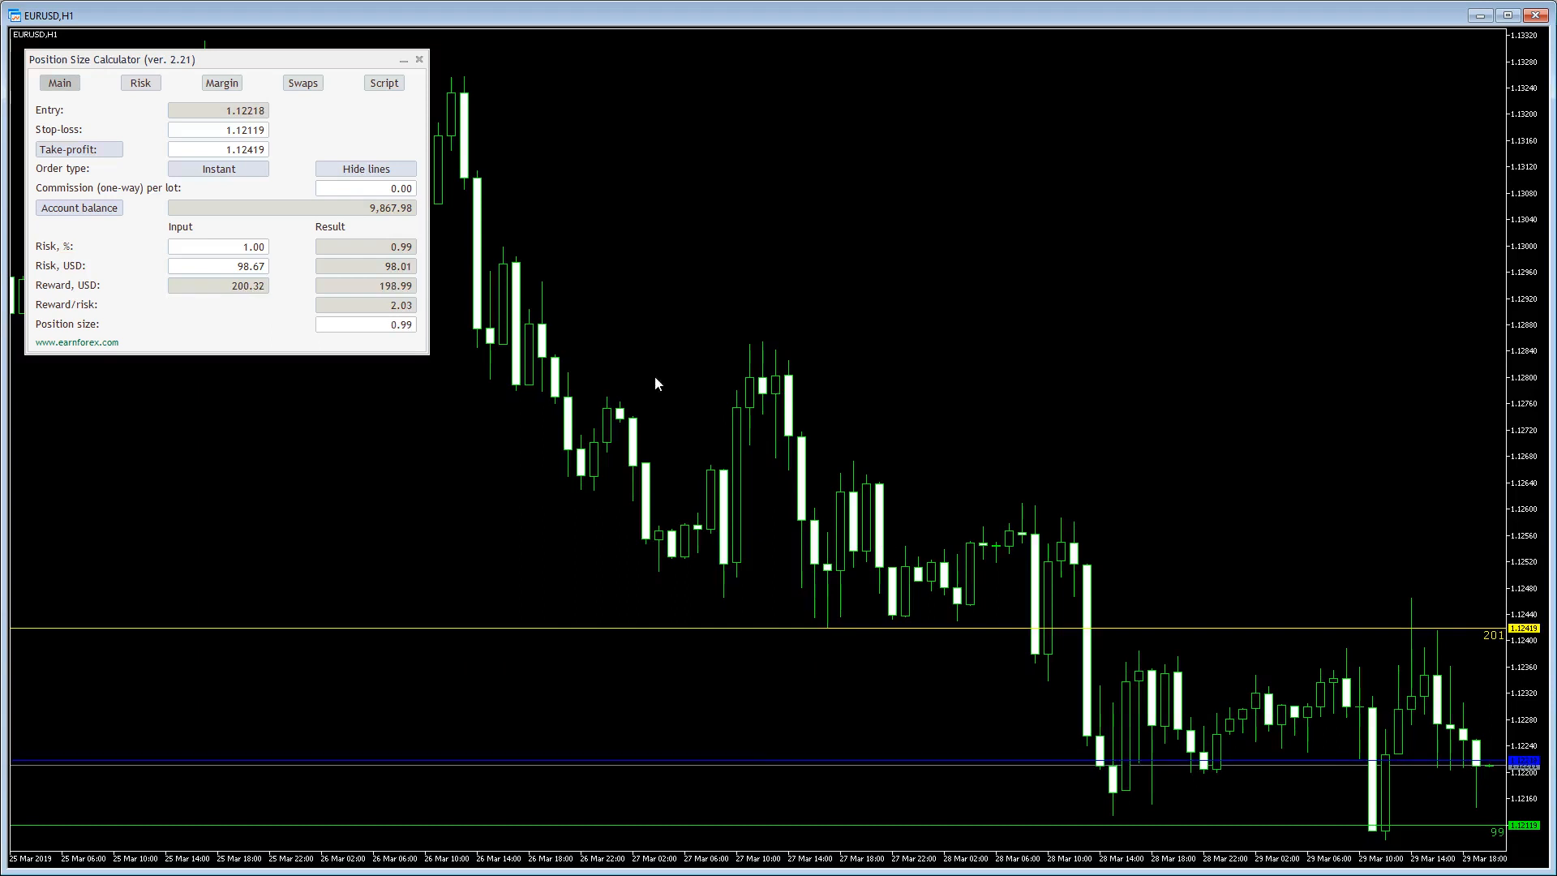
- Set the TP Multiplier for SL value to 5 and close the indicator list
{"action": "right_click", "coordinate": [726, 235]}
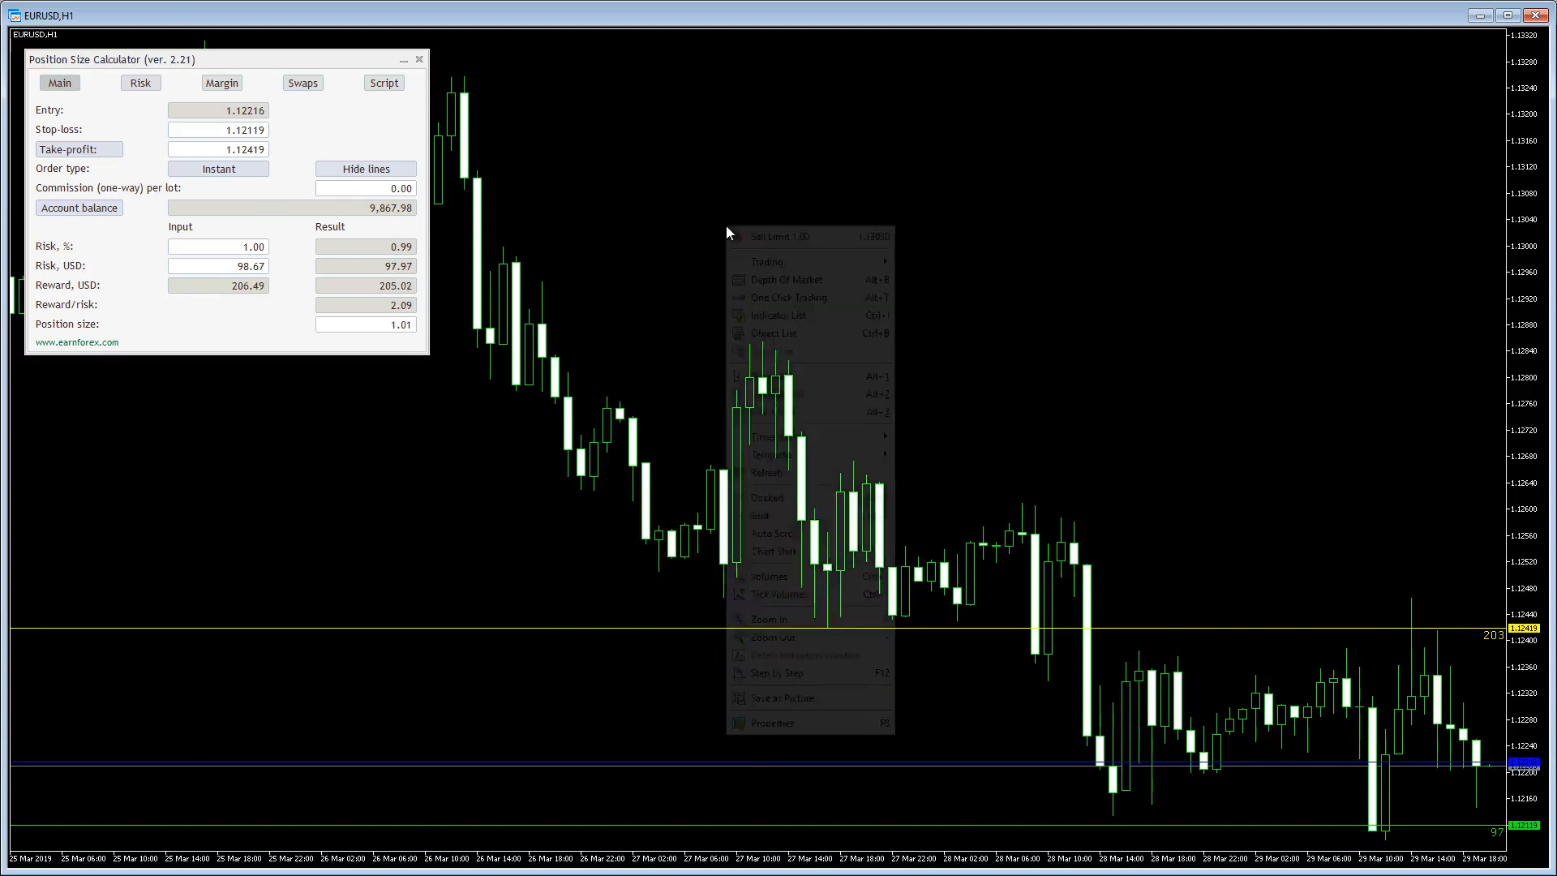
{"action": "left_click", "coordinate": [771, 722]}
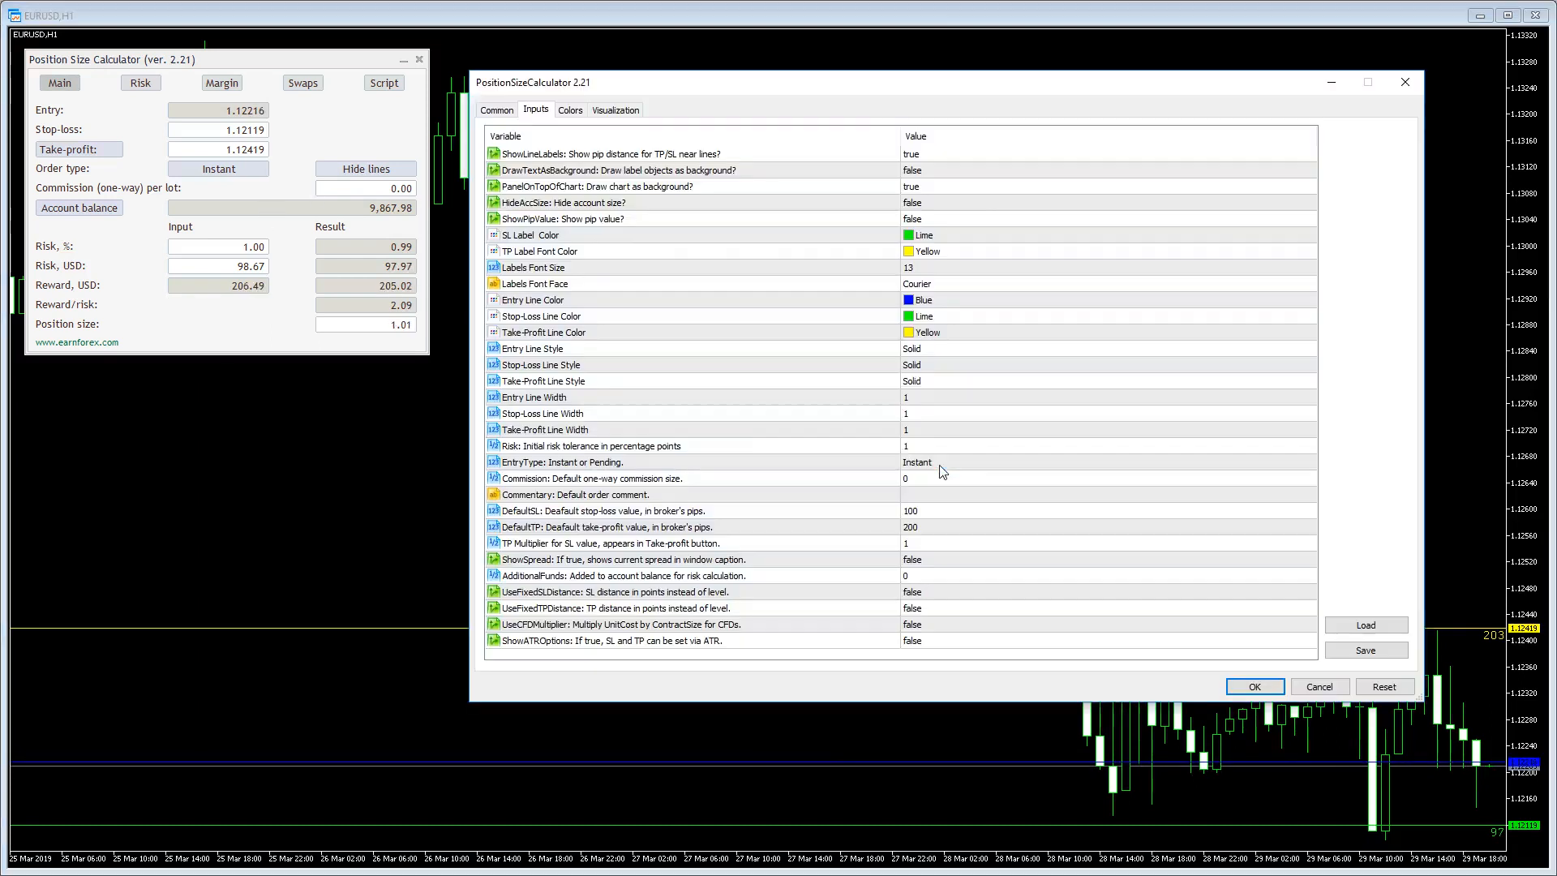
{"action": "left_click", "coordinate": [646, 543]}
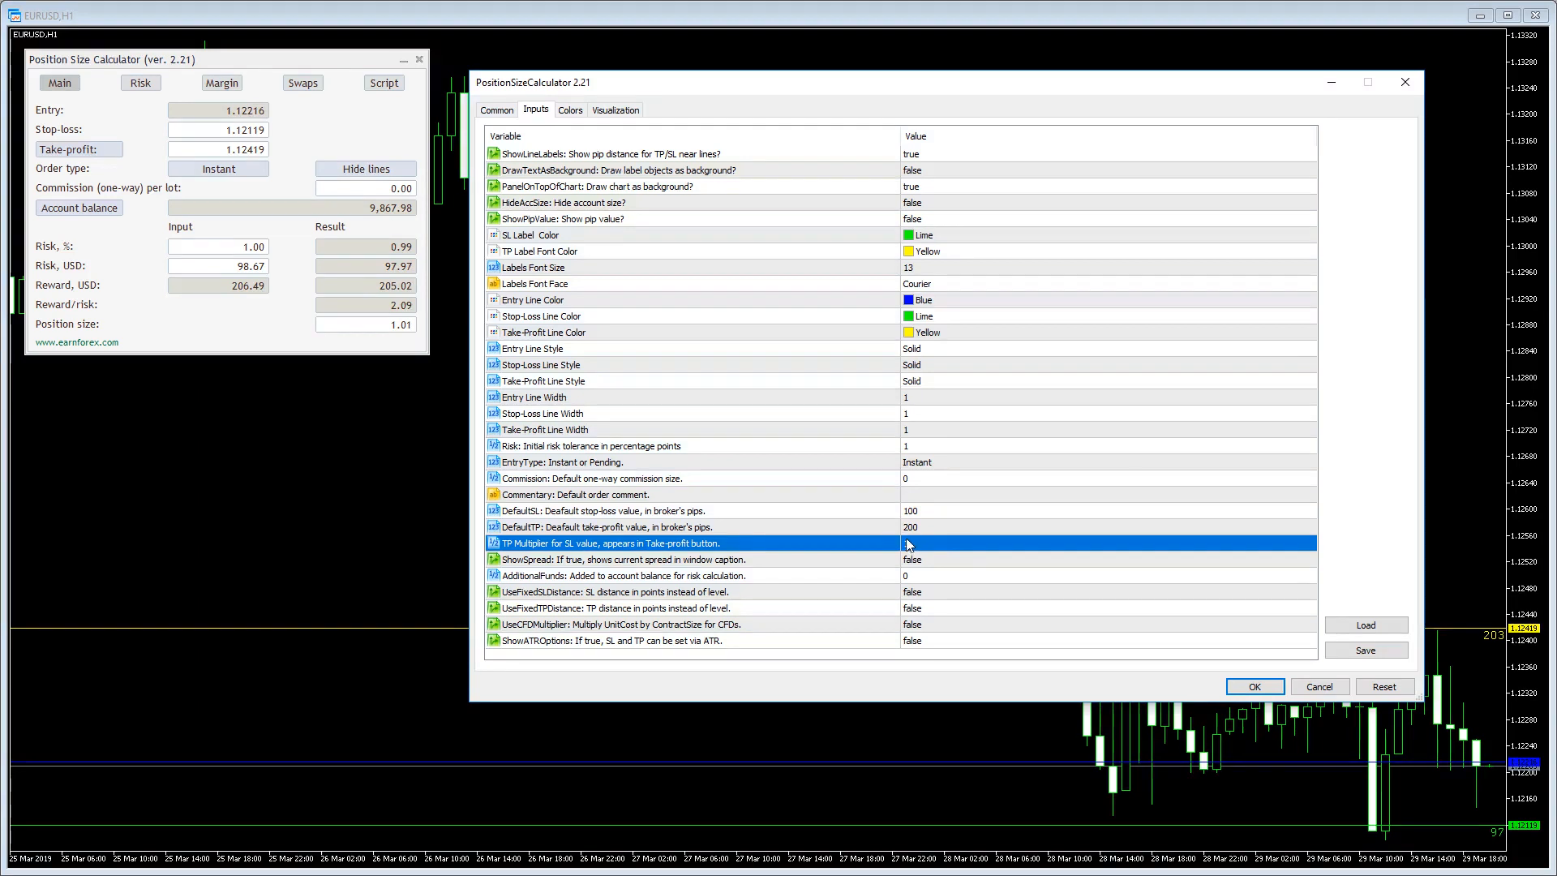
{"action": "left_click", "coordinate": [1107, 542]}
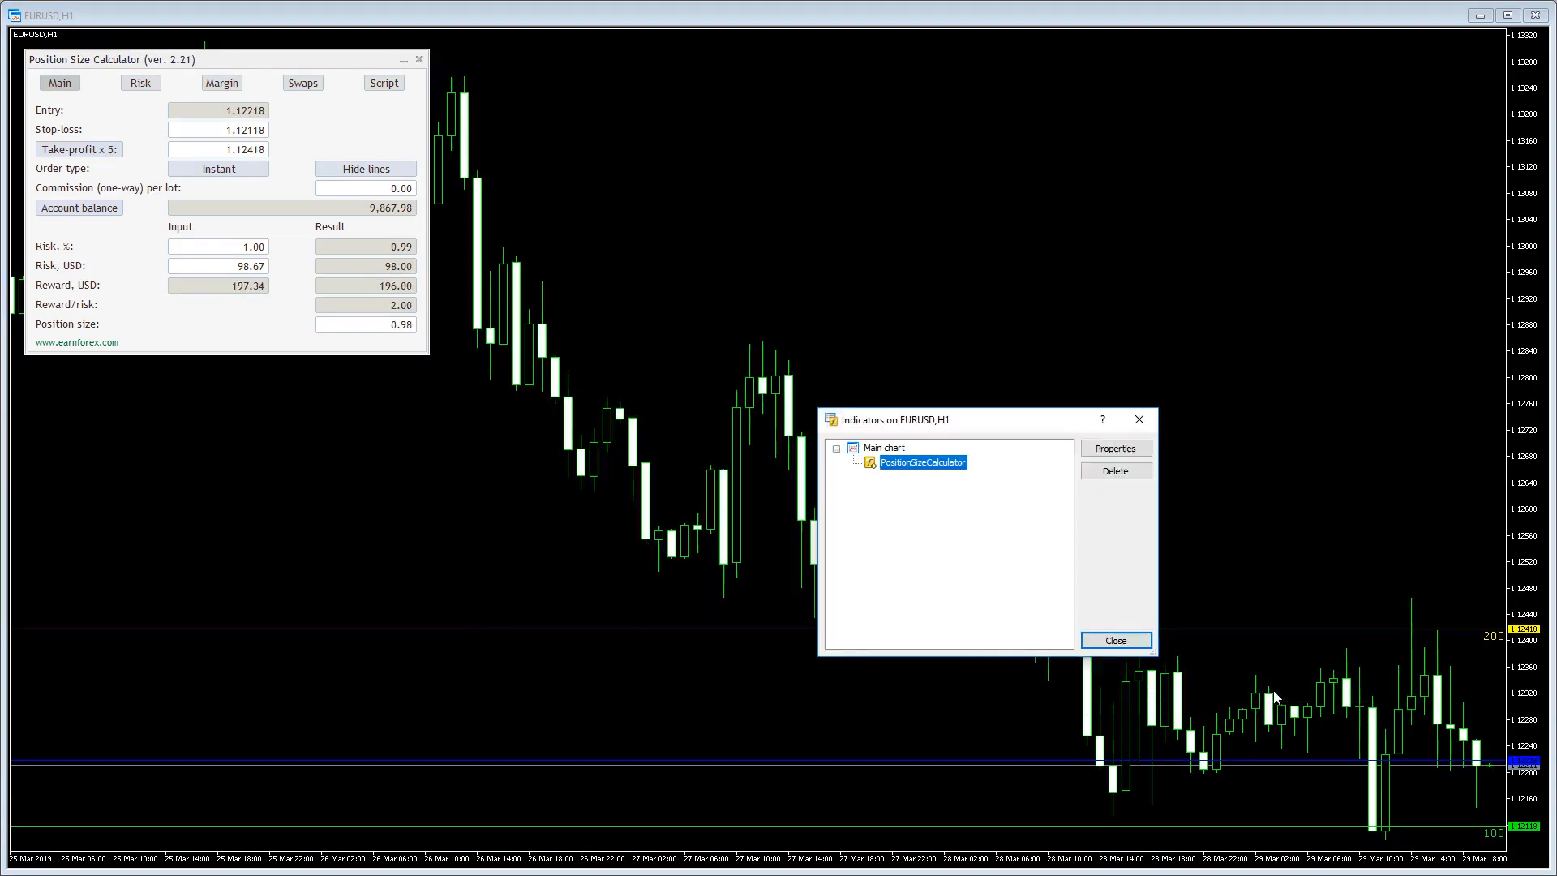
{"action": "left_click", "coordinate": [1114, 640]}
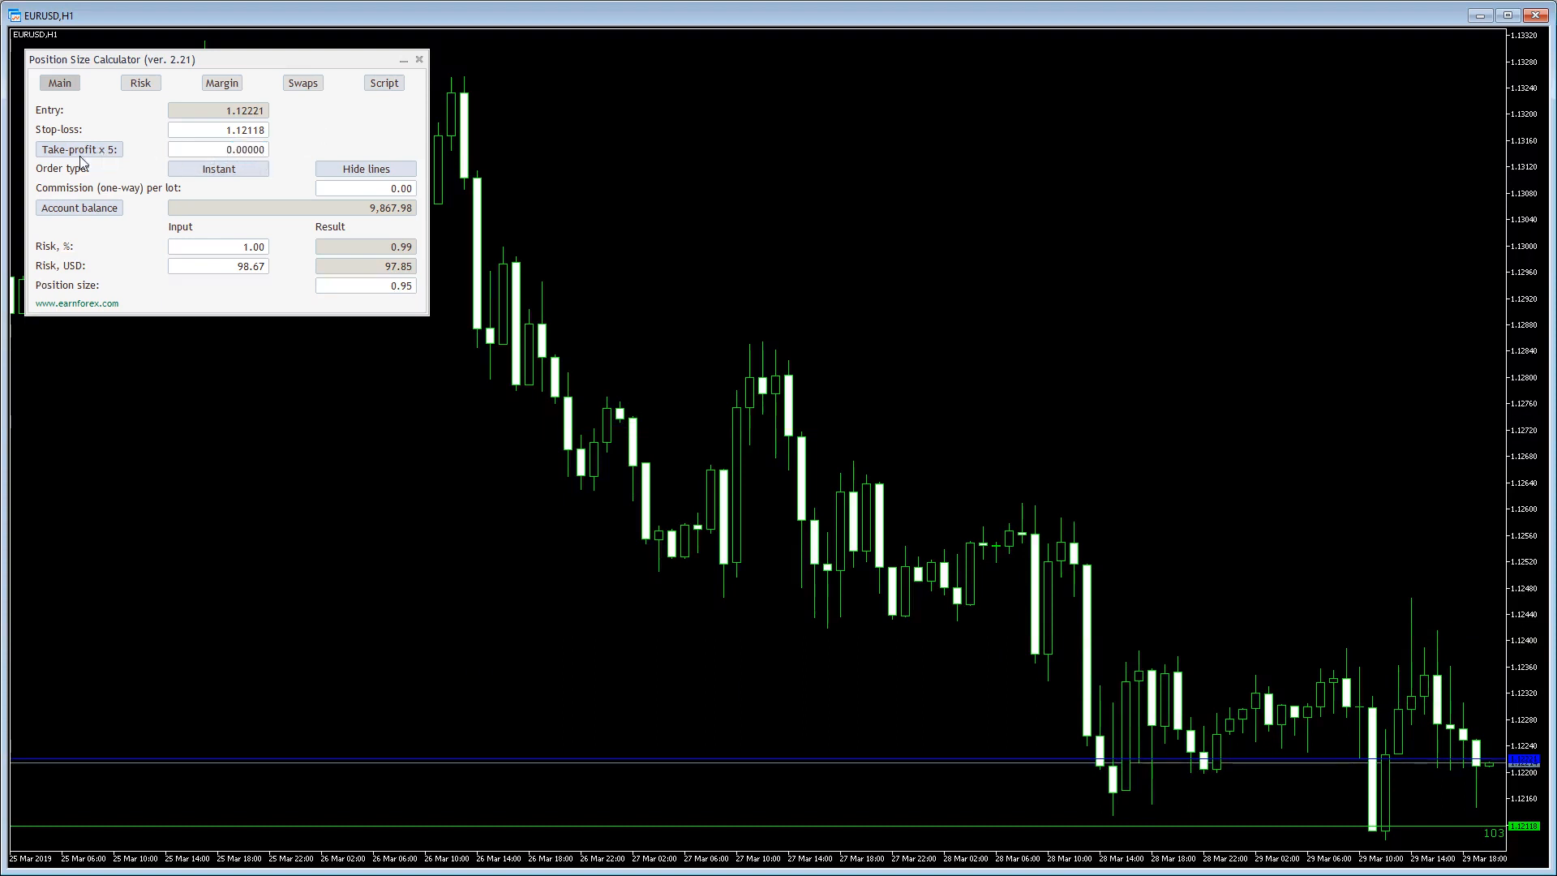
- Set ShowSpread to true in the calculator properties, apply, and close the list
{"action": "right_click", "coordinate": [914, 397]}
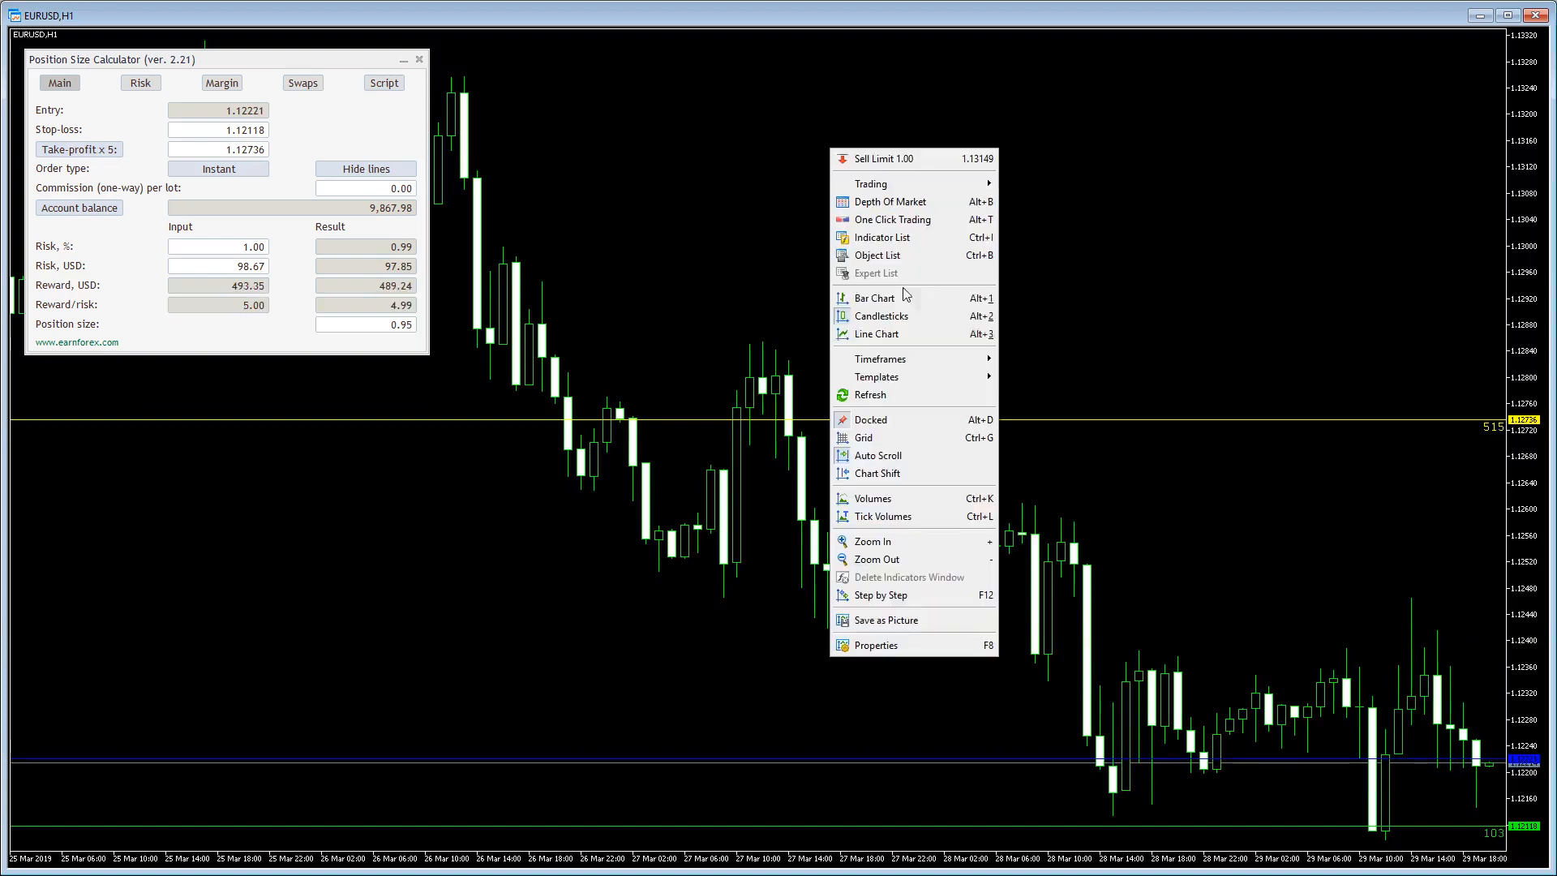
{"action": "left_click", "coordinate": [878, 238]}
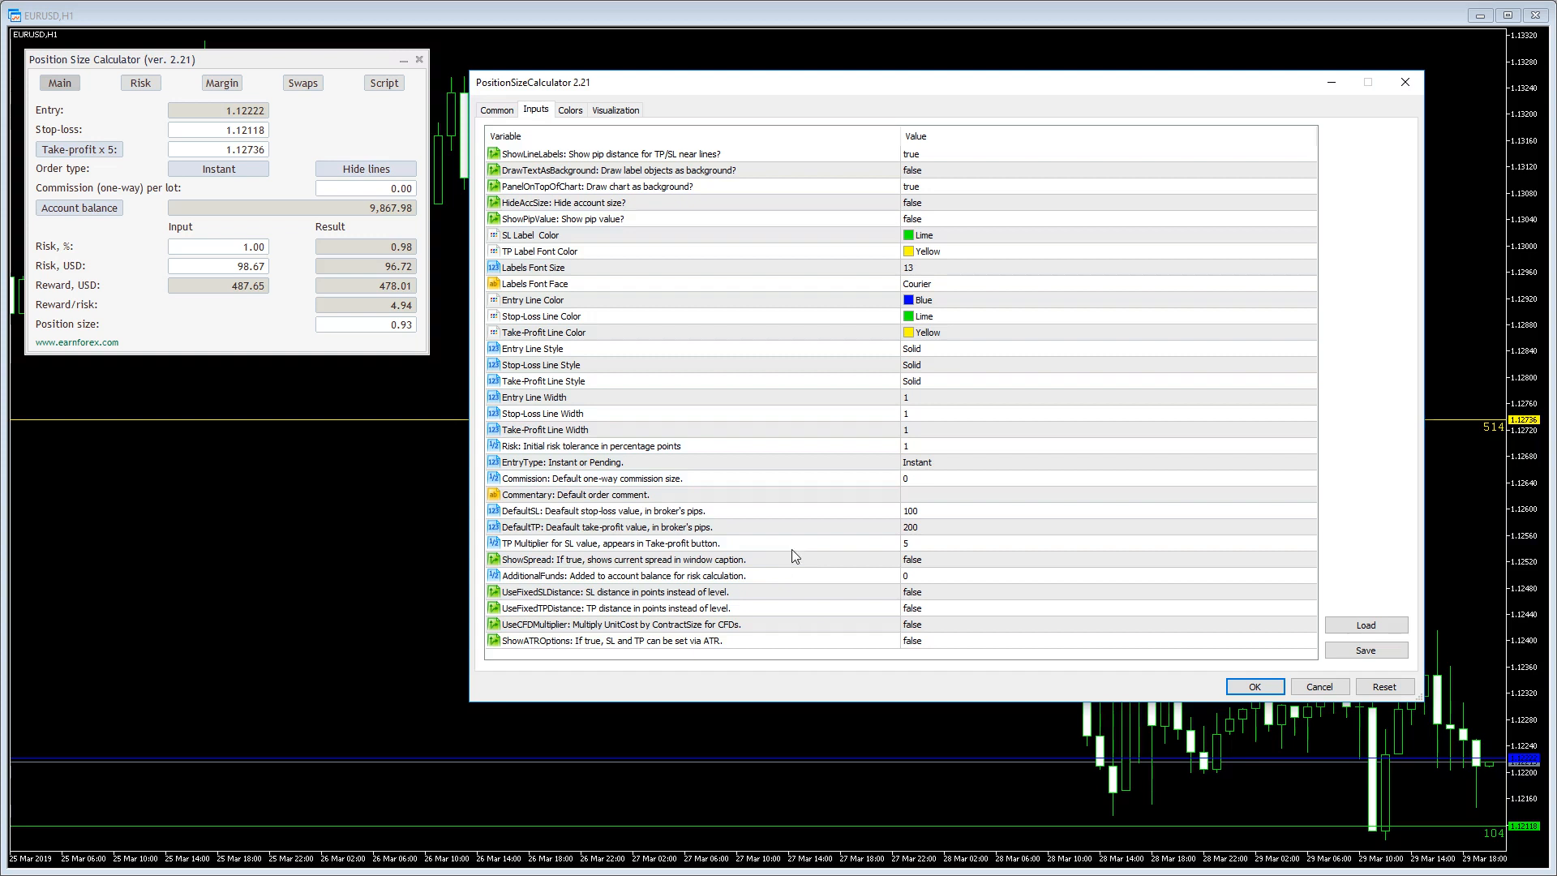
{"action": "left_click", "coordinate": [616, 558]}
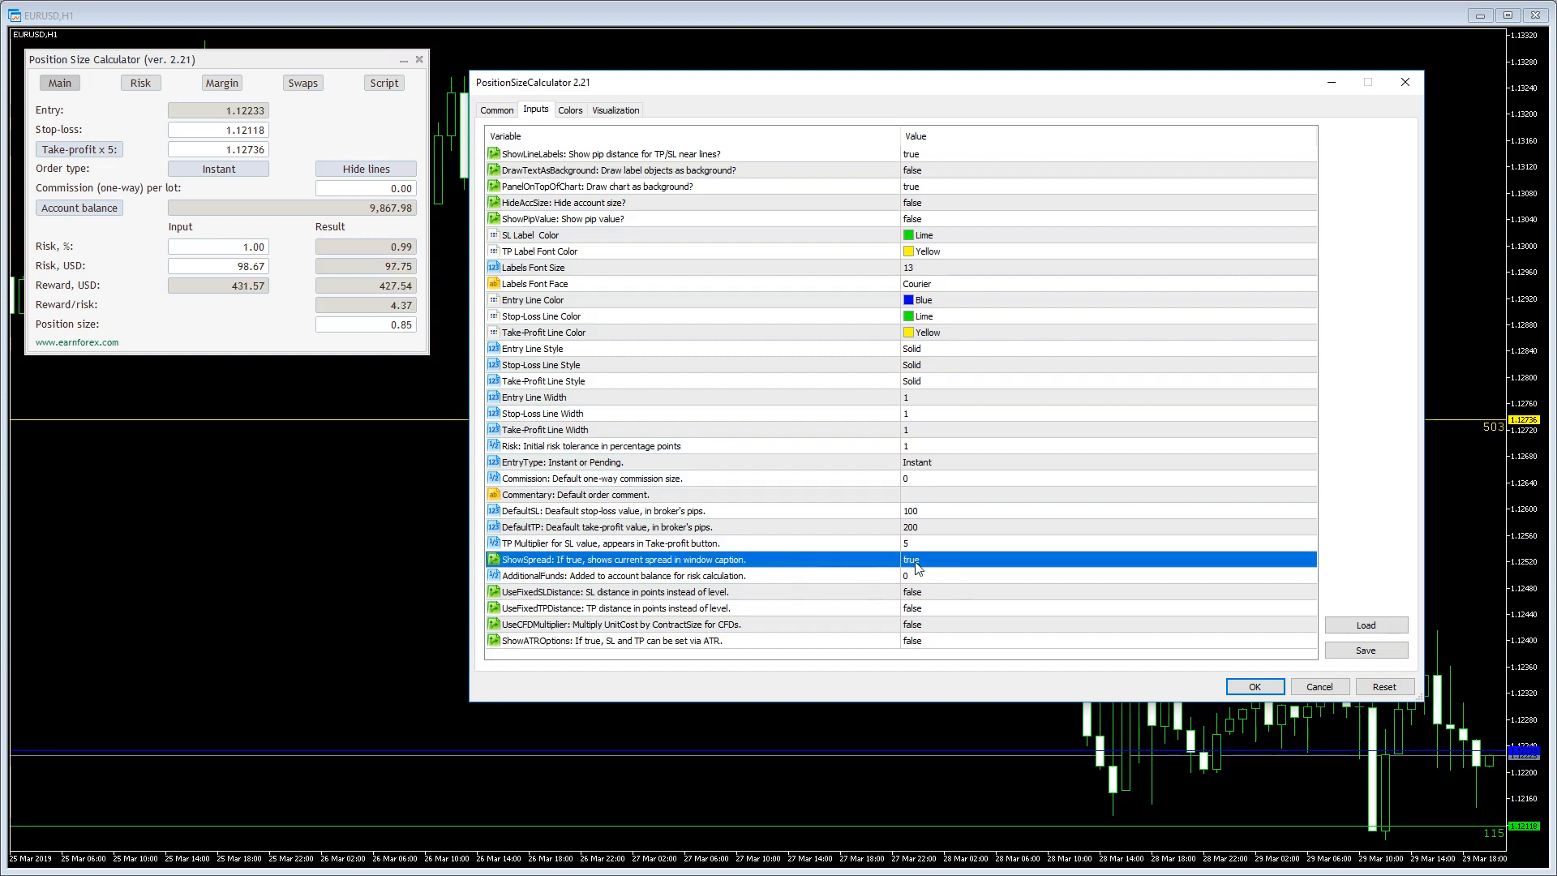
{"action": "left_click", "coordinate": [1254, 686]}
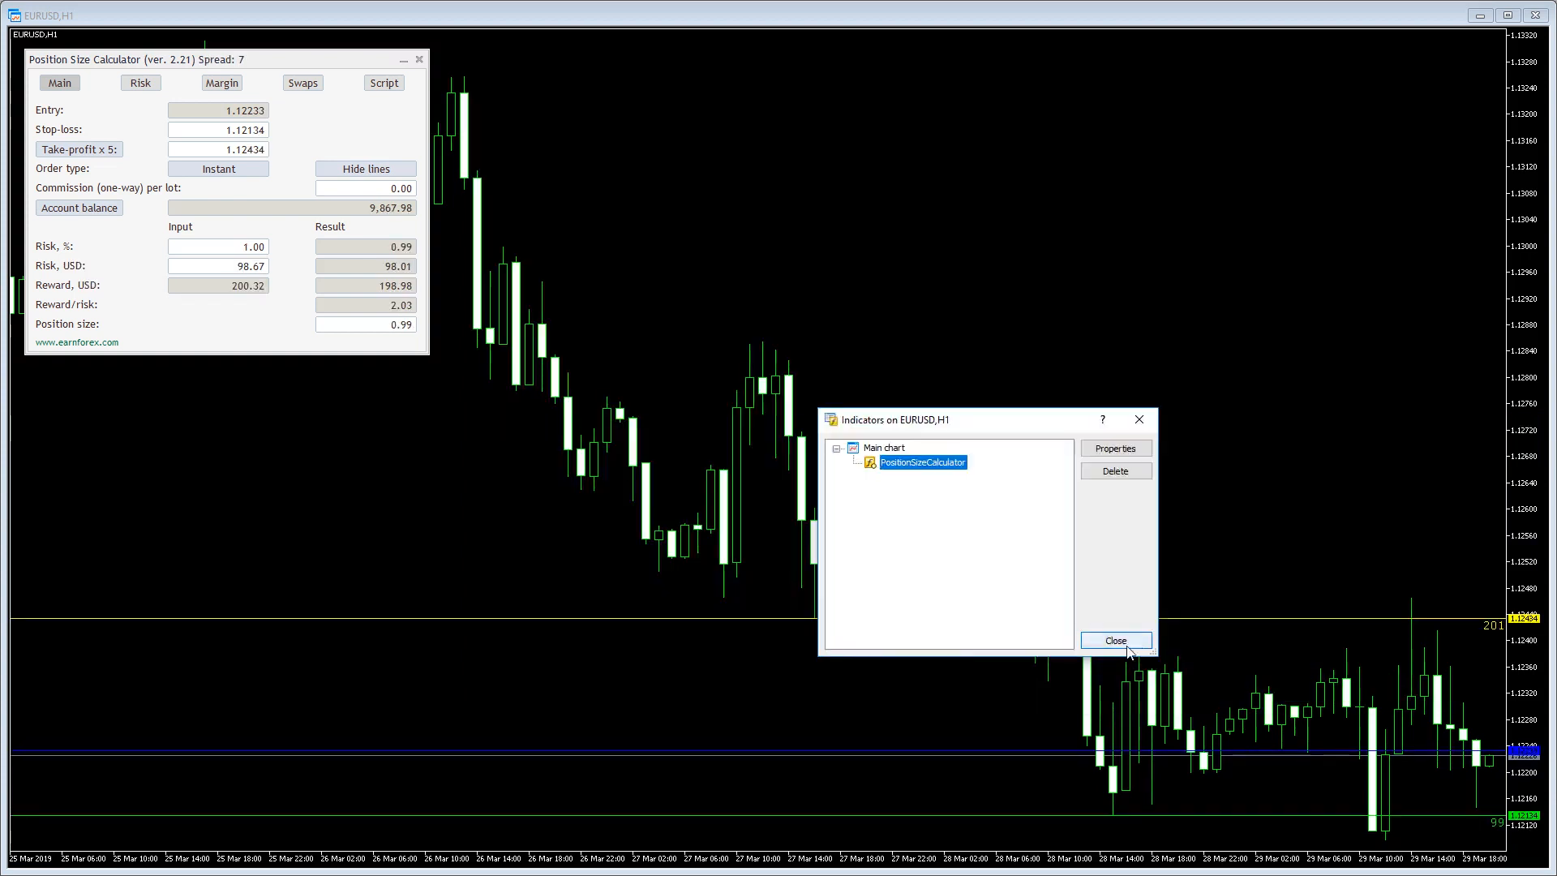
{"action": "left_click", "coordinate": [1115, 640]}
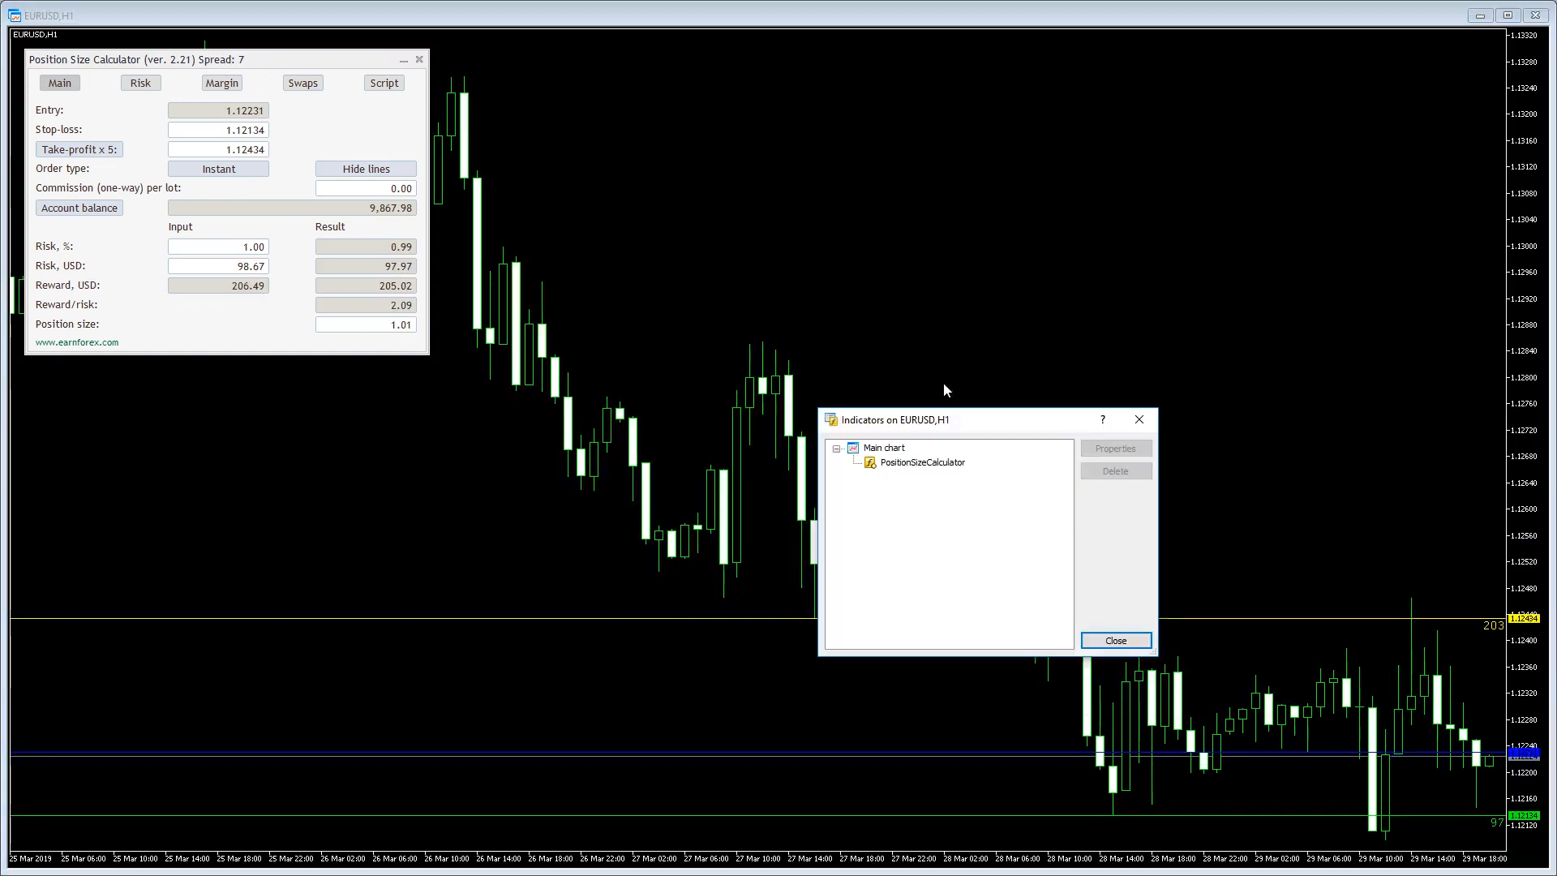
- Set AdditionalFunds to 20000 in the calculator's inputs, raising the balance to 29,867.98
{"action": "left_click", "coordinate": [1114, 448]}
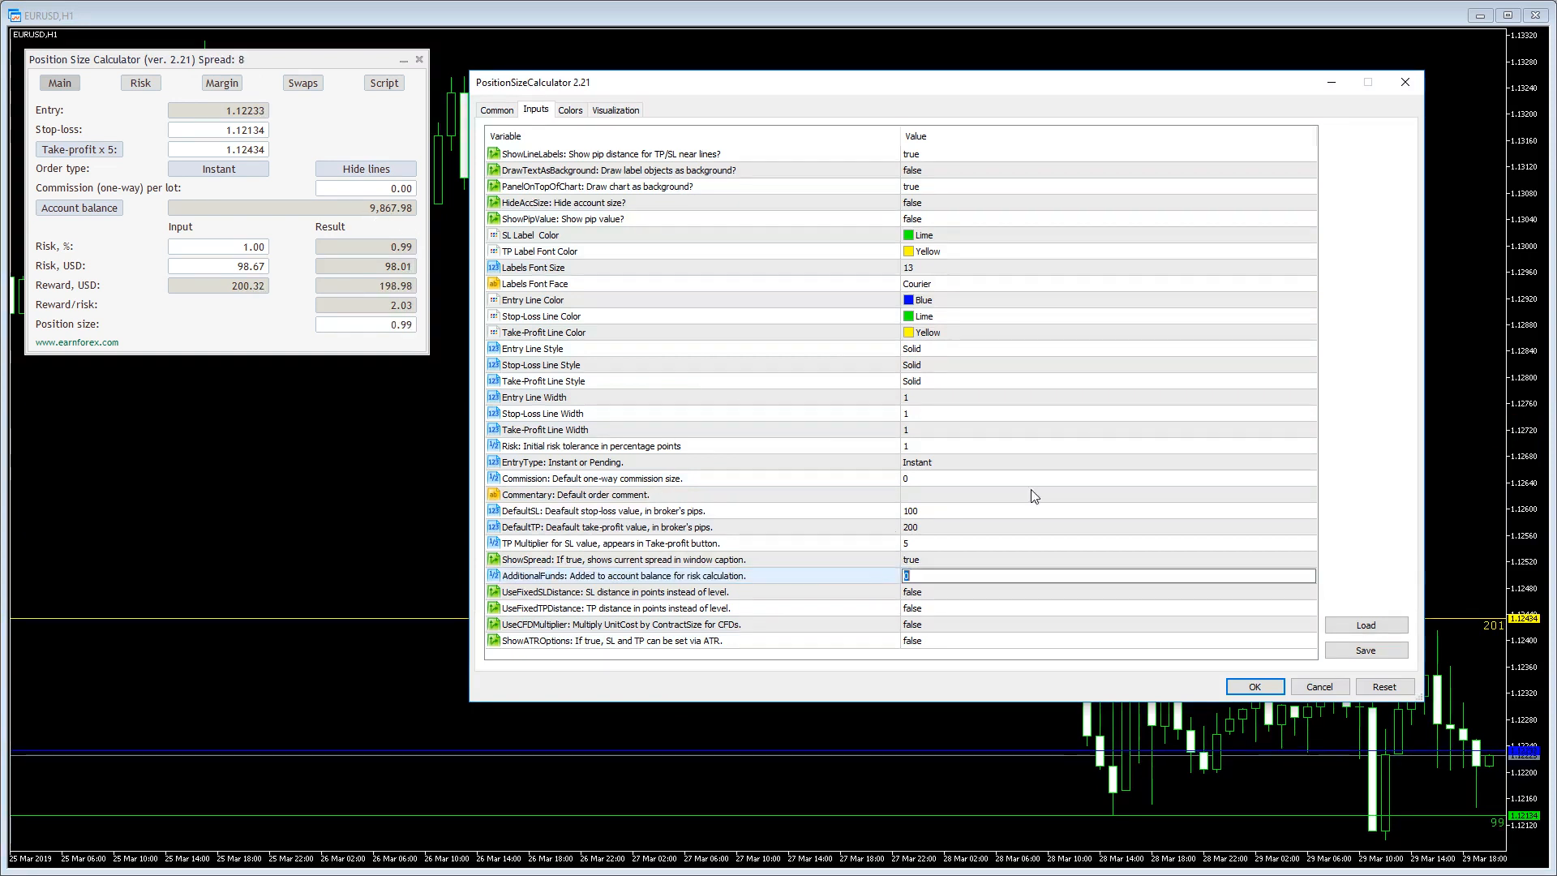
{"action": "type", "text": "20000"}
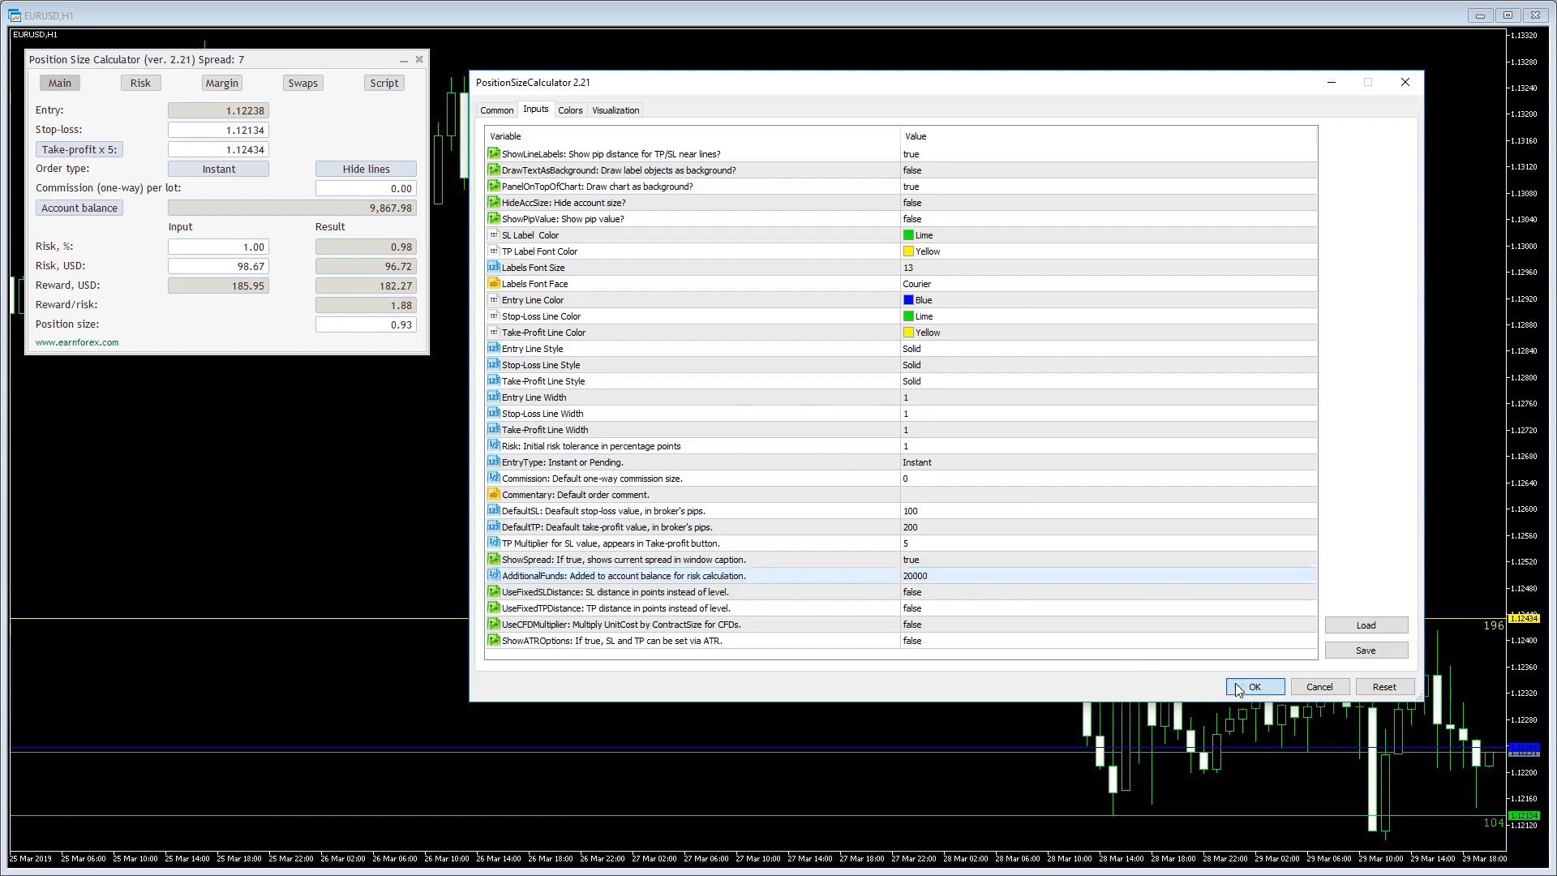
{"action": "left_click", "coordinate": [1253, 686]}
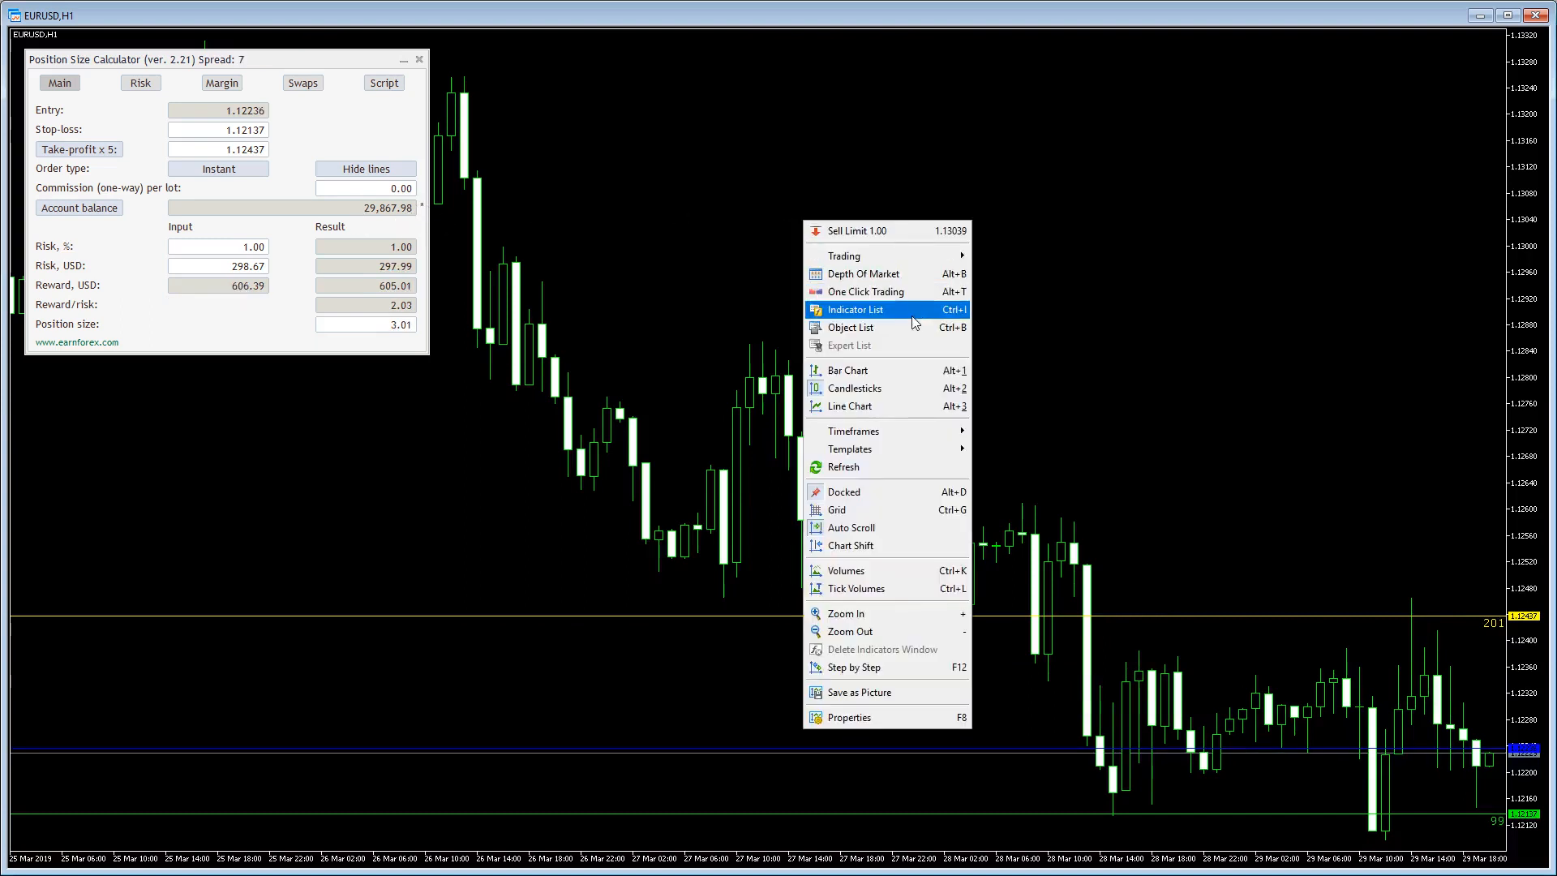
- Set UseFixedSLDistance and UseFixedTPDistance to true in the calculator's inputs
{"action": "left_click", "coordinate": [853, 309]}
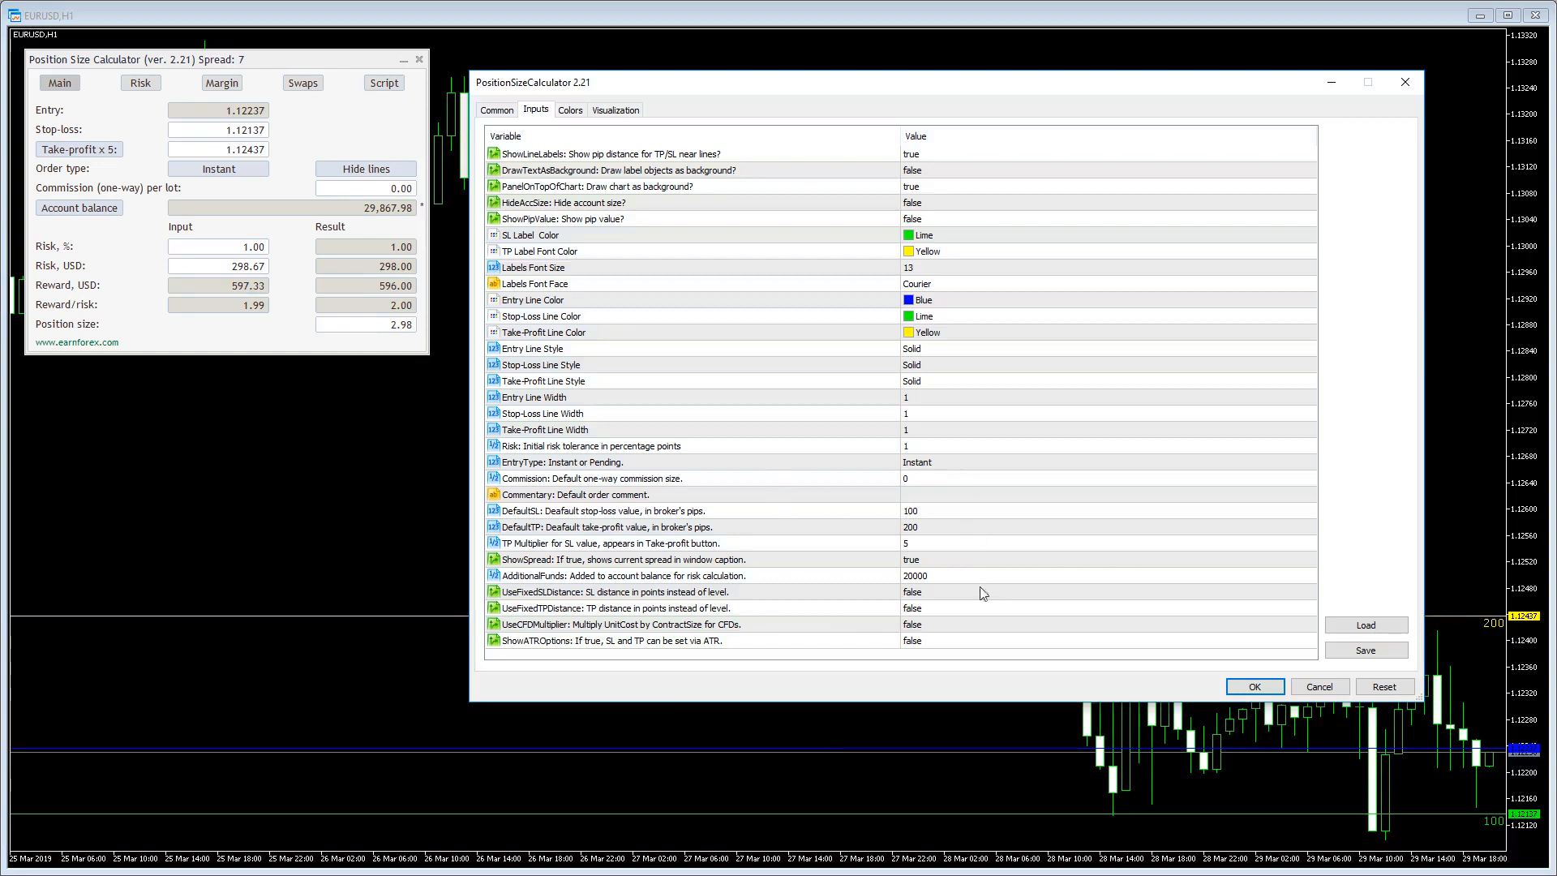
{"action": "left_click", "coordinate": [646, 592]}
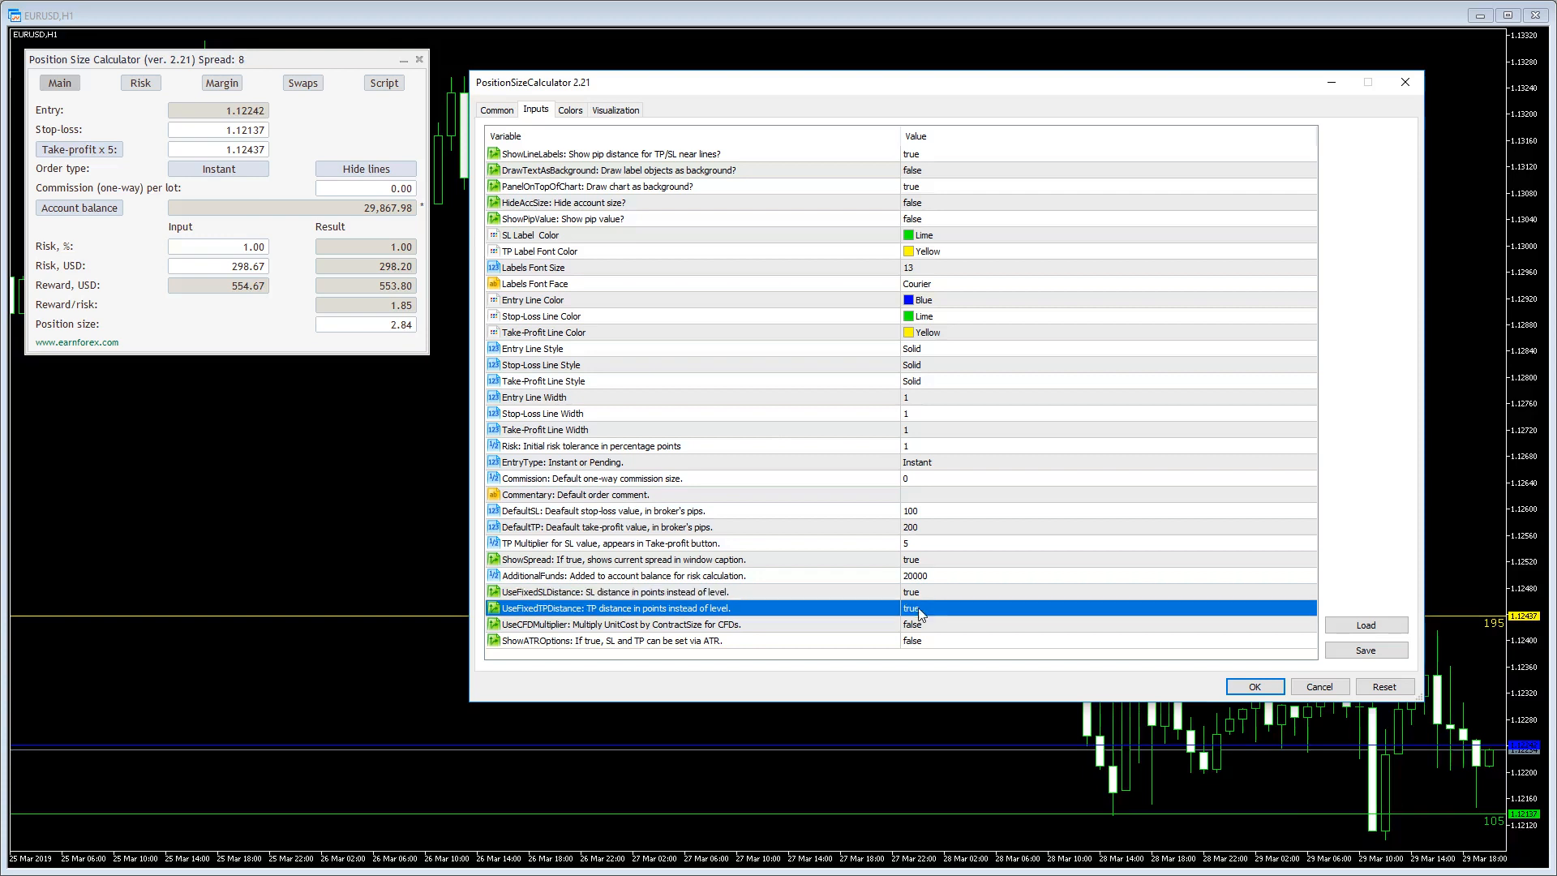
{"action": "left_click", "coordinate": [1253, 686]}
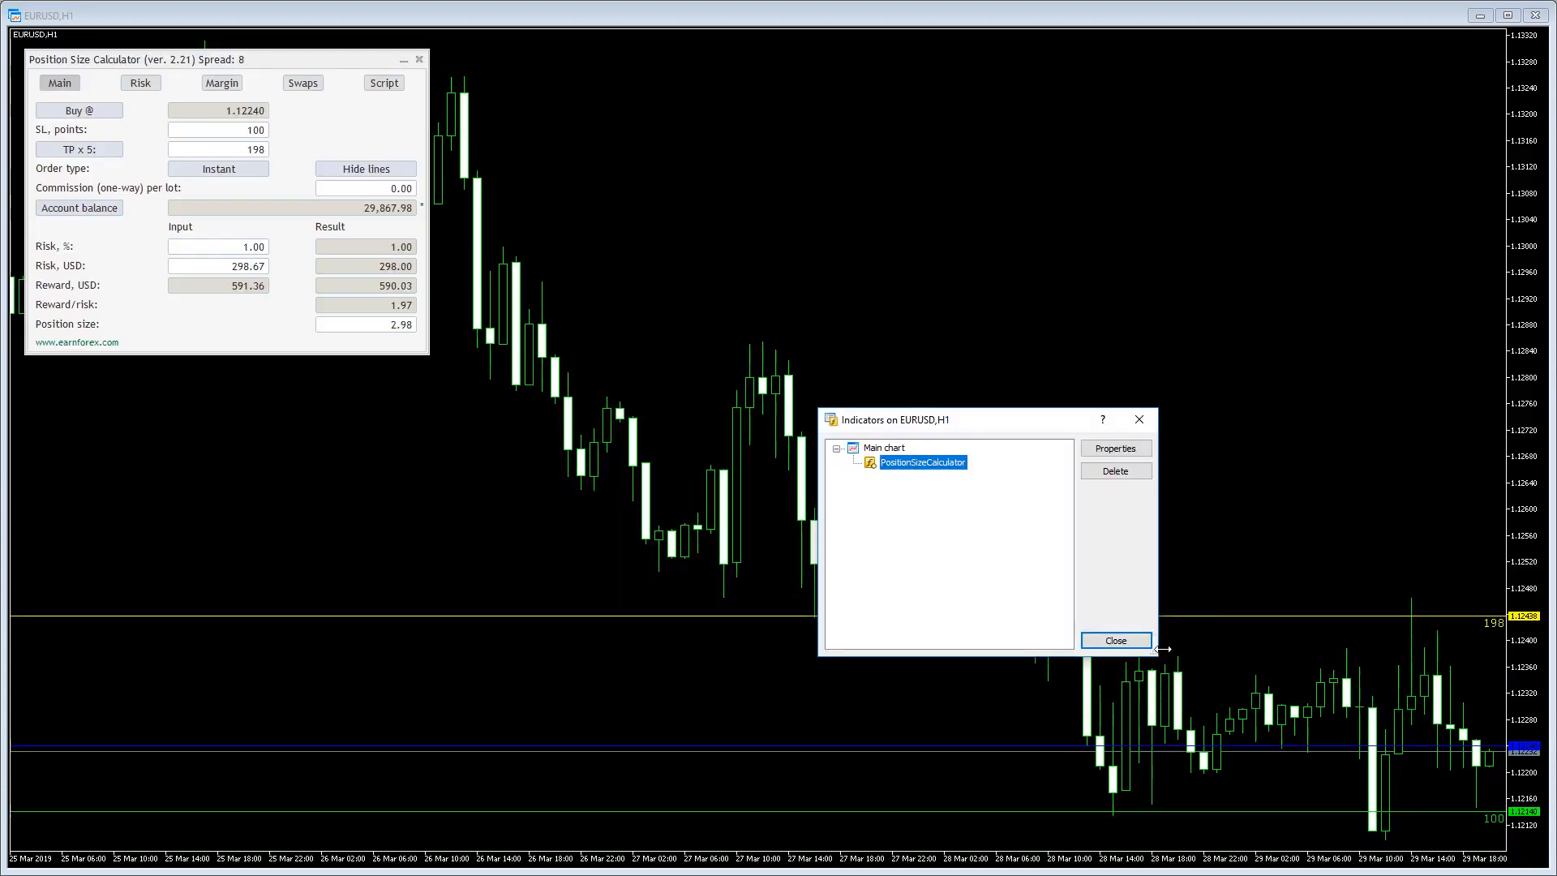
- Close the Indicator List and enter a 500-point take-profit distance
{"action": "left_click", "coordinate": [1115, 640]}
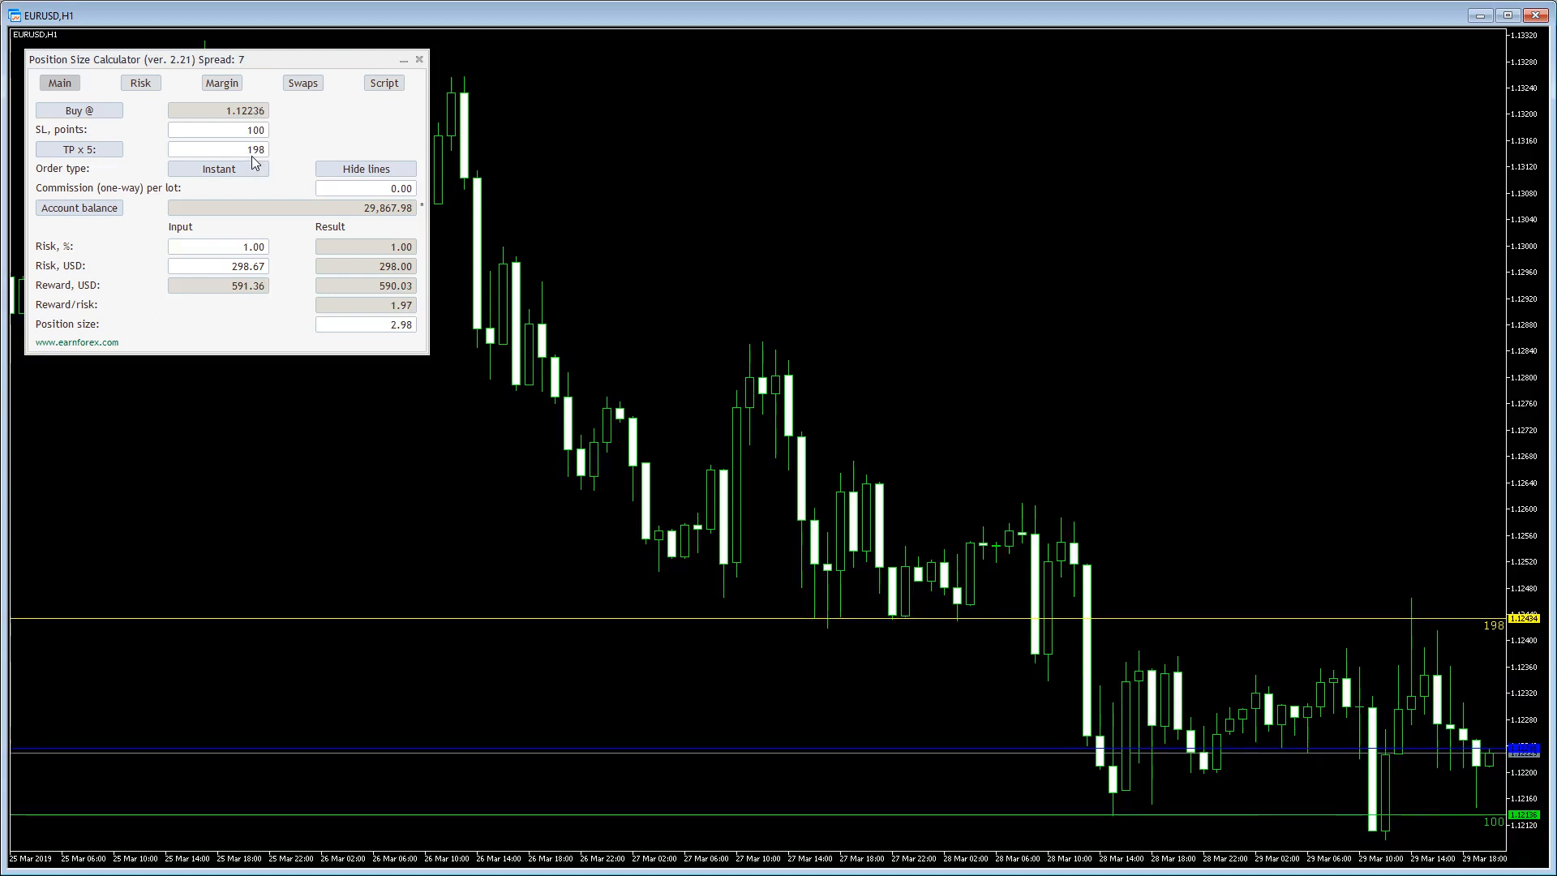
{"action": "type", "text": "500"}
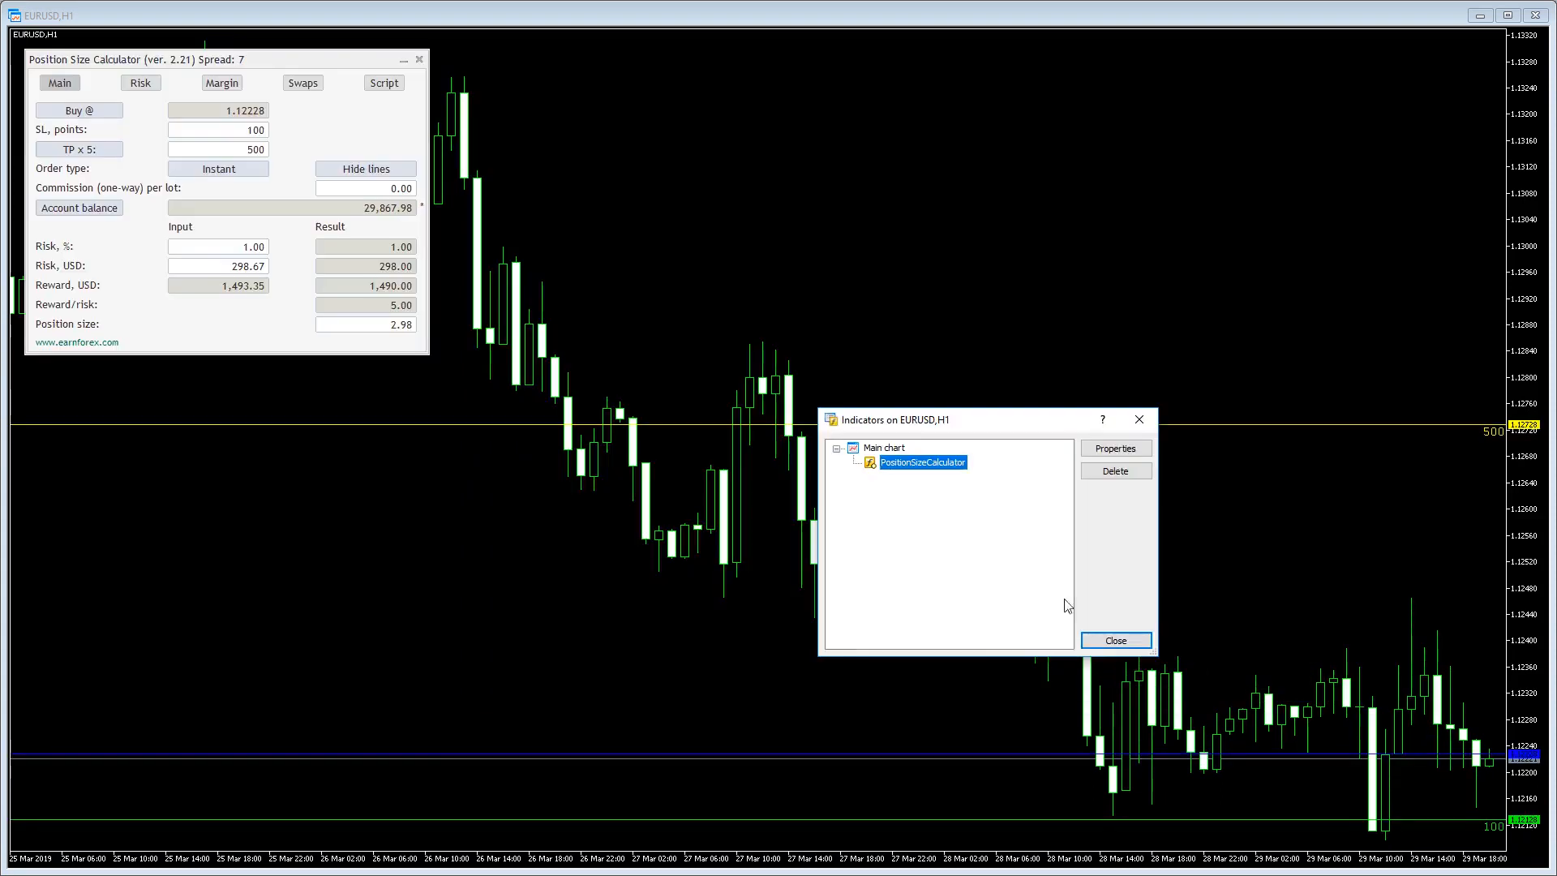
{"action": "left_click", "coordinate": [1115, 640]}
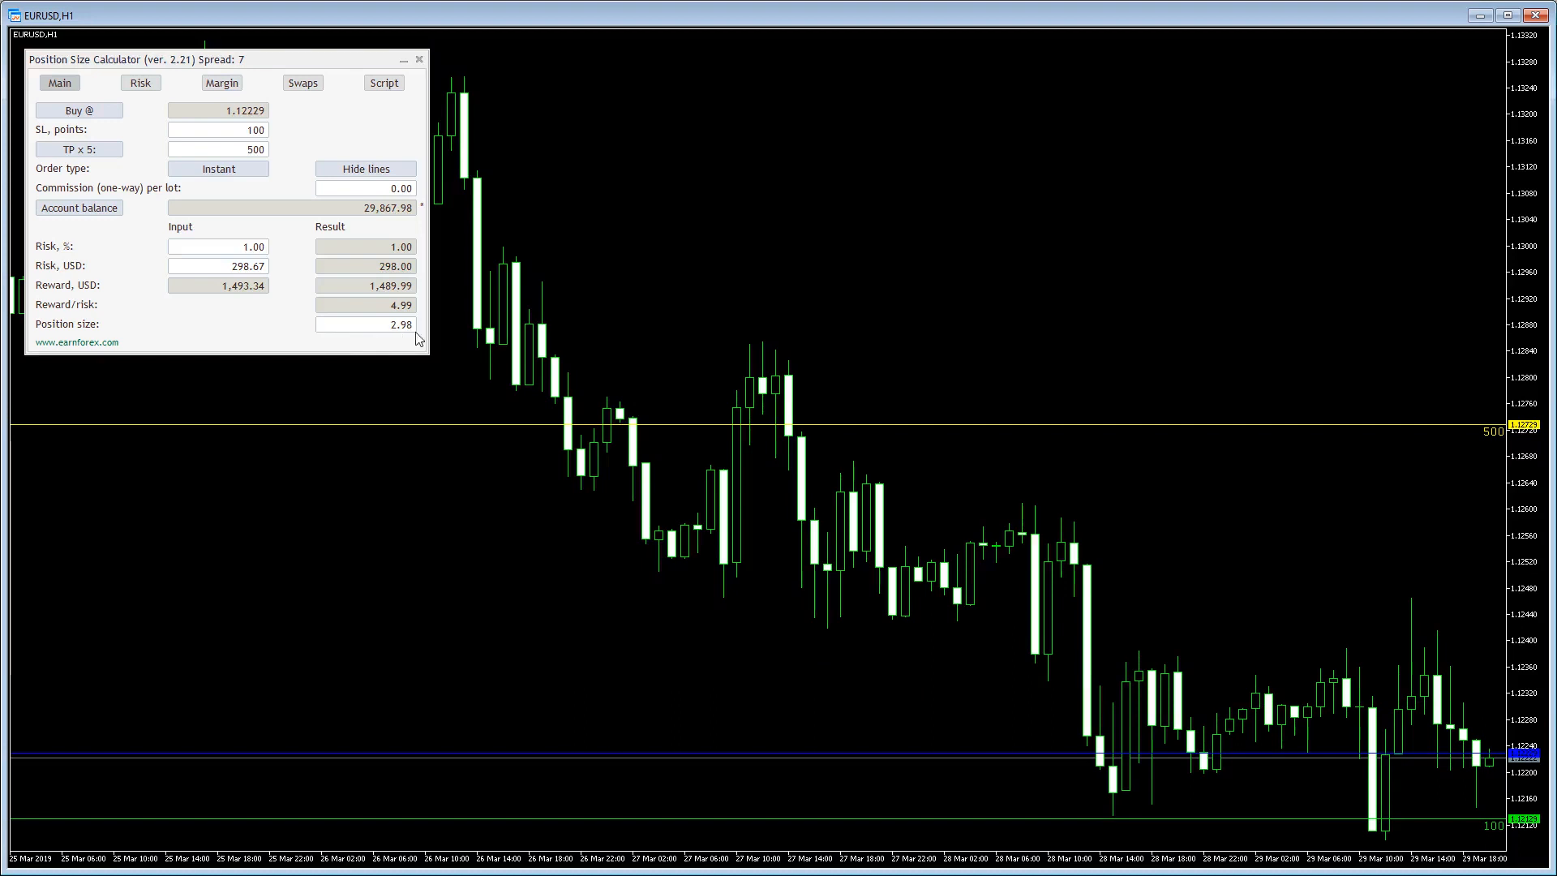
{"action": "mouse_move", "coordinate": [335, 344]}
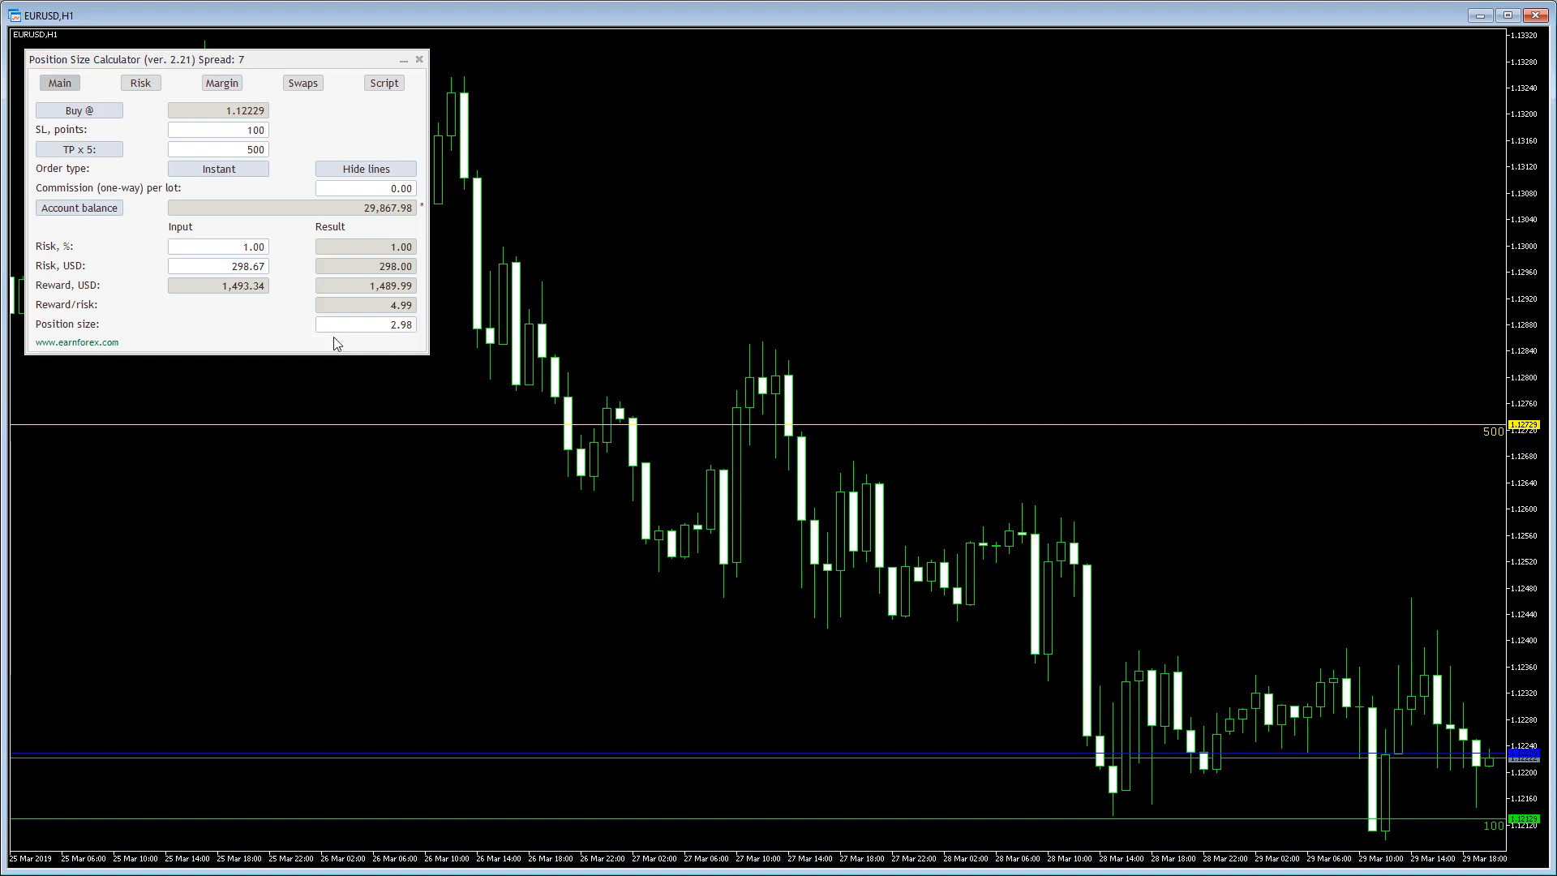
{"action": "mouse_move", "coordinate": [382, 370]}
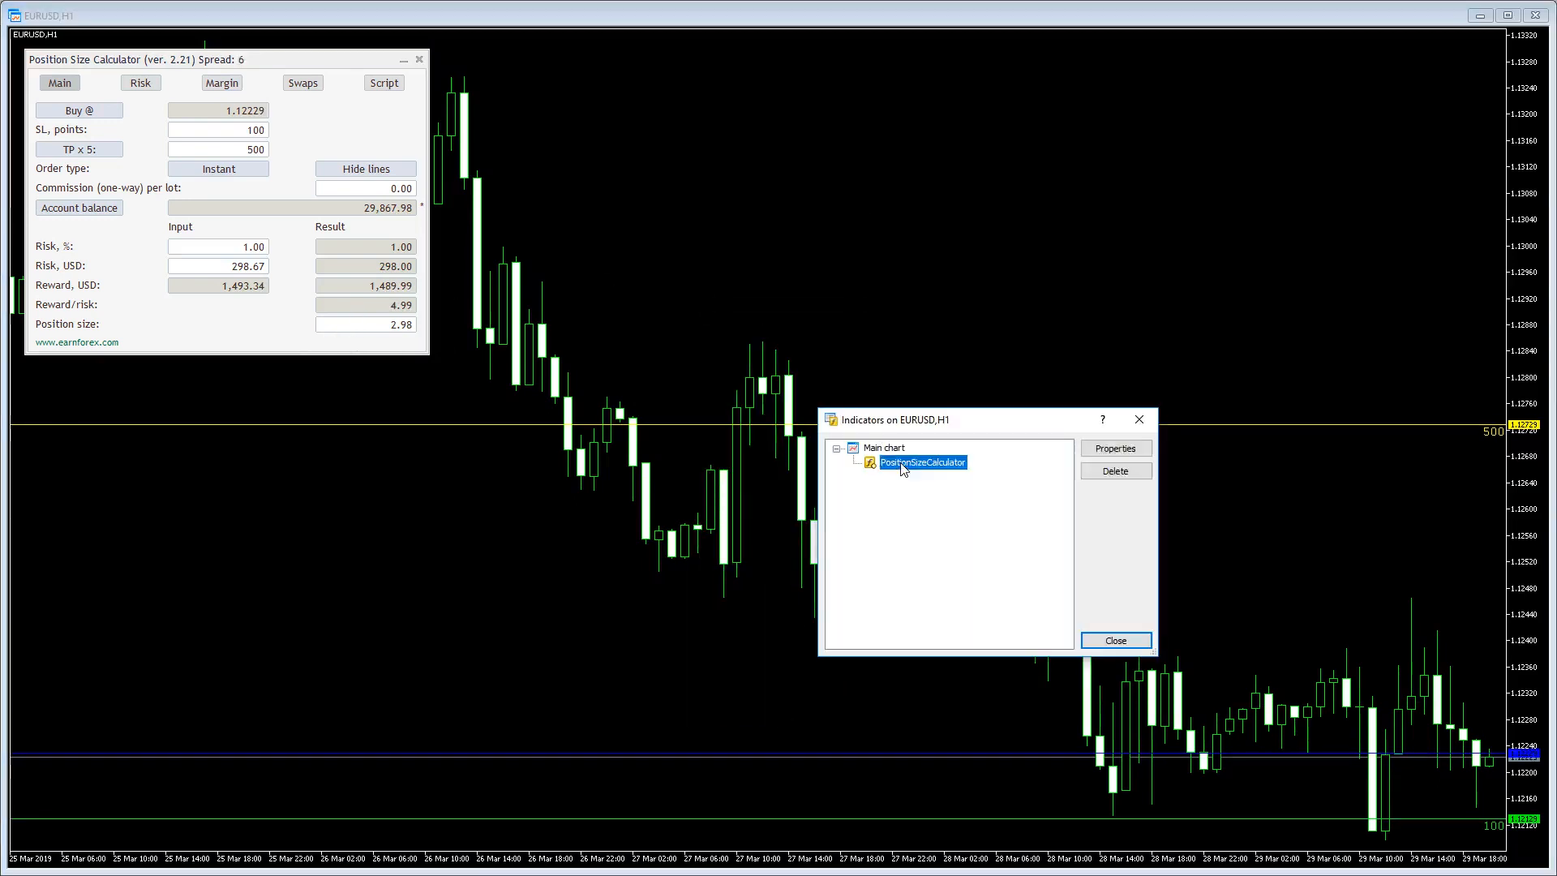
- Turn on ShowATROptions in the calculator's inputs and close the indicator list
{"action": "left_click", "coordinate": [1114, 448]}
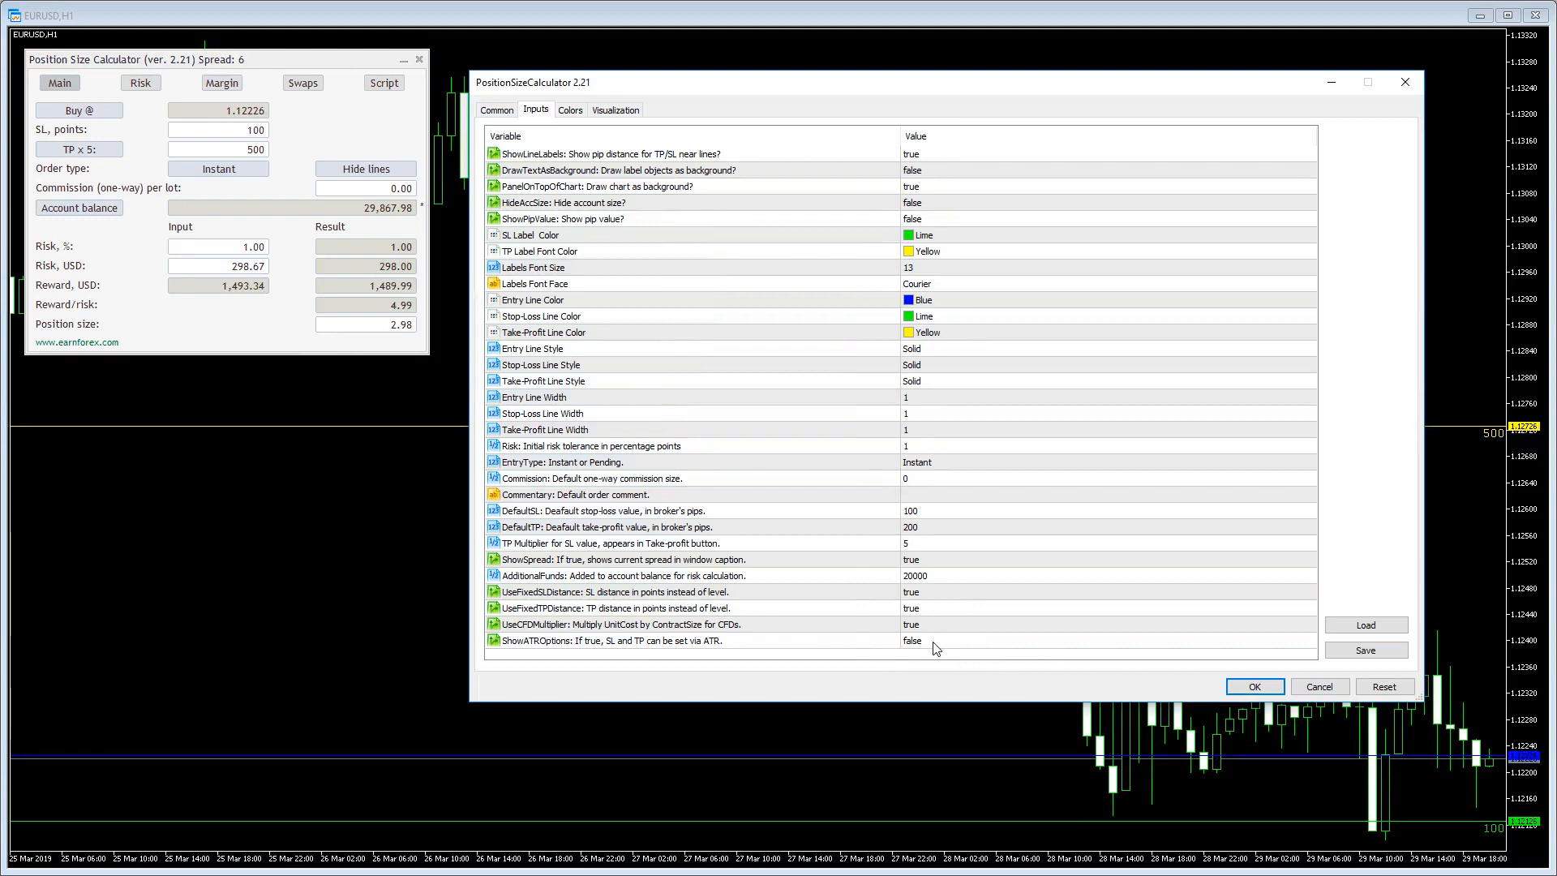
{"action": "left_click", "coordinate": [1253, 686]}
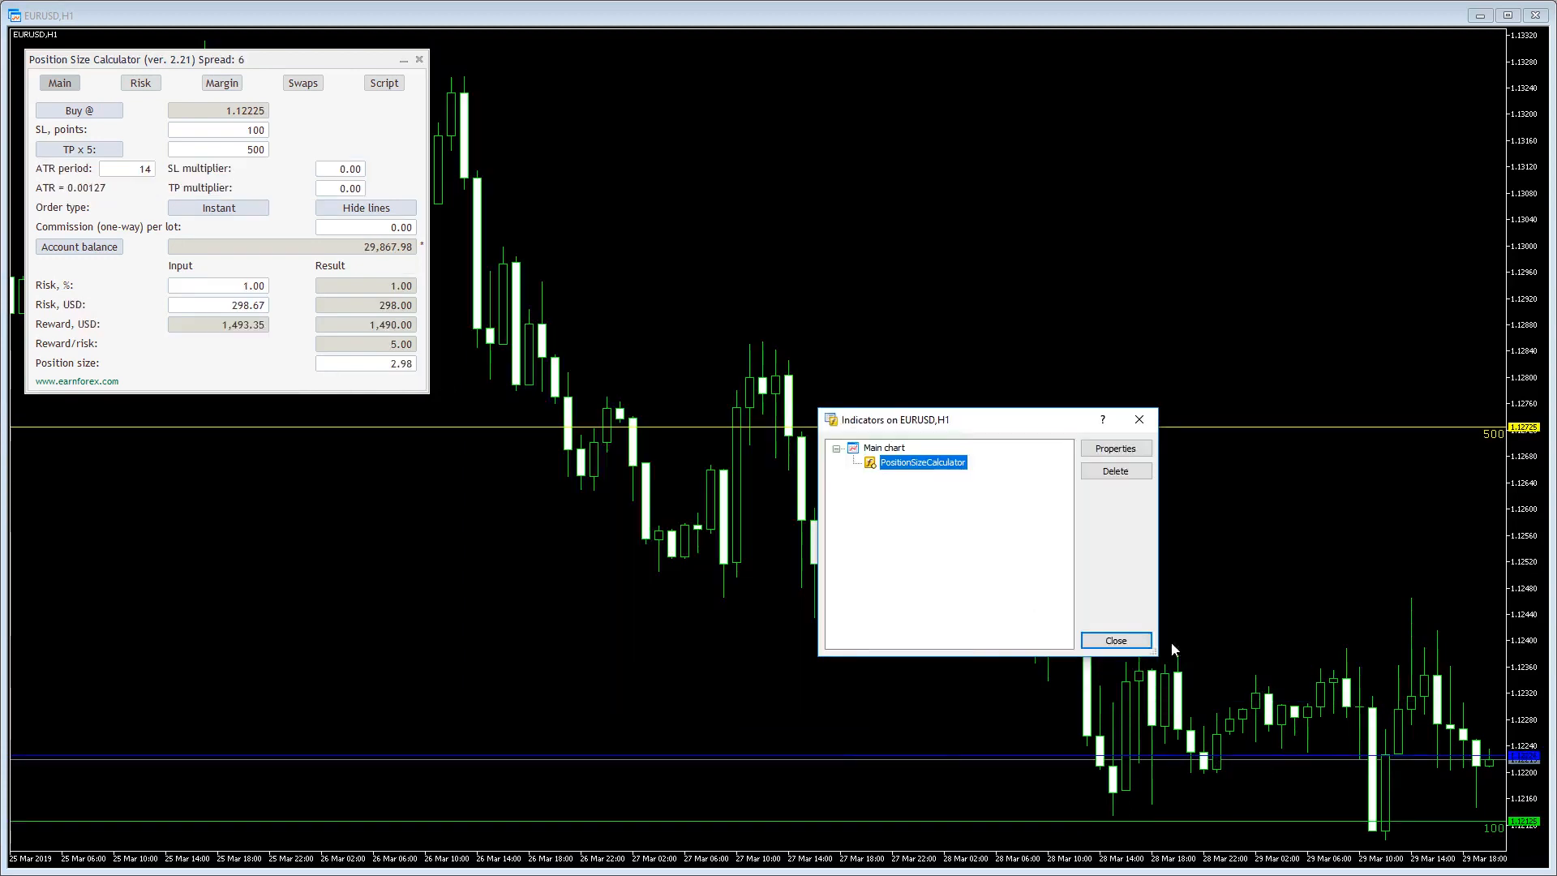
{"action": "left_click", "coordinate": [1116, 640]}
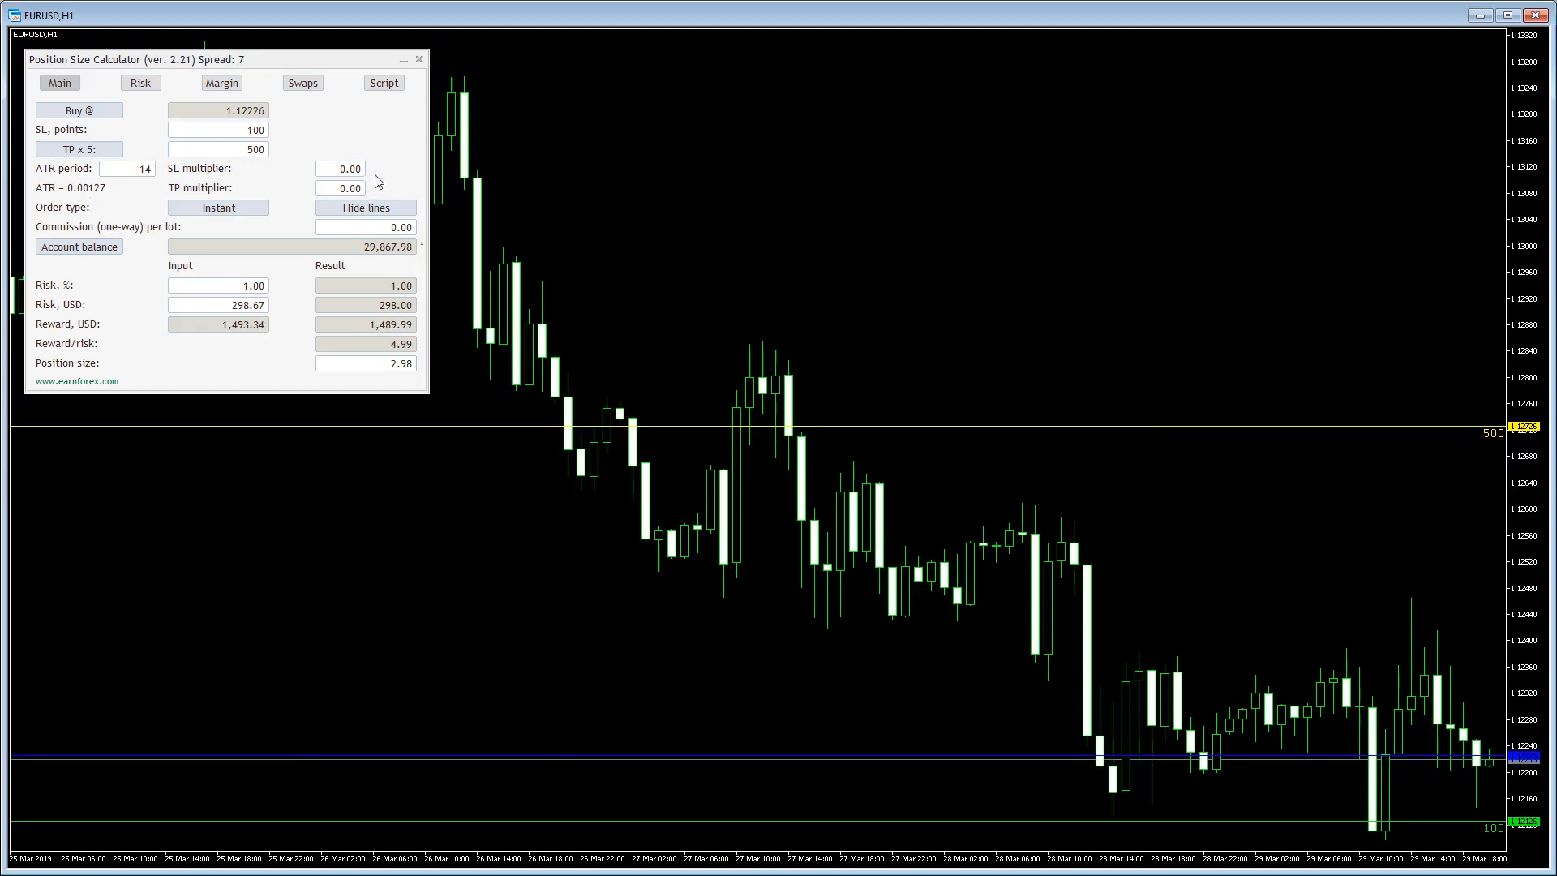
{"action": "mouse_move", "coordinate": [354, 189]}
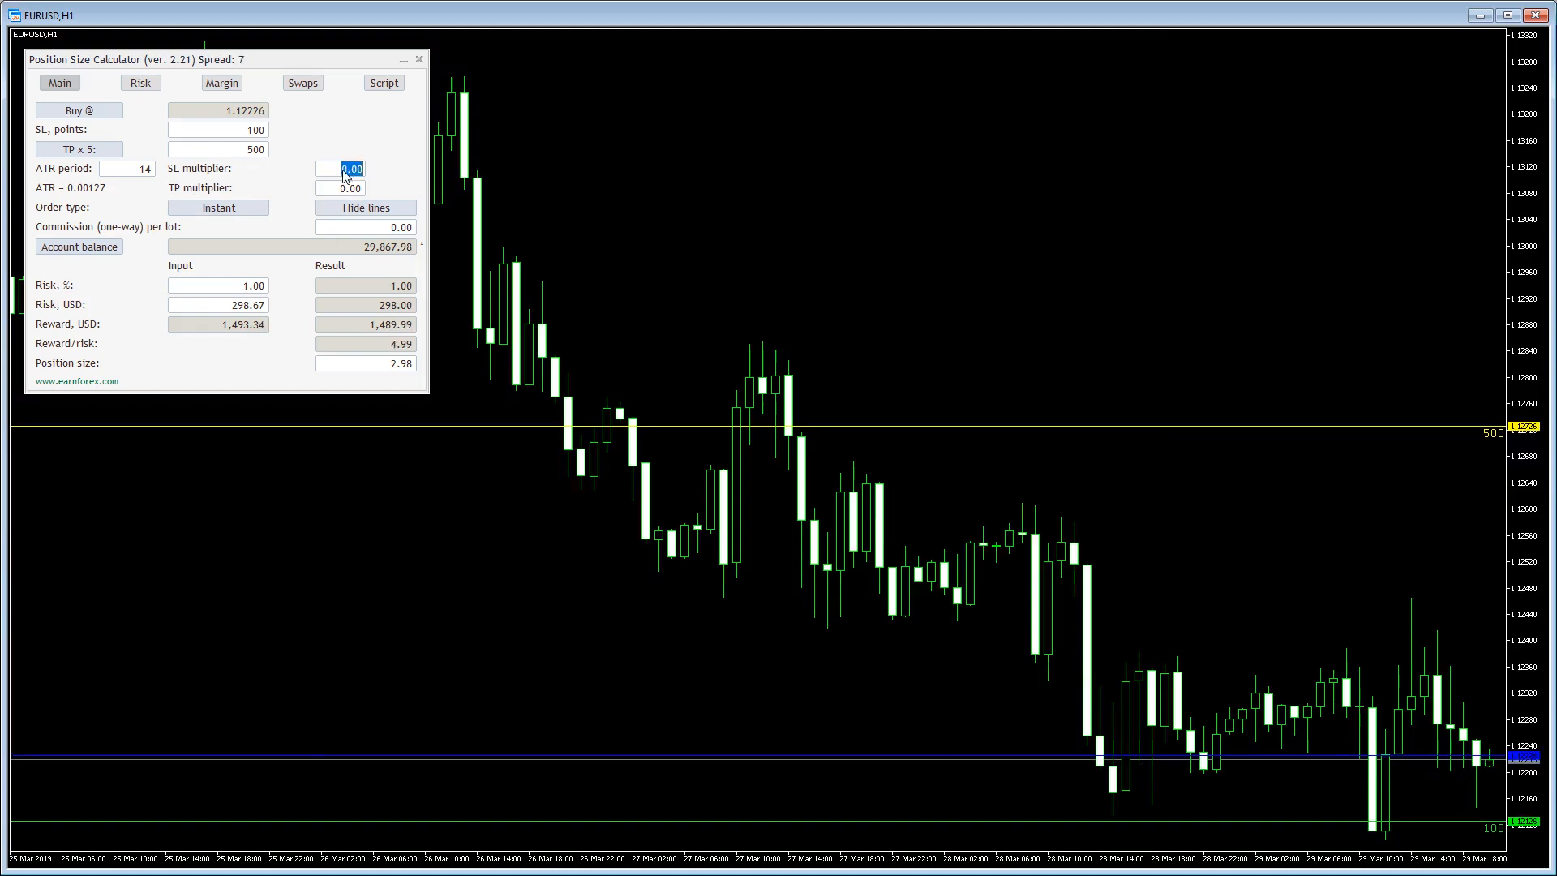
- Enter ATR multipliers of 3 for stop-loss and 1.00 for take-profit
{"action": "type", "text": "3"}
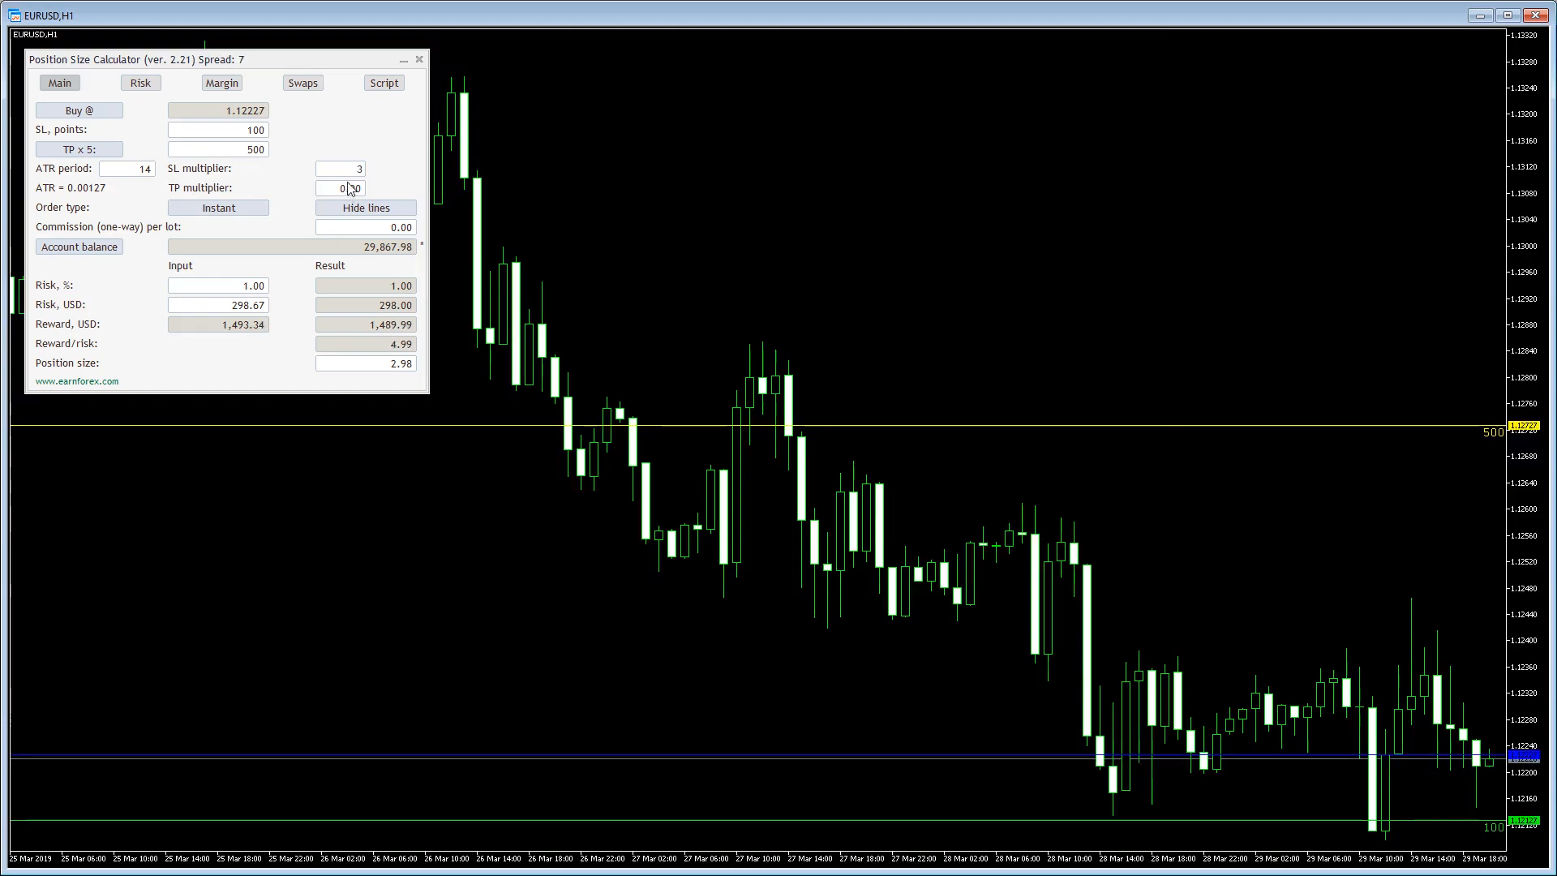
{"action": "left_click", "coordinate": [340, 187]}
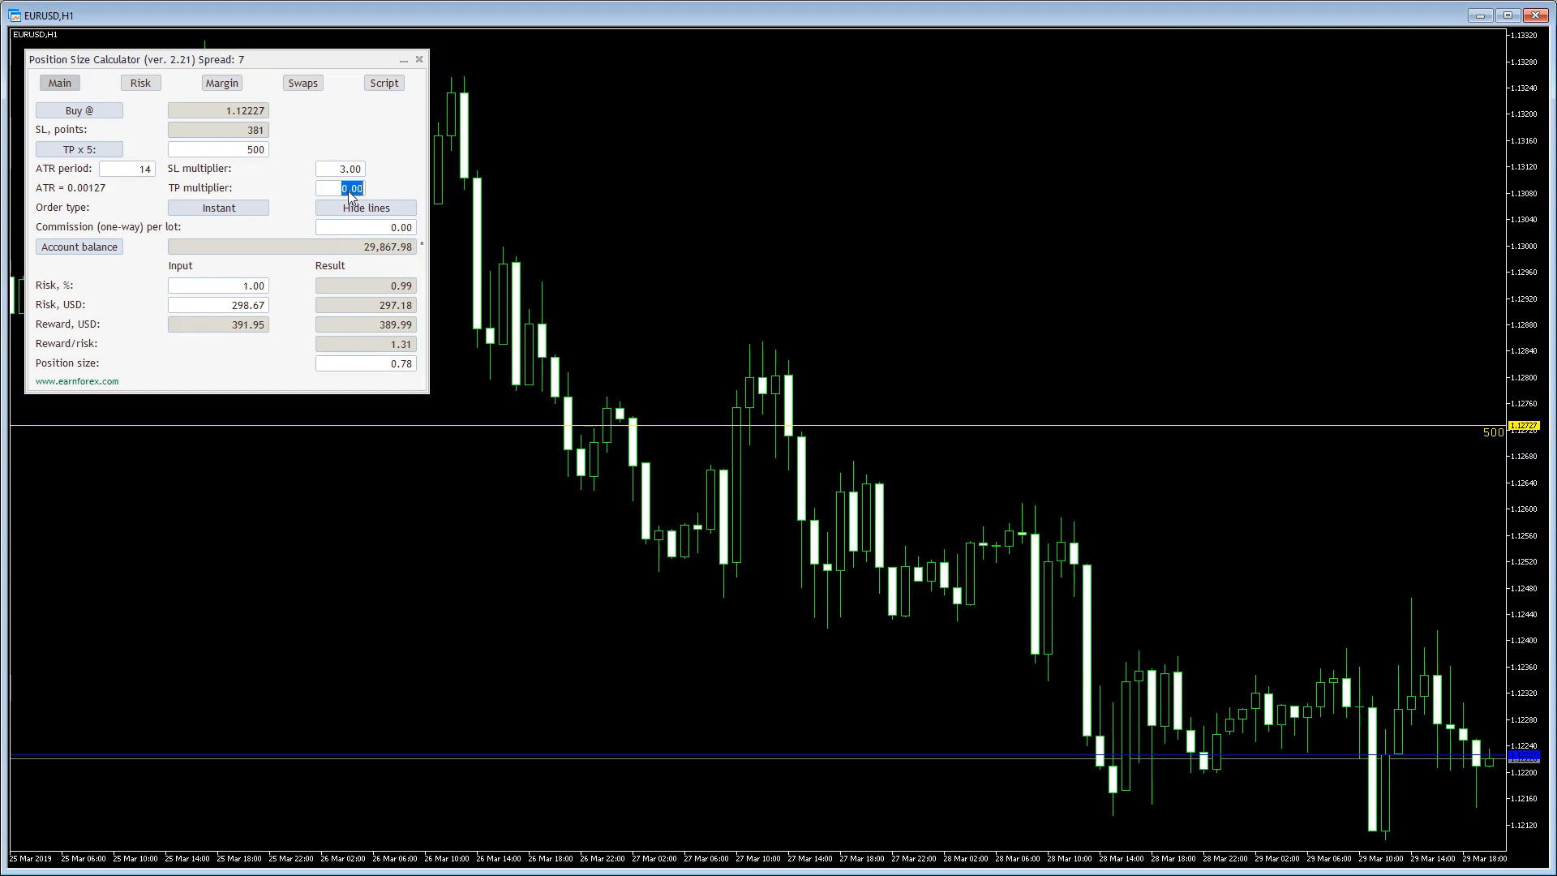
{"action": "type", "text": "1.00"}
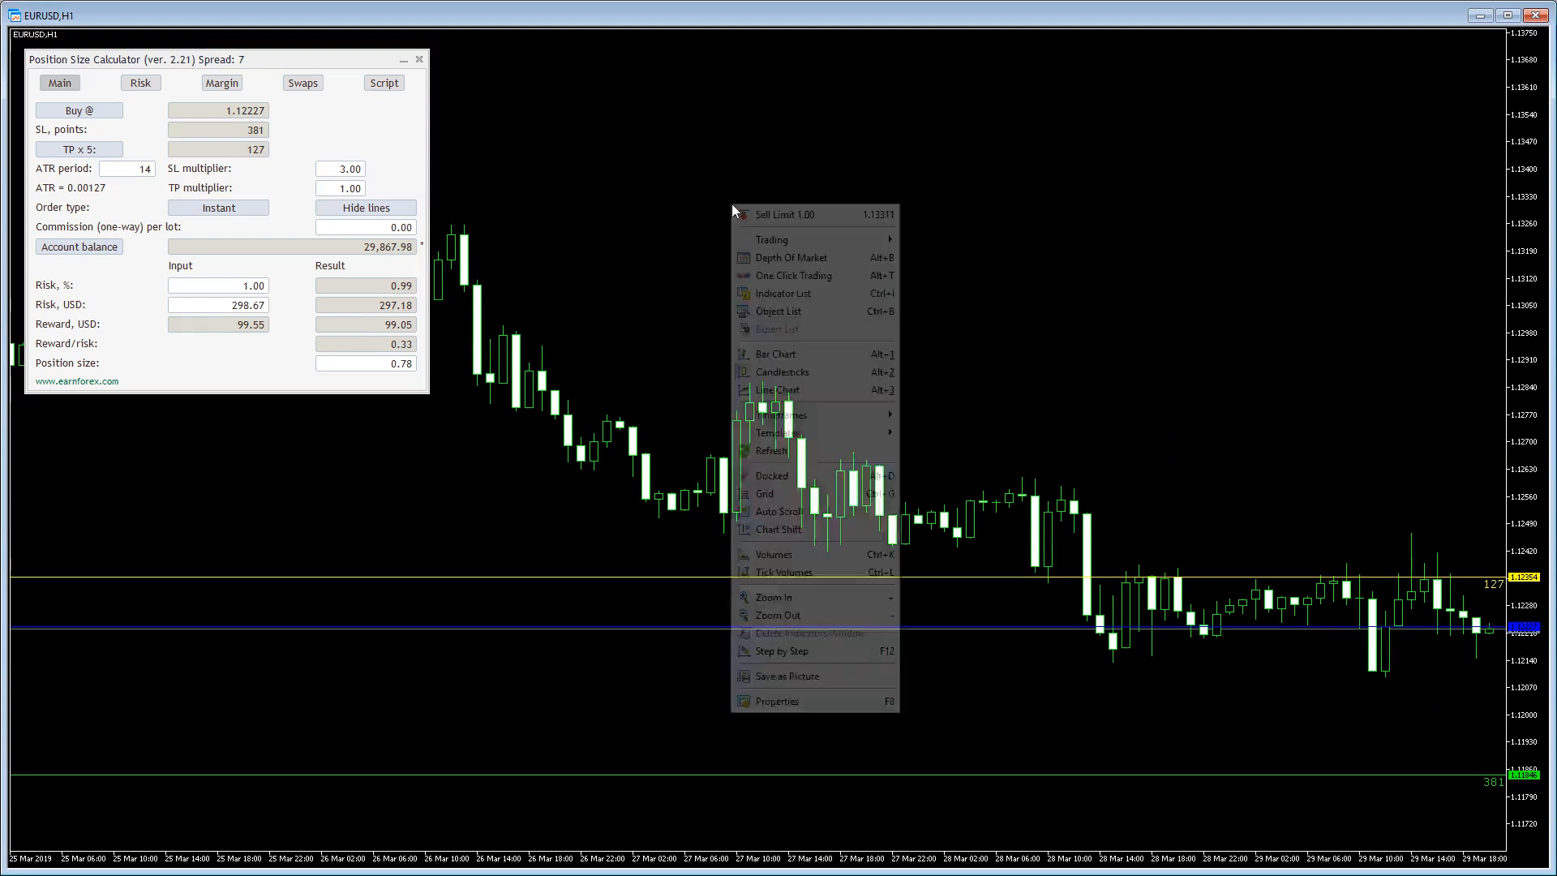
- Open PositionSizeCalculator's Properties from the chart's Indicator List
{"action": "left_click", "coordinate": [784, 293]}
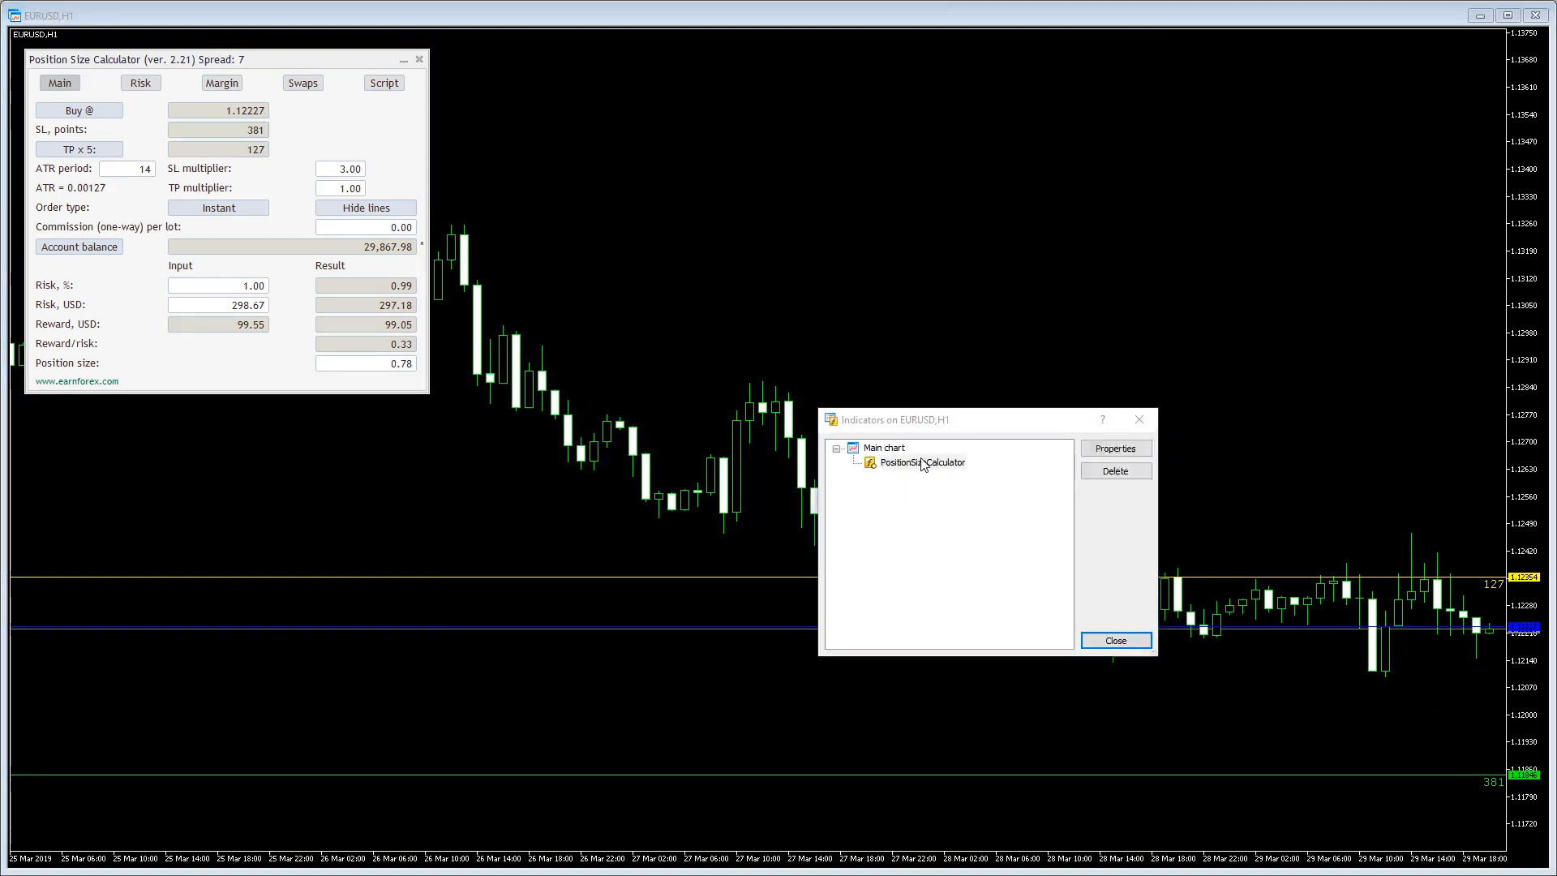
{"action": "left_click", "coordinate": [1114, 448]}
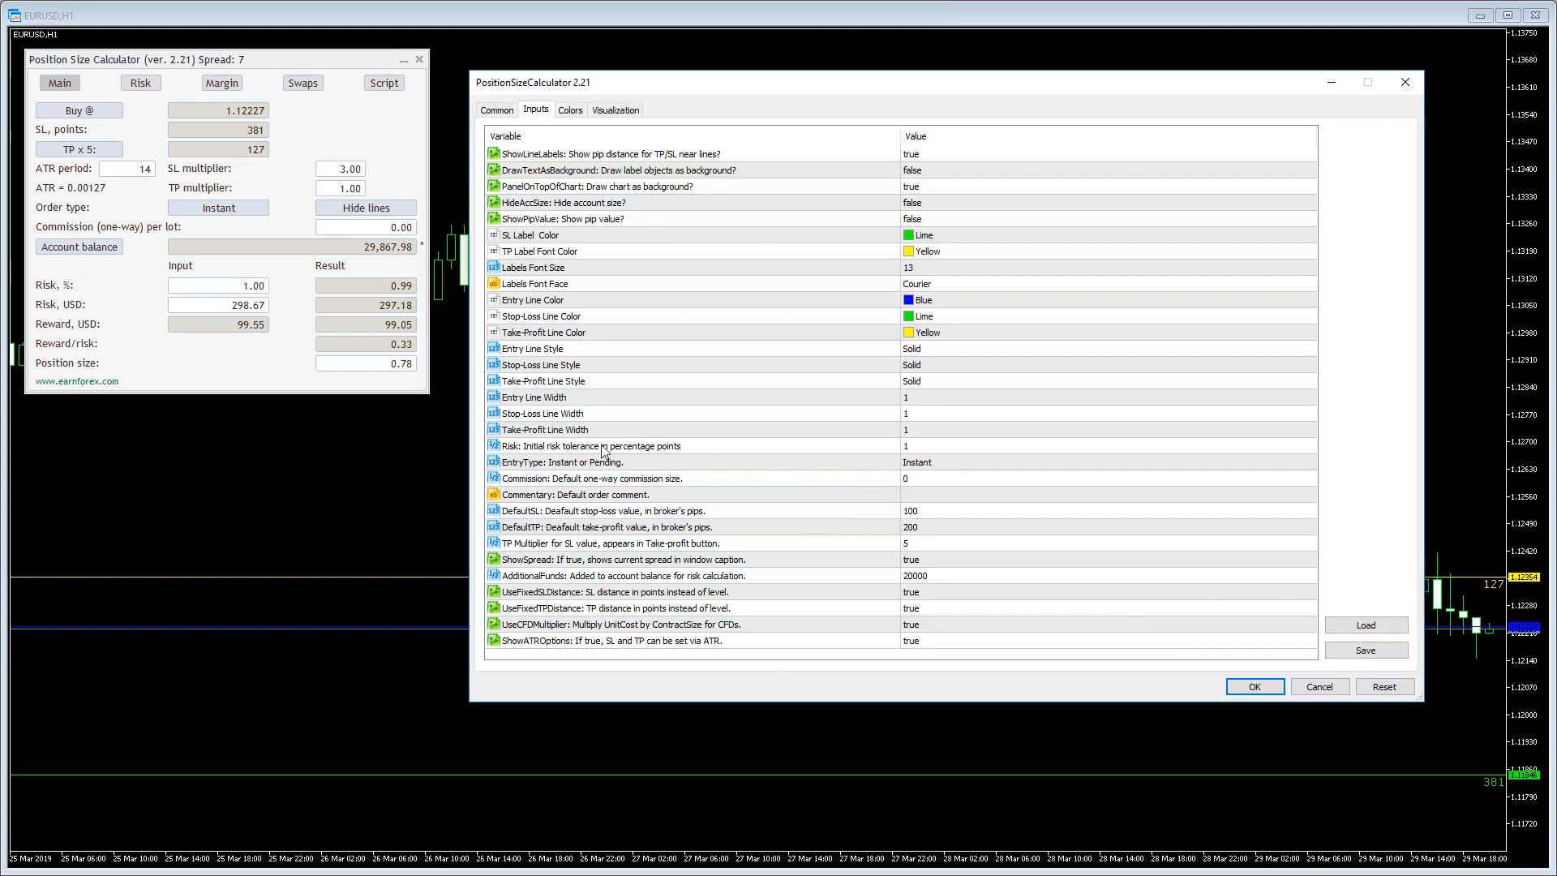